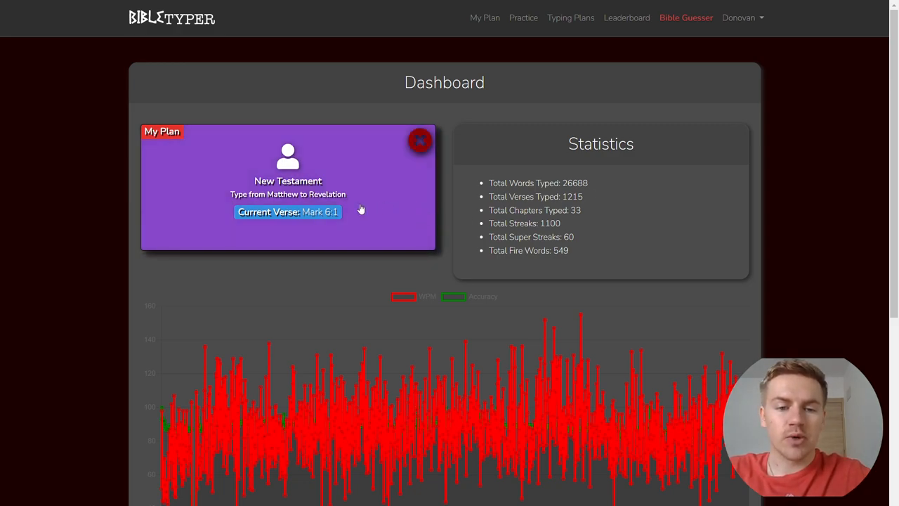
Scroll down the Dashboard to the My Plan card showing Current Verse: Mark 6:1
{"action": "scroll", "scroll_direction": "down", "scroll_amount": 3}
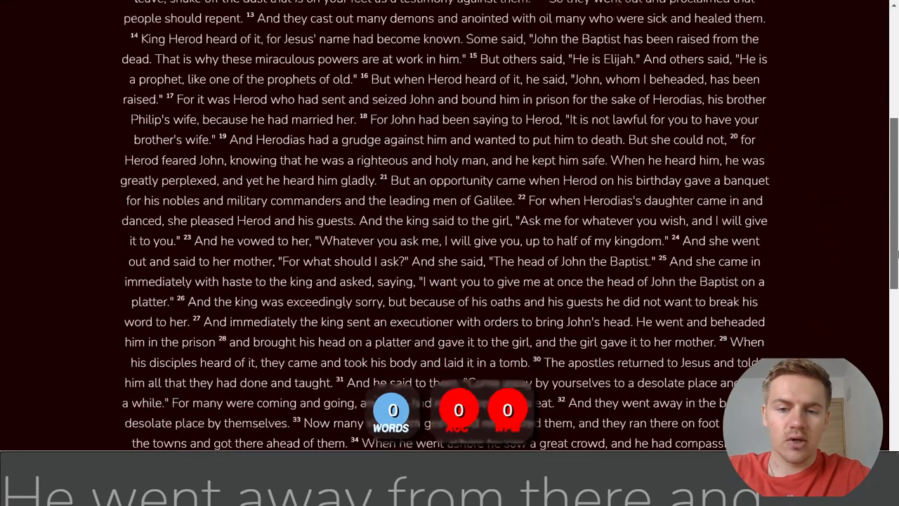
{"action": "scroll", "scroll_direction": "down", "scroll_amount": 3}
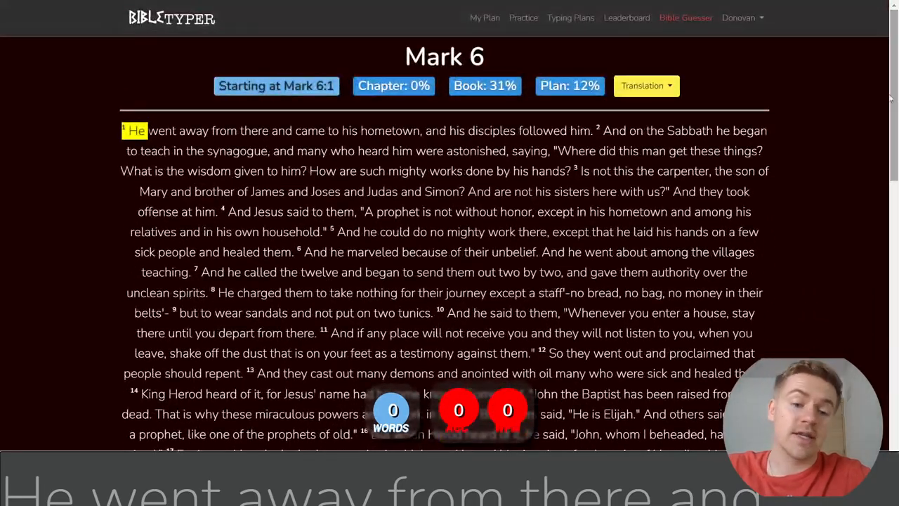
{"action": "scroll", "scroll_direction": "down", "scroll_amount": 3}
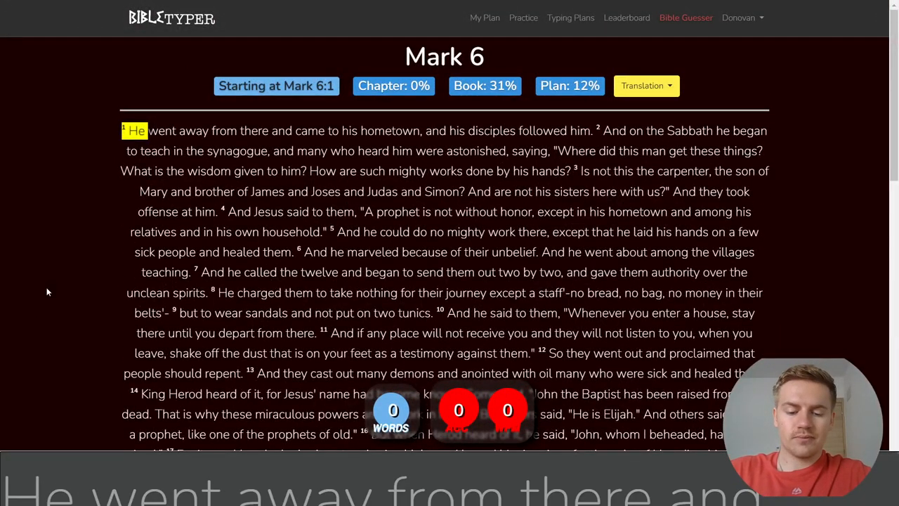
{"action": "mouse_move", "coordinate": [56, 292]}
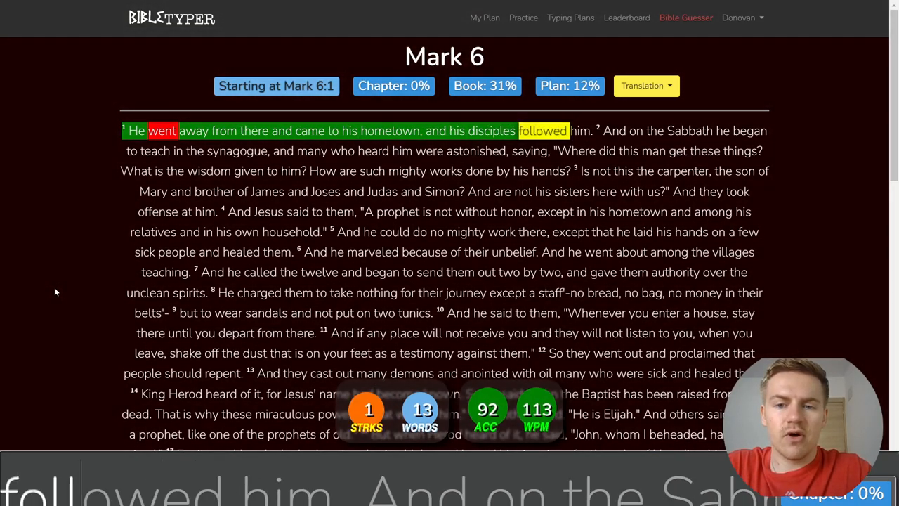
Type Mark 6 verses 1–3 through 'and they took offense', reaching 88 words
{"action": "key", "text": "Backspace"}
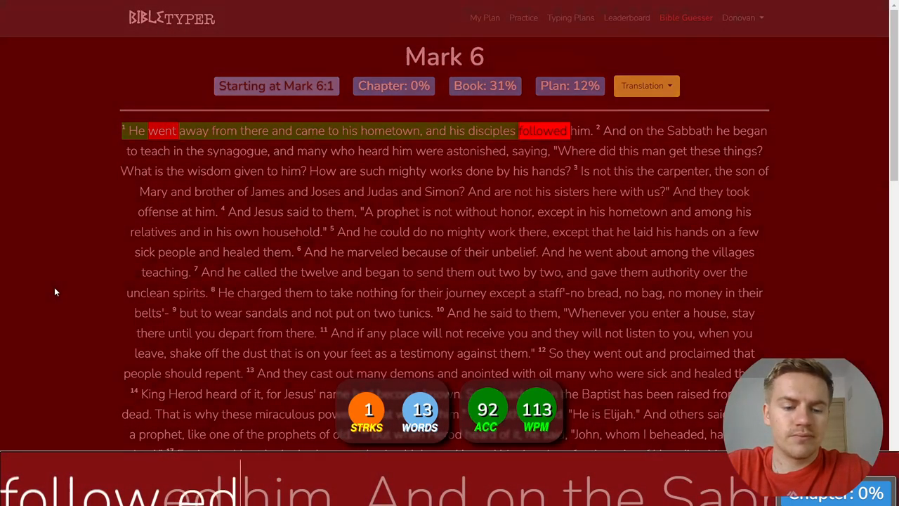
{"action": "type", "text": "him"}
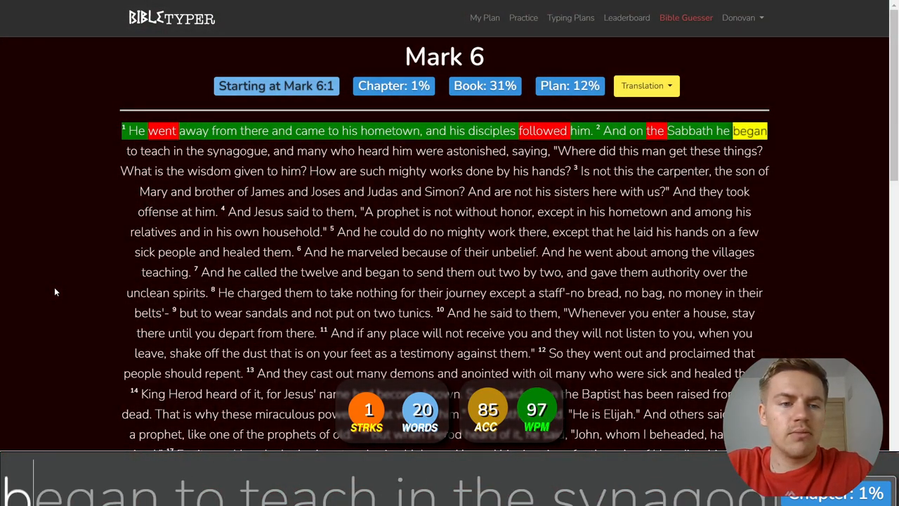
{"action": "type", "text": "to teach"}
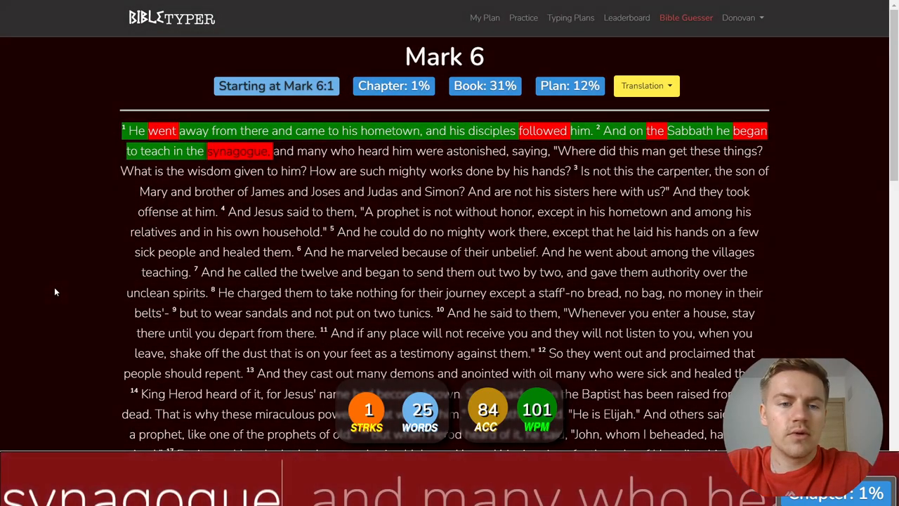
{"action": "type", "text": "and many who heard him were astonished, saying, \"Where"}
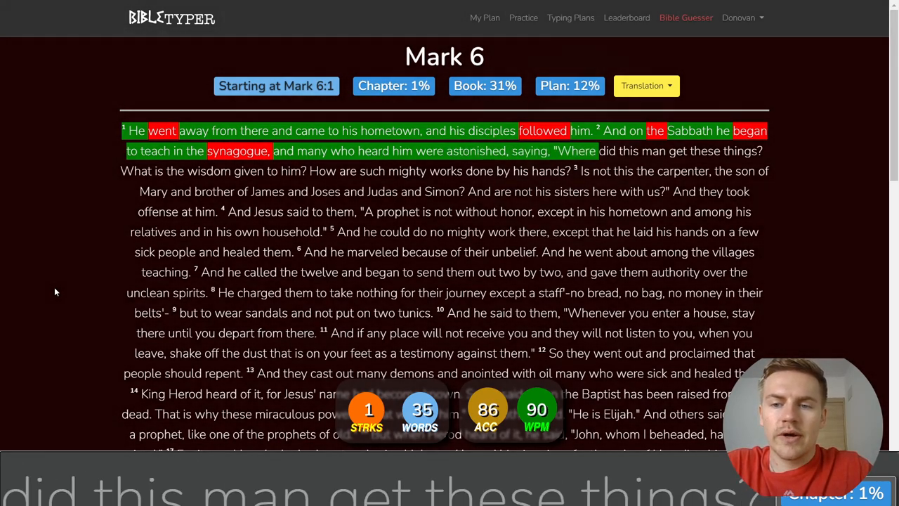
{"action": "type", "text": "did this"}
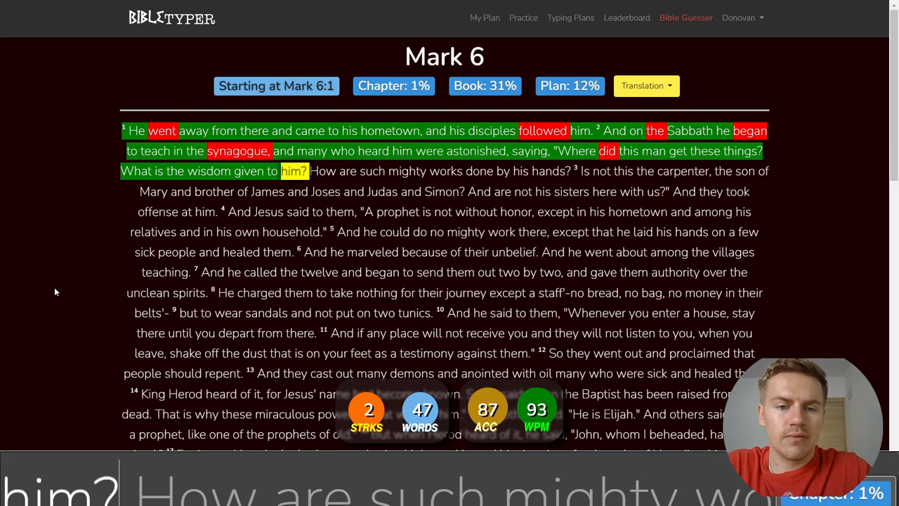
{"action": "type", "text": "mighty"}
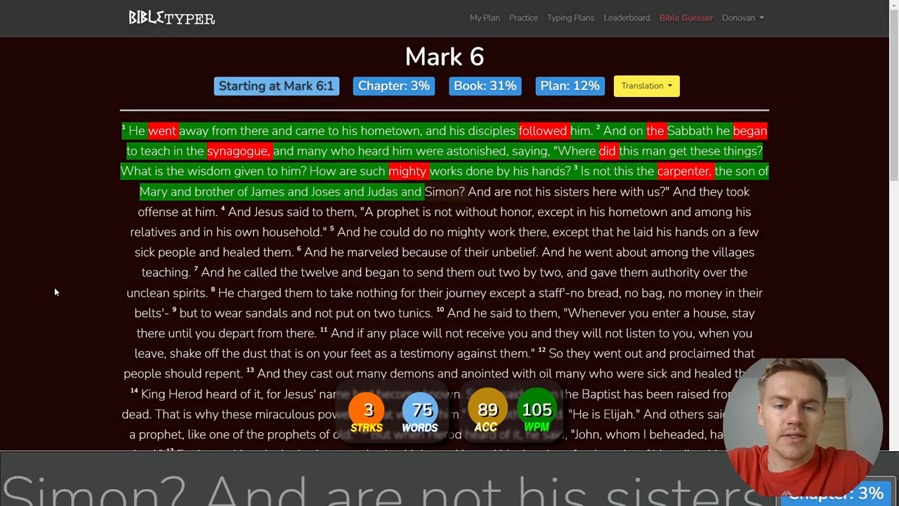
{"action": "type", "text": "his"}
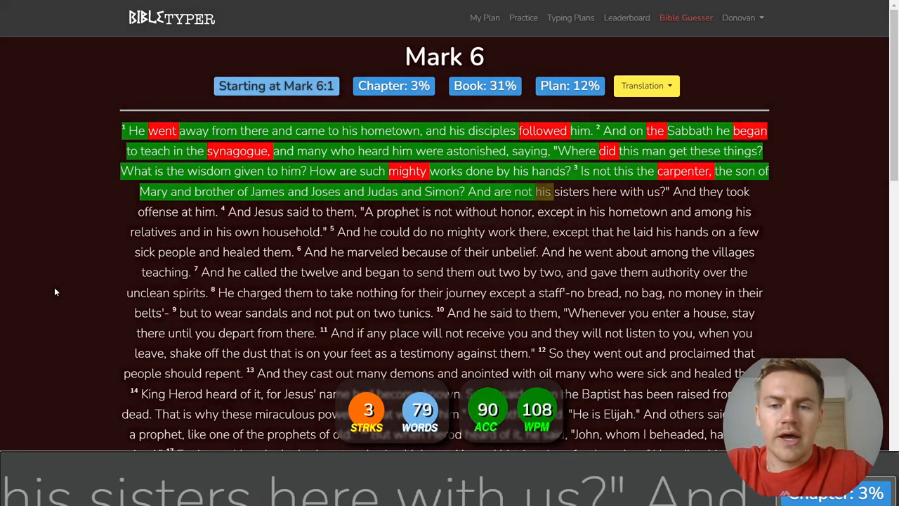
{"action": "type", "text": "with us?\" And they took"}
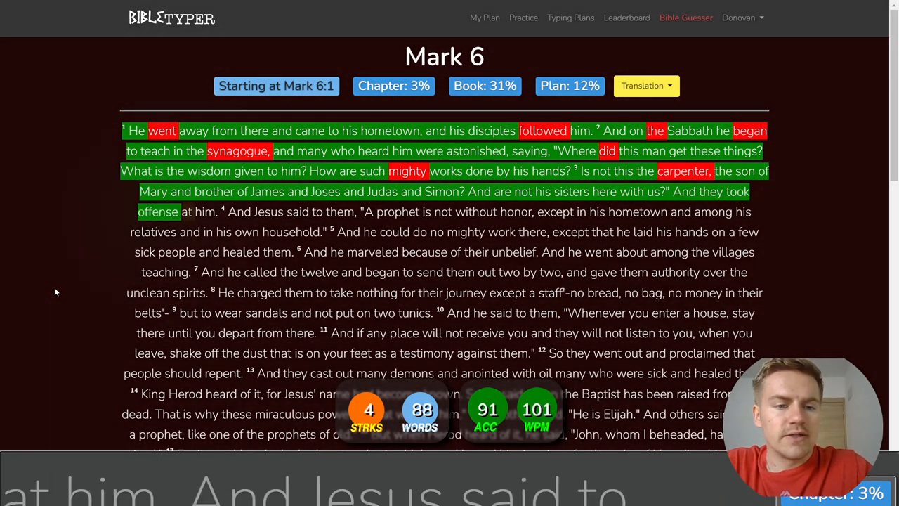
Type verses 4–6 from 'And Jesus said' through 'among the villages teaching', reaching 152 words
{"action": "type", "text": "Jesus"}
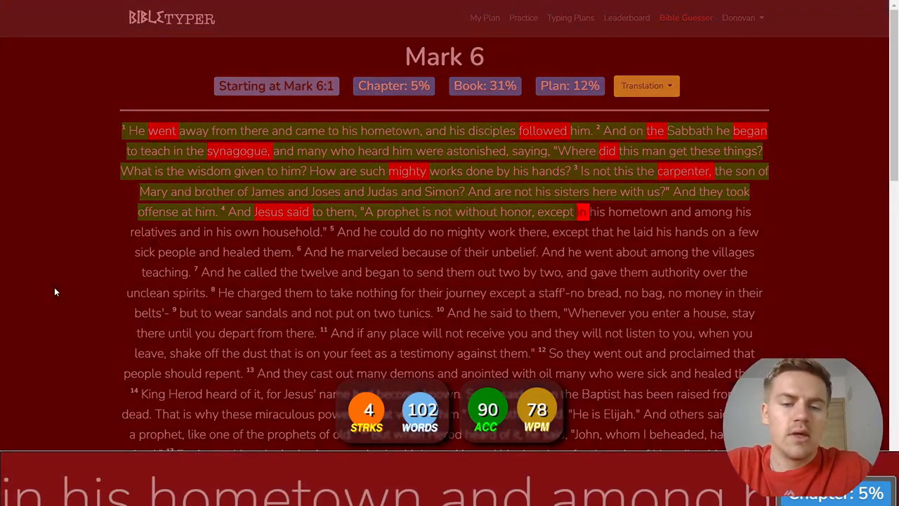
{"action": "type", "text": "n his hometown and among"}
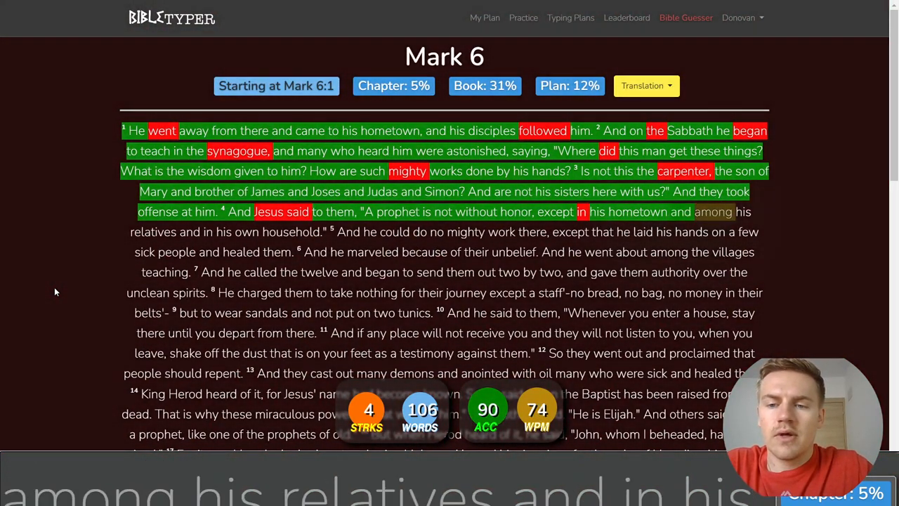
{"action": "type", "text": "among his relatives and"}
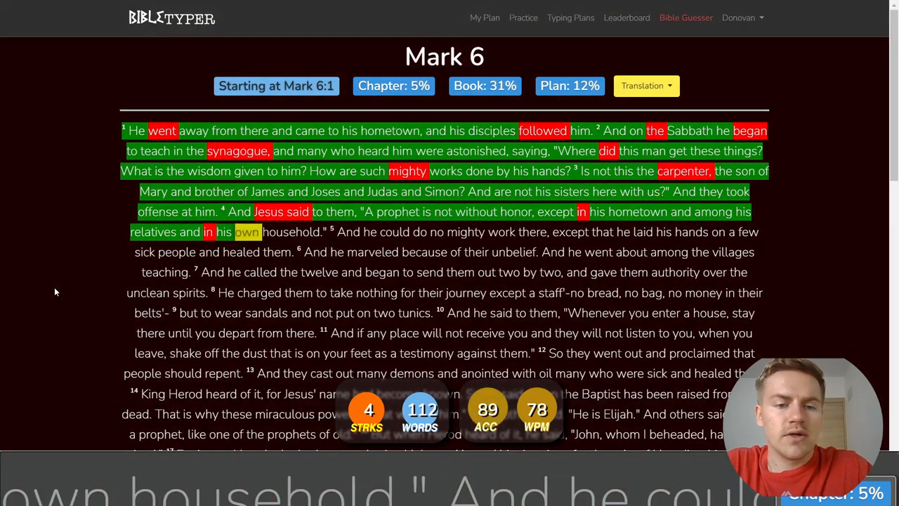
{"action": "type", "text": "household"}
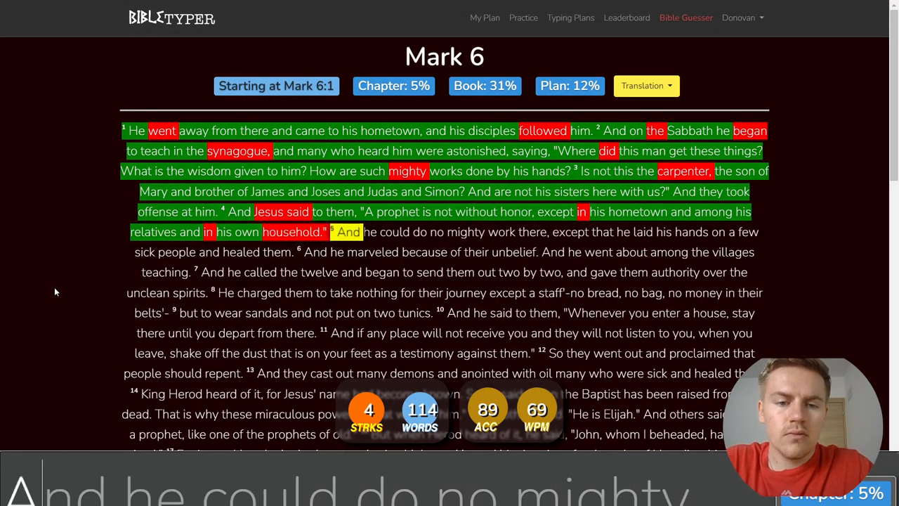
{"action": "type", "text": "could"}
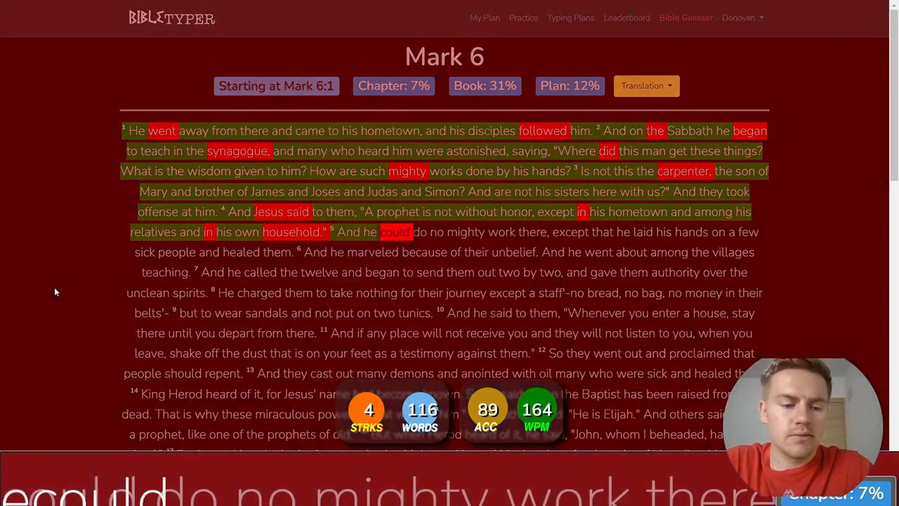
{"action": "type", "text": "do no mighty work there,"}
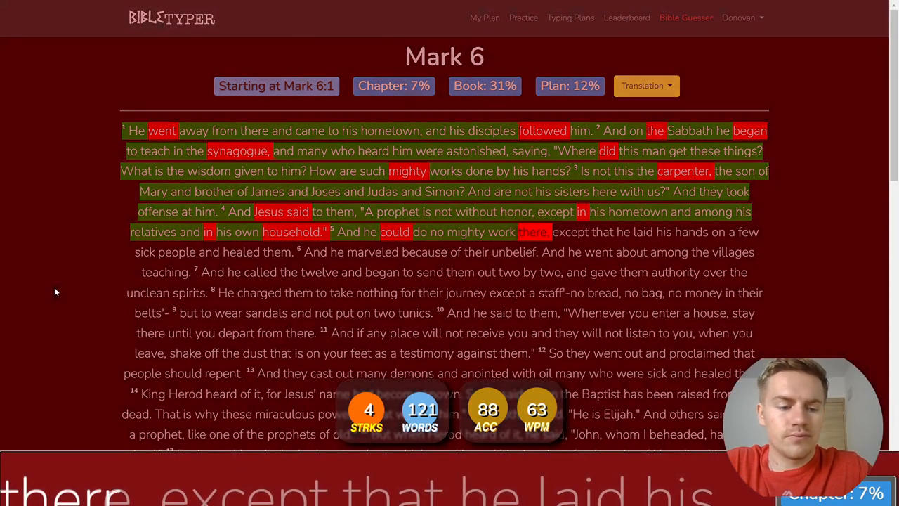
{"action": "type", "text": "that"}
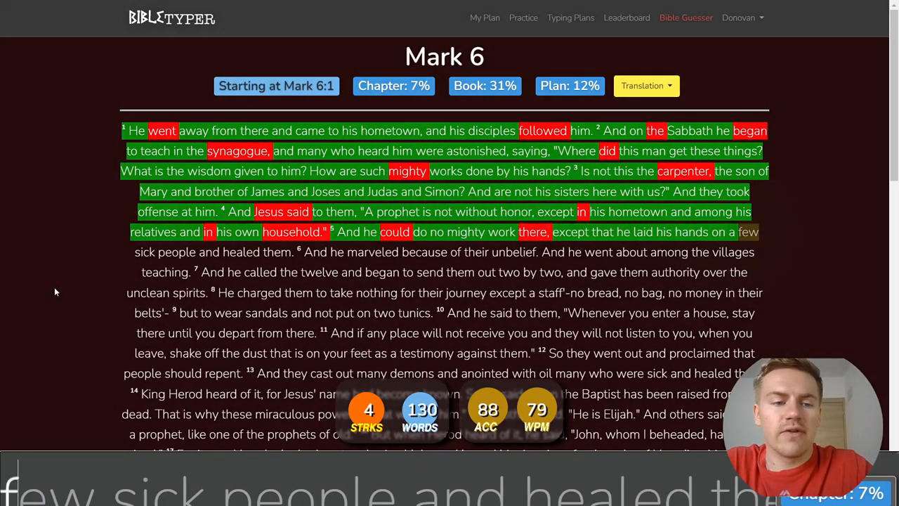
{"action": "type", "text": "healed"}
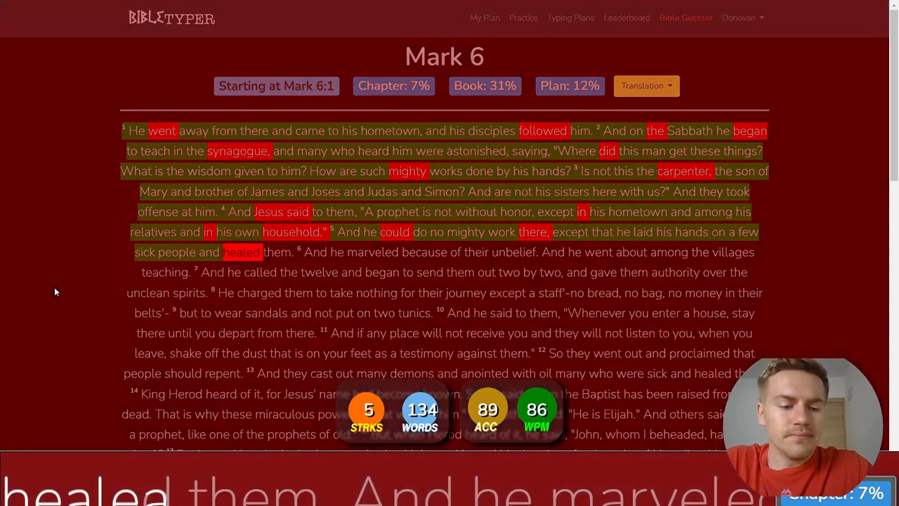
{"action": "type", "text": "And"}
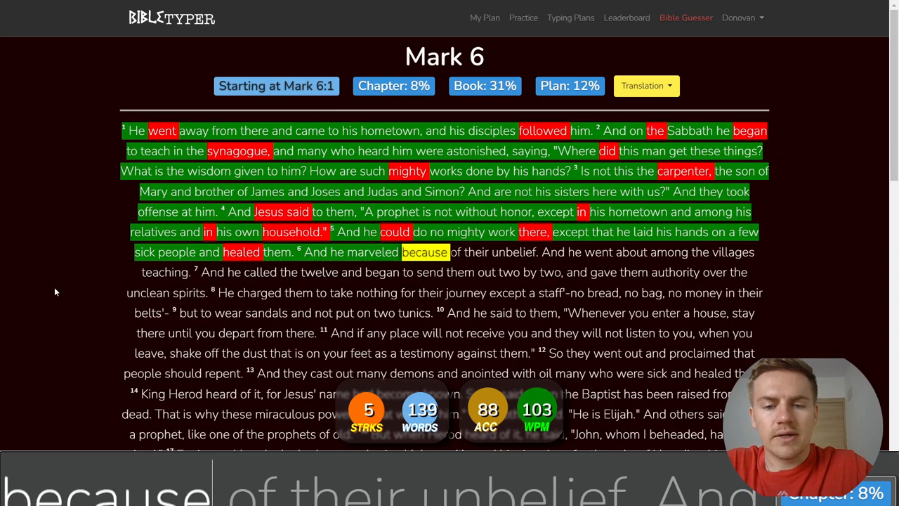
{"action": "type", "text": "unbelief. And he went about among the villages"}
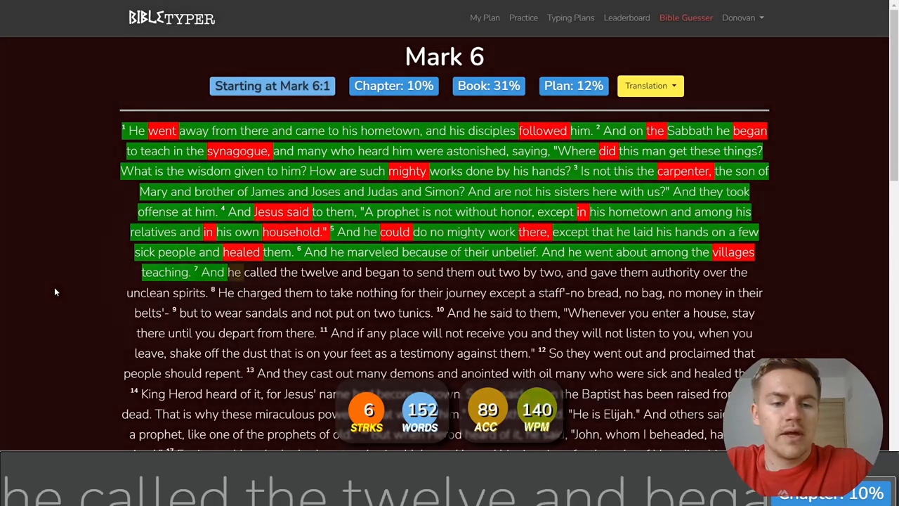
Type verses 7–9, from 'twelve' through 'wear sandals and not two tunics', reaching 208 words
{"action": "type", "text": "twelve and began to send them out two by two,"}
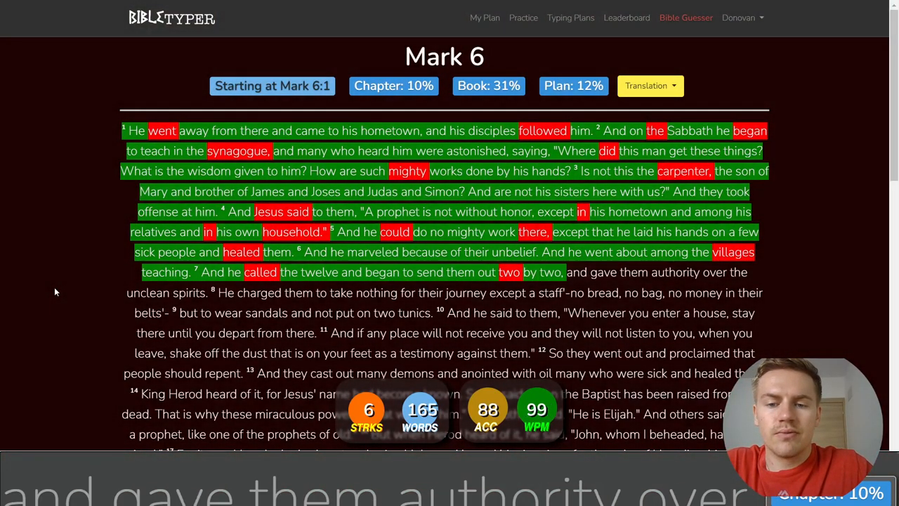
{"action": "type", "text": "authority"}
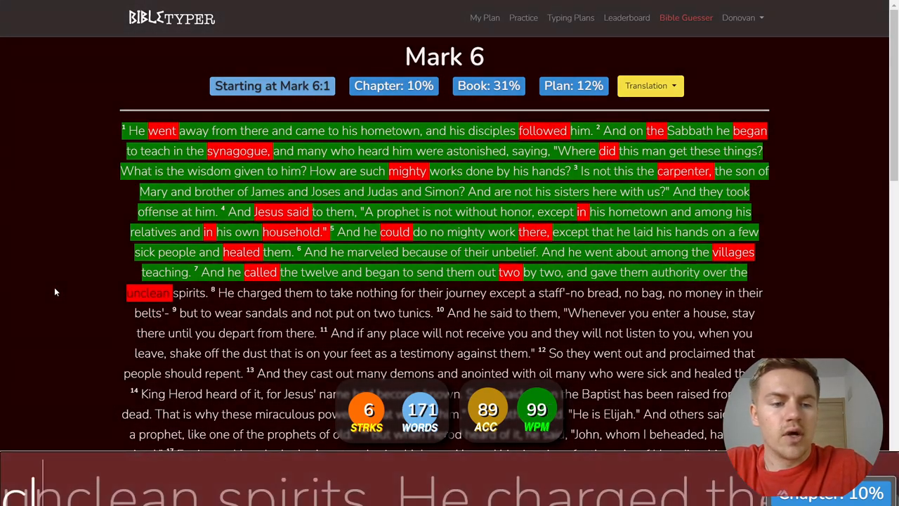
{"action": "type", "text": "spirits"}
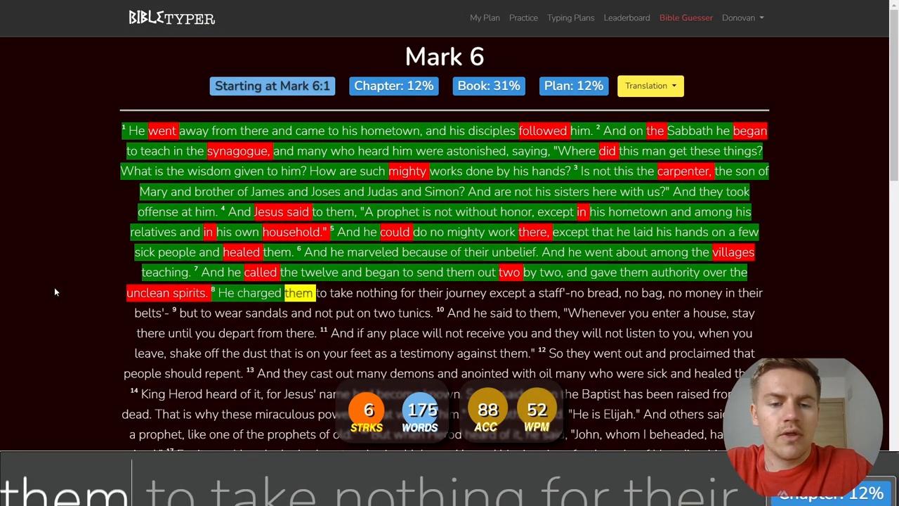
{"action": "type", "text": "their"}
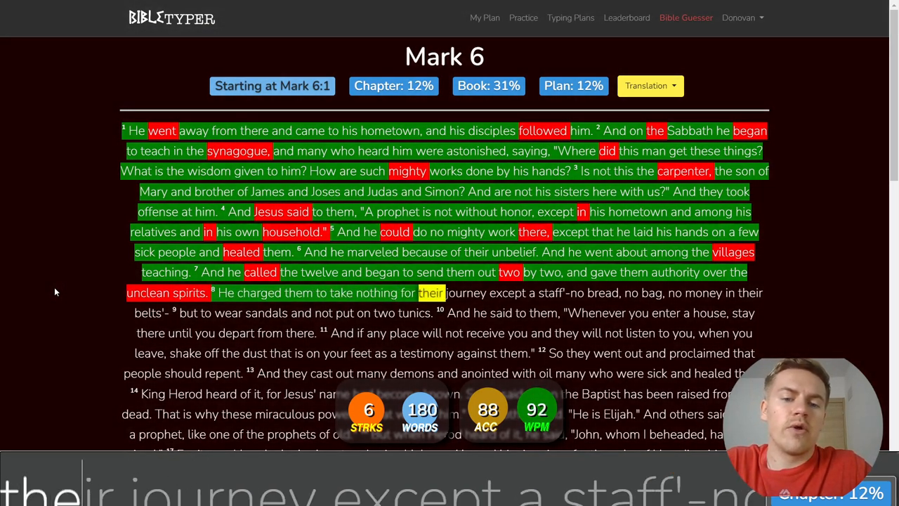
{"action": "type", "text": "journey"}
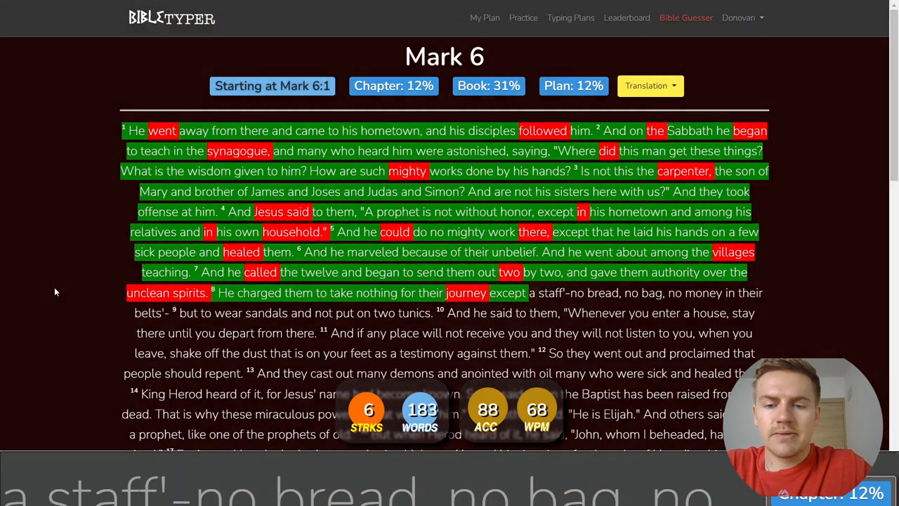
{"action": "type", "text": "staff'-no bread, no bag, no money in their"}
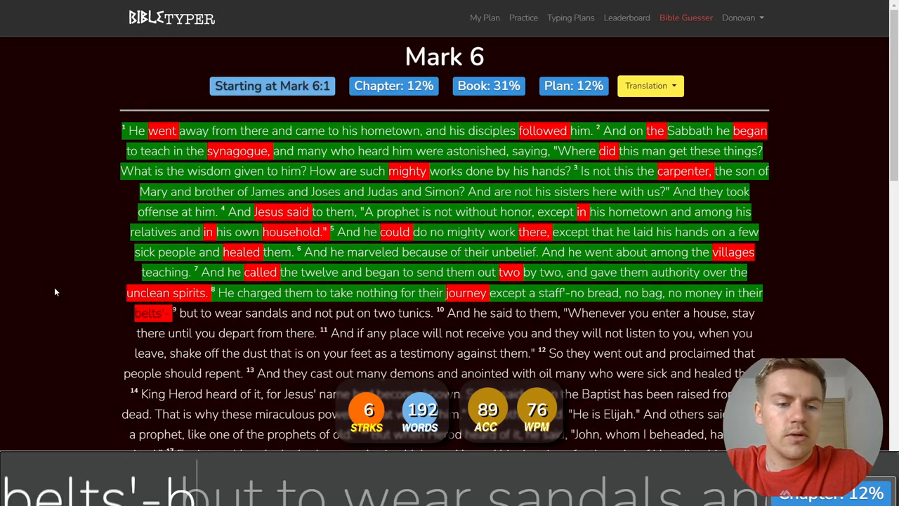
{"action": "type", "text": "but to"}
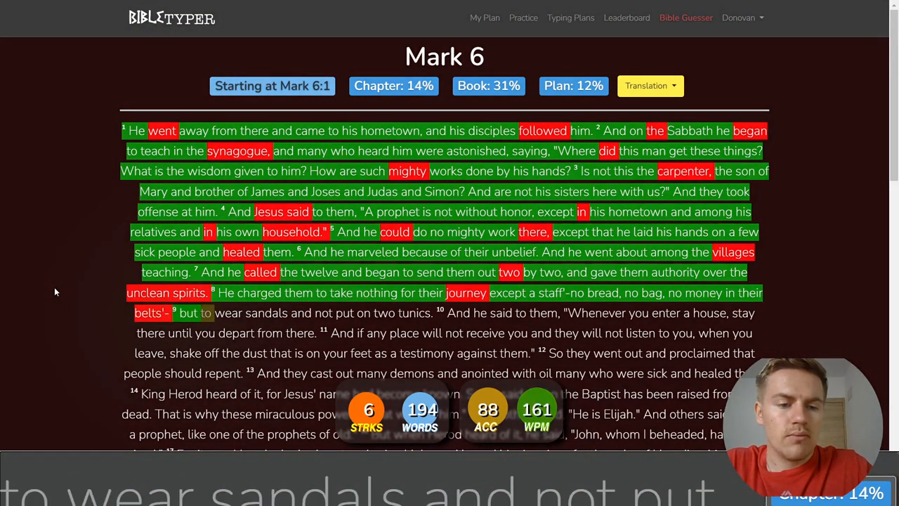
{"action": "type", "text": "wear sandals and"}
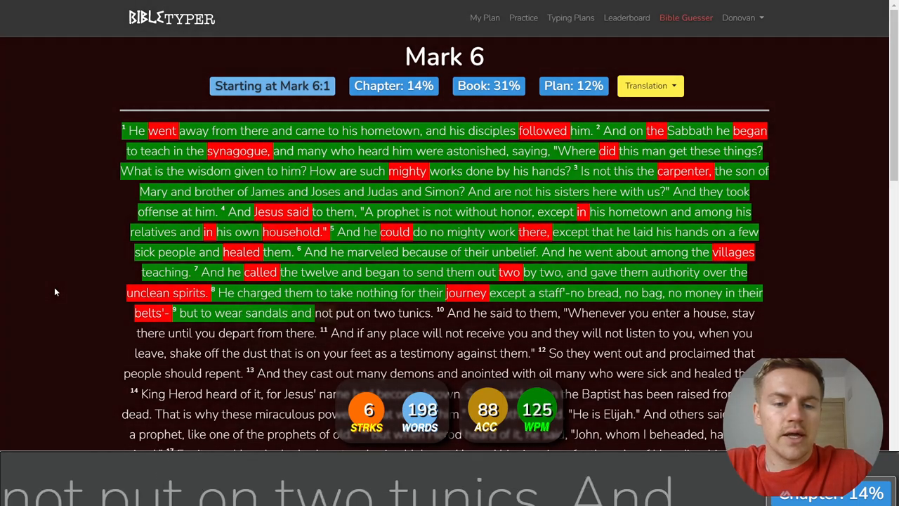
{"action": "type", "text": "tunics."}
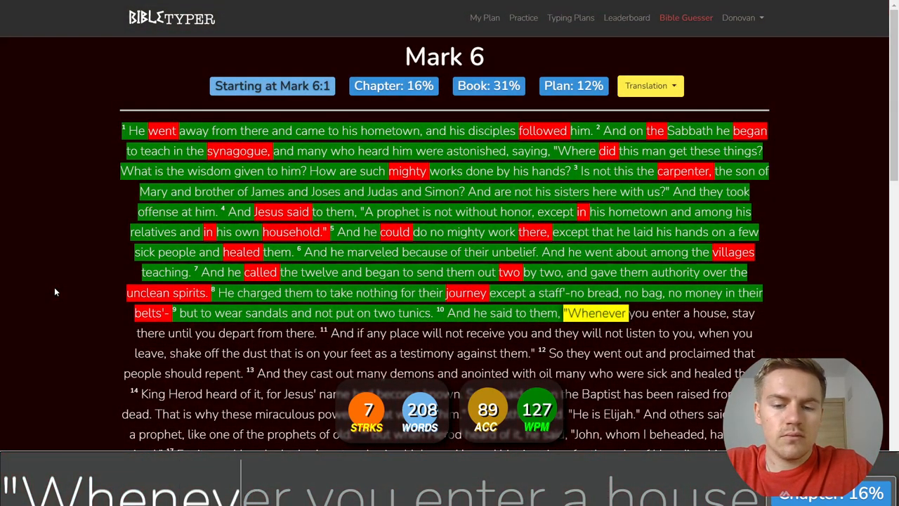
Type Mark 6 verses 10–11, ending with the word 'testimony'
{"action": "type", "text": "house"}
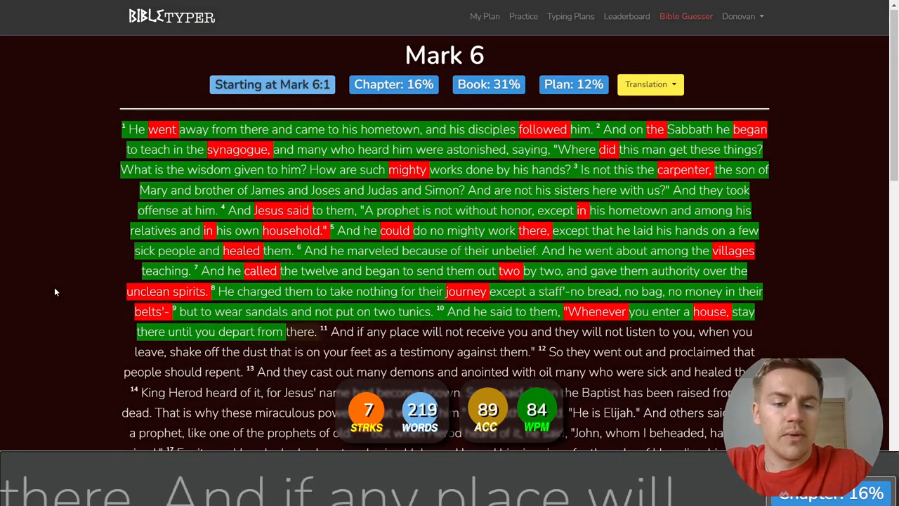
{"action": "type", "text": "place"}
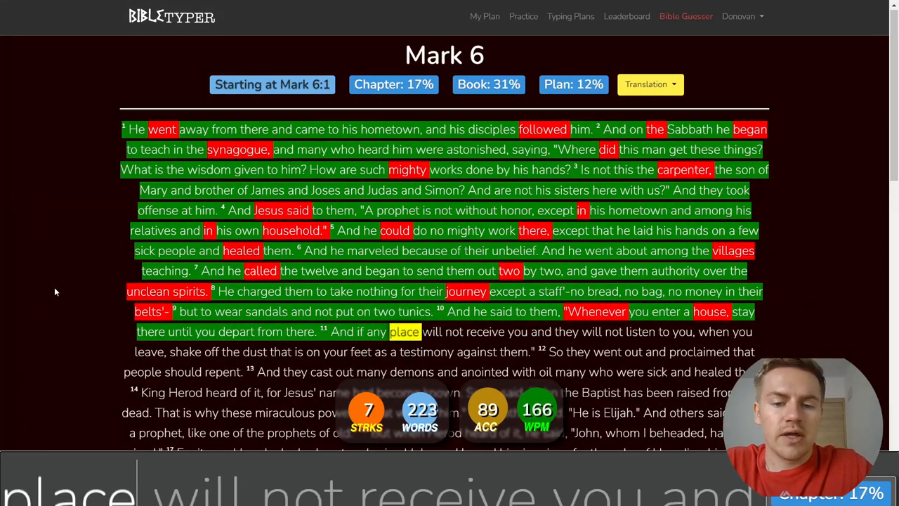
{"action": "type", "text": "place will not receive you"}
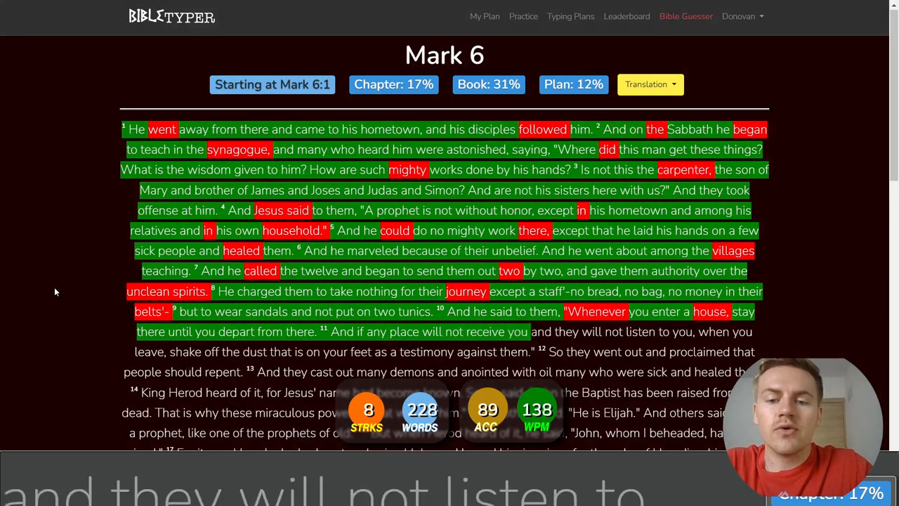
{"action": "type", "text": "listen"}
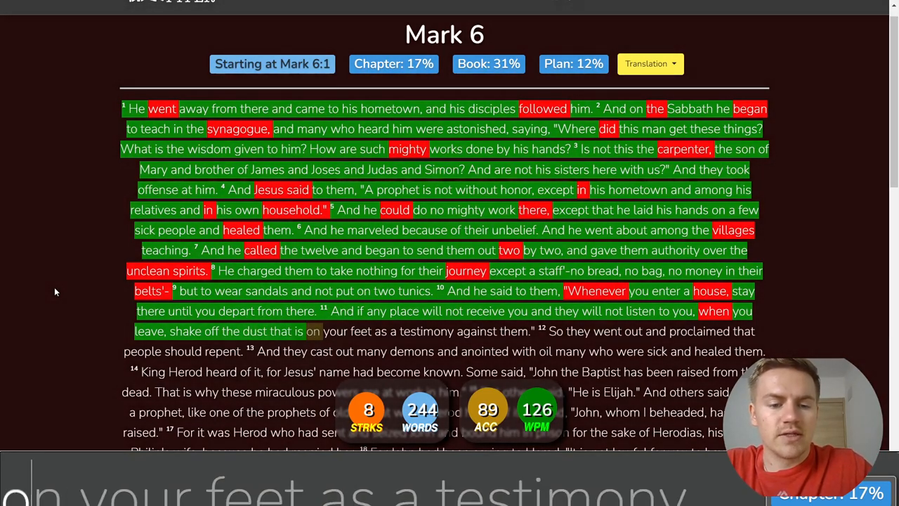
{"action": "type", "text": "testimony"}
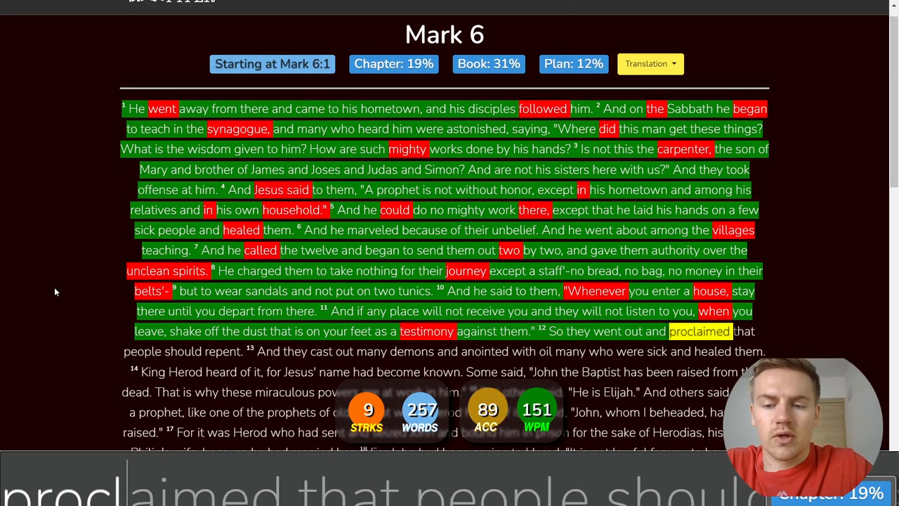
Type verses 12–14, from 'should repent' to 'miraculous', reaching 311 words and 23%
{"action": "type", "text": "should"}
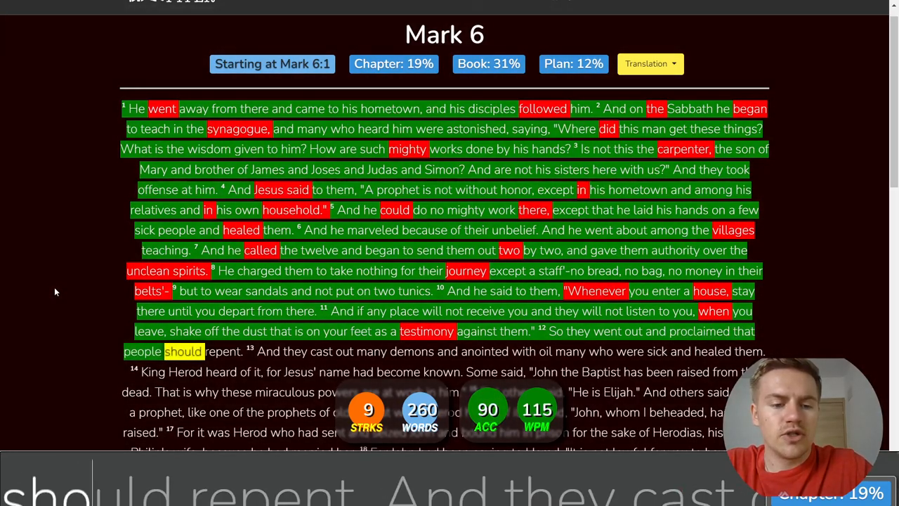
{"action": "type", "text": "repent"}
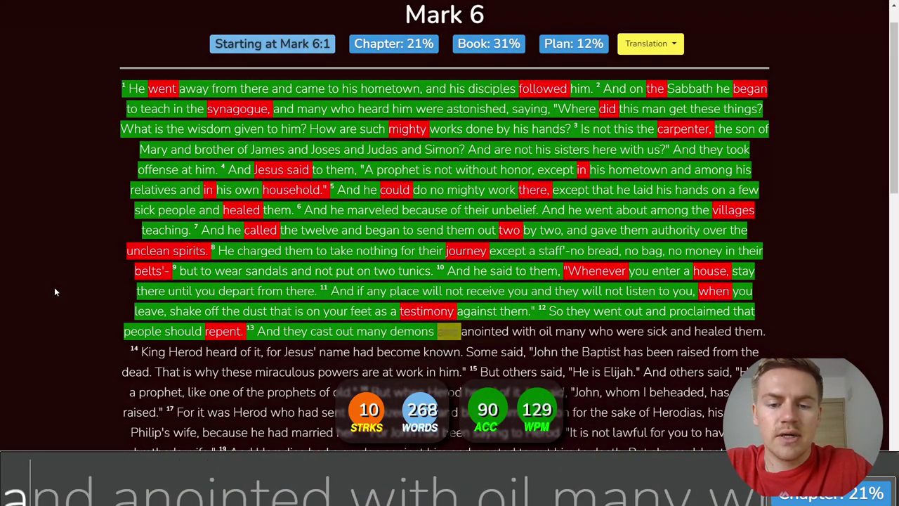
{"action": "type", "text": "anointed"}
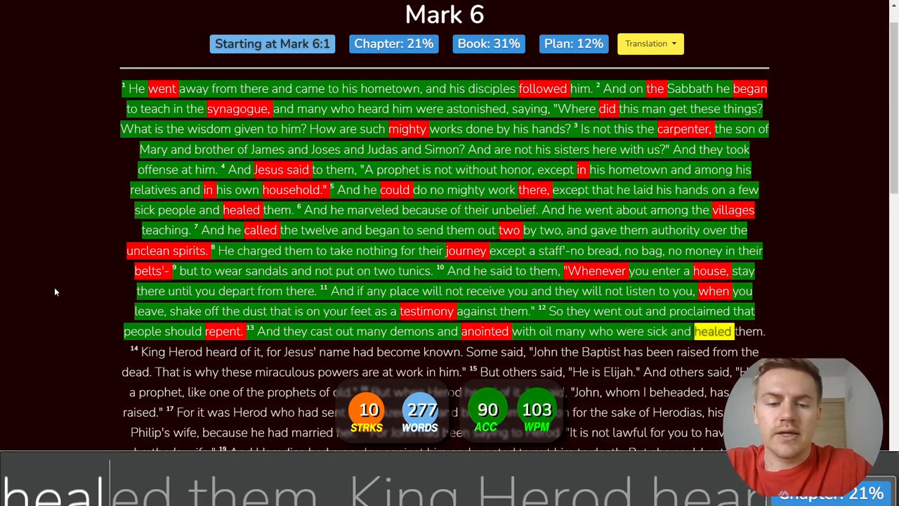
{"action": "type", "text": "King"}
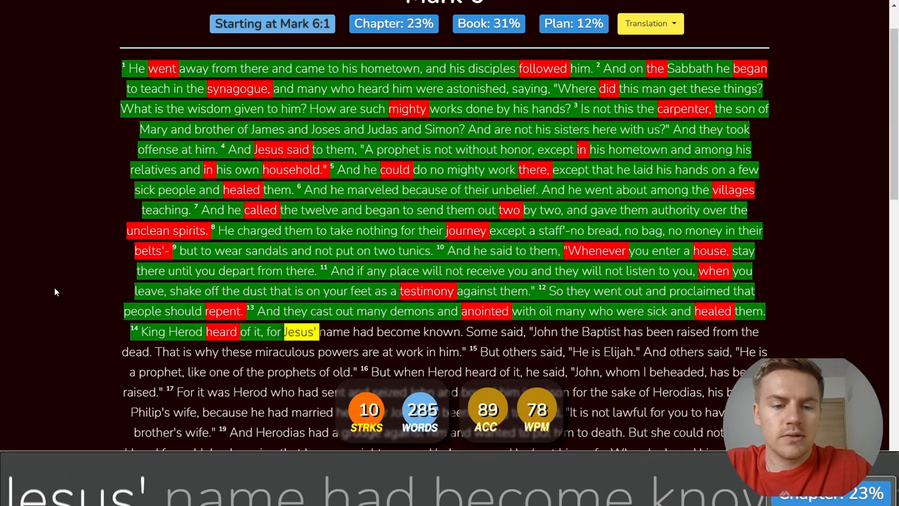
{"action": "type", "text": "name had become known. Some said,"}
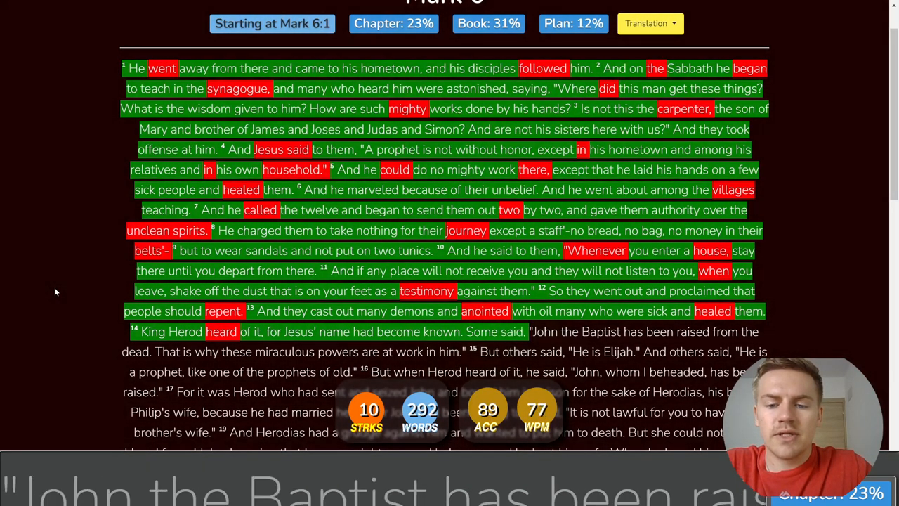
{"action": "type", "text": "Baptist has been"}
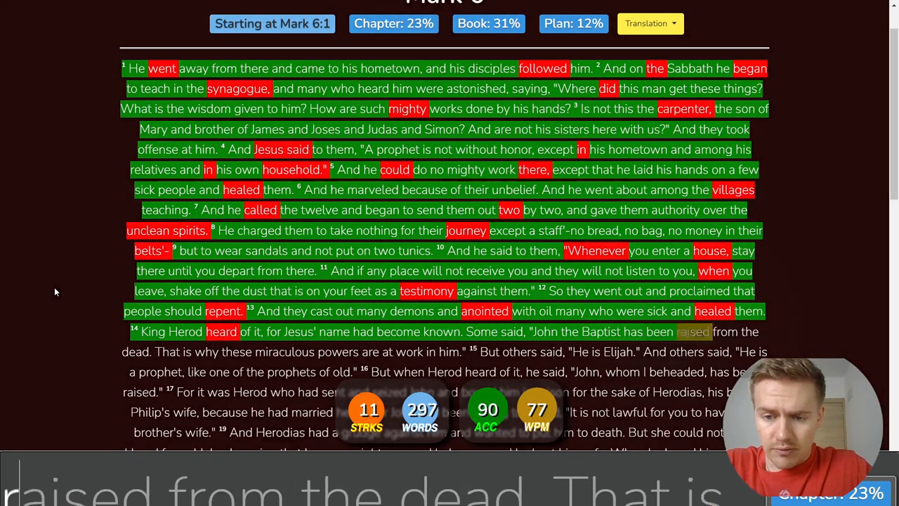
{"action": "type", "text": "raised from the dead"}
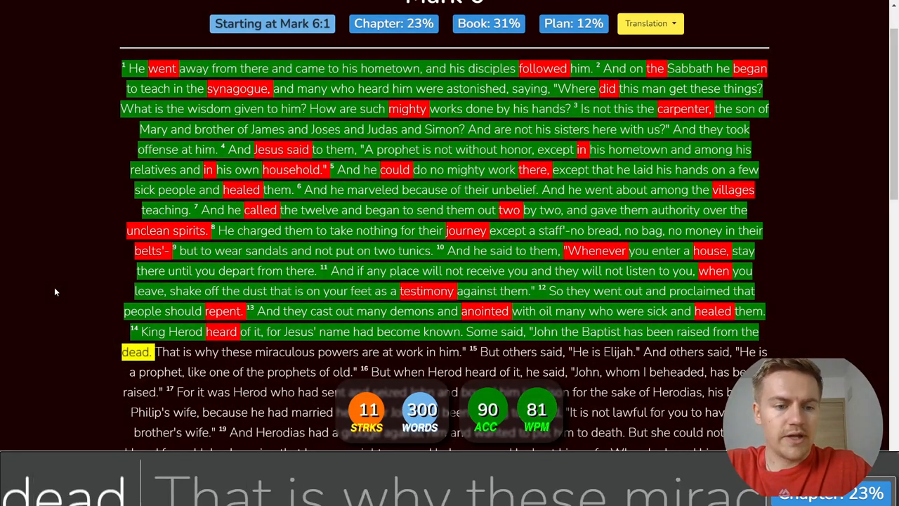
{"action": "type", "text": "miraculous"}
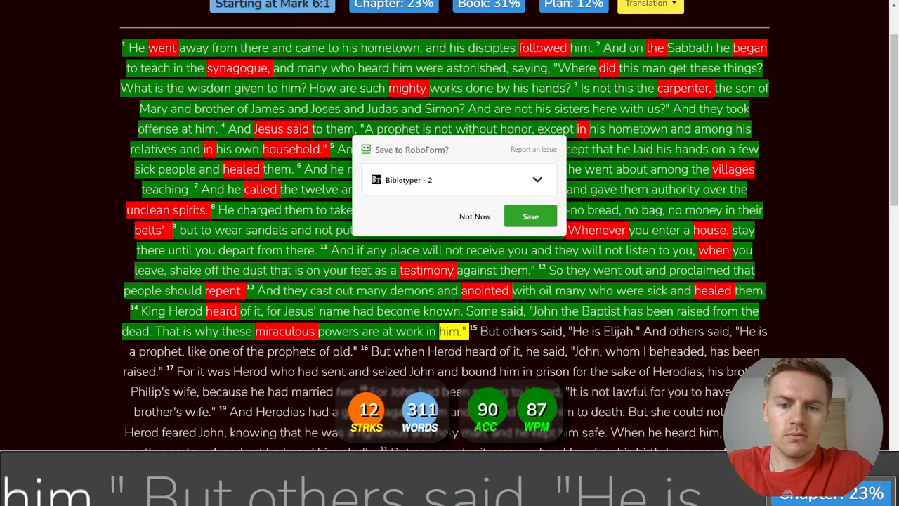
Dismiss the RoboForm password prompt and type verse 15 up to 'one'
{"action": "left_click", "coordinate": [475, 216]}
{"action": "type", "text": "B"}
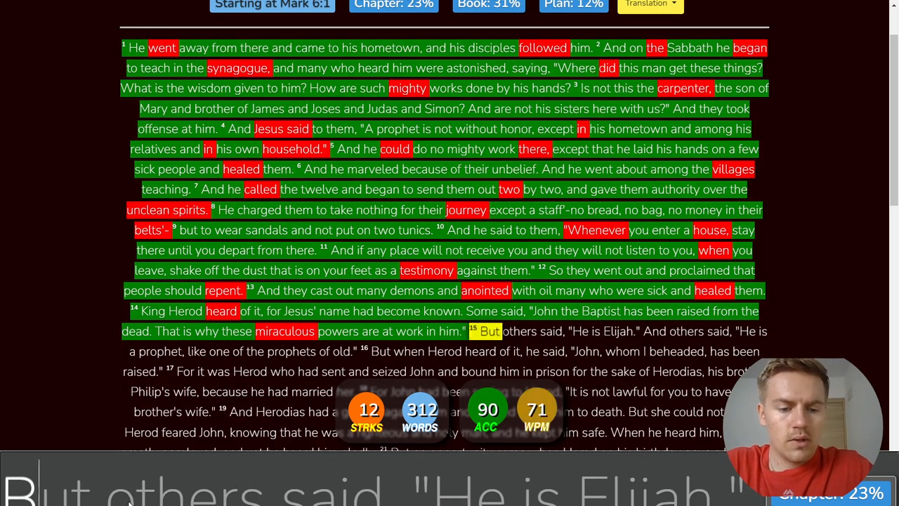
{"action": "type", "text": "said"}
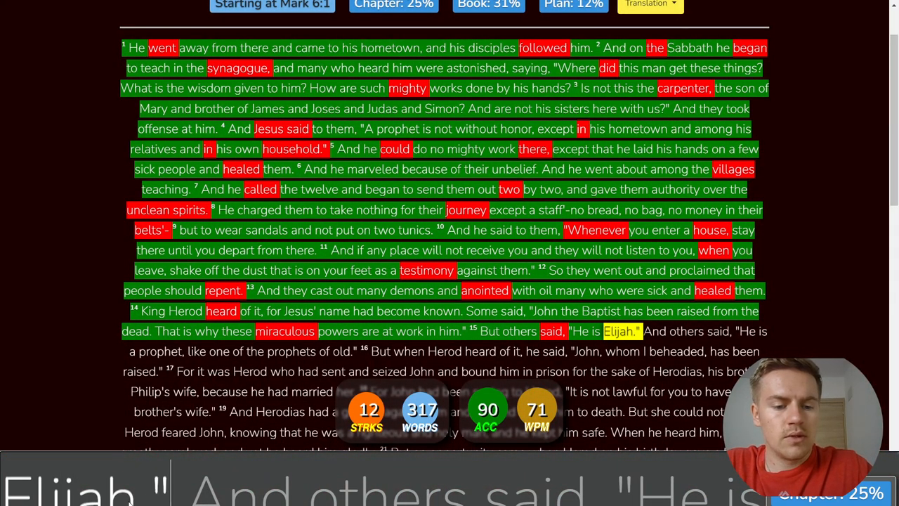
{"action": "type", "text": "said,"}
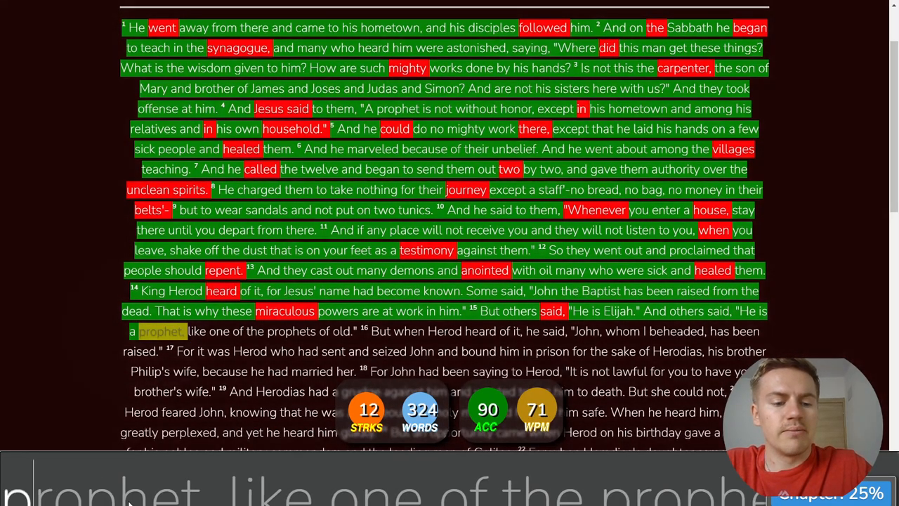
{"action": "type", "text": "one"}
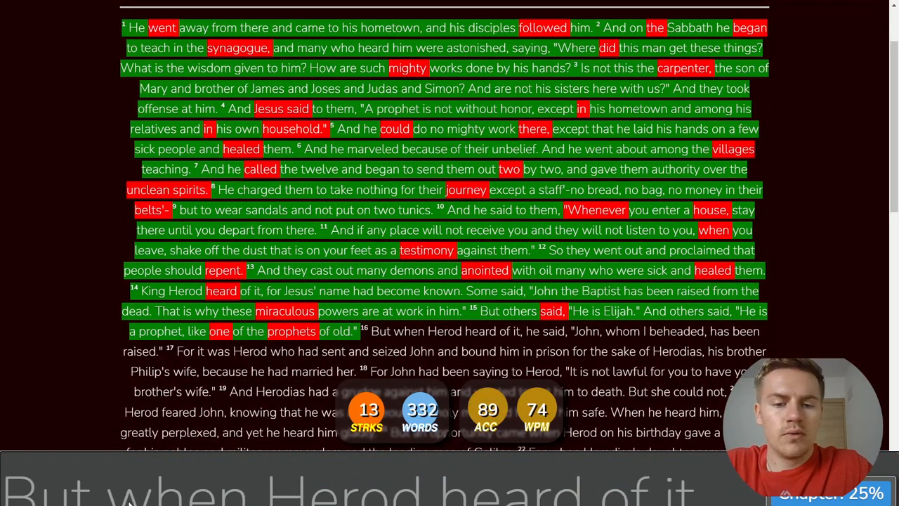
Type verse 16, Herod hearing of John whom he beheaded, reaching 347 words
{"action": "type", "text": "Herod"}
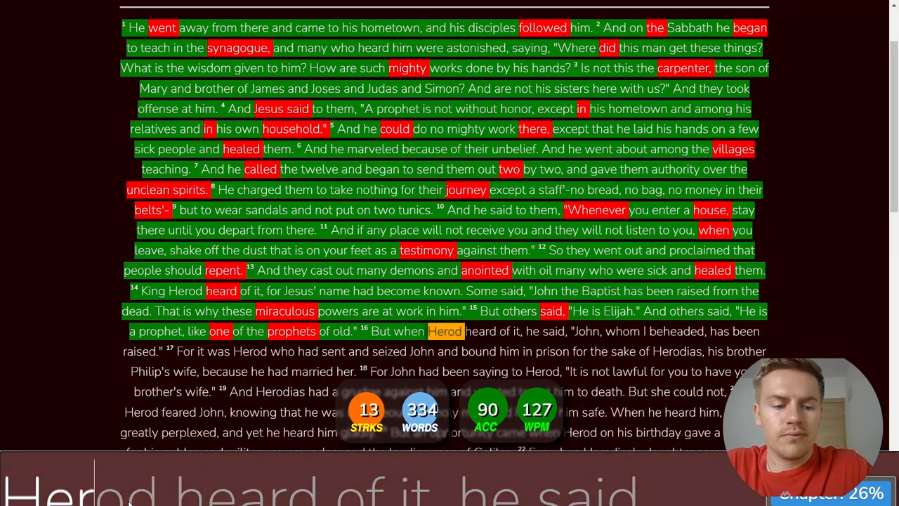
{"action": "type", "text": "heard"}
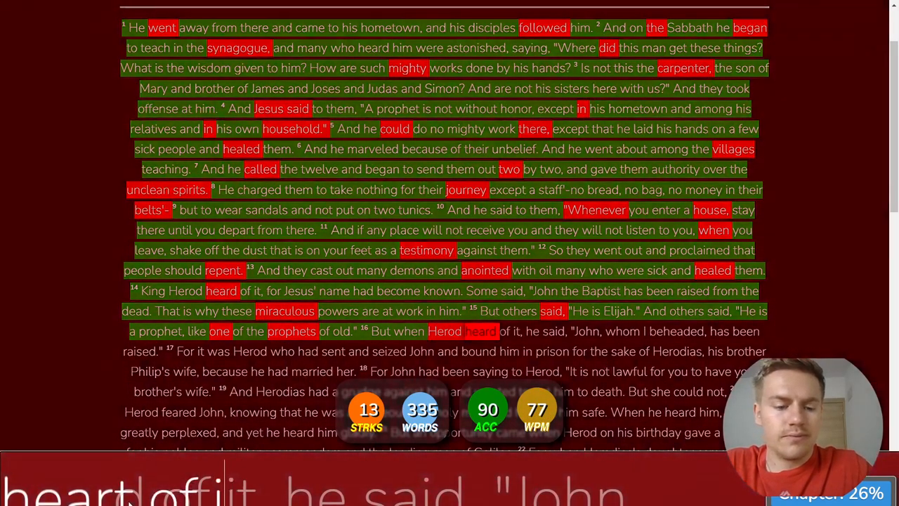
{"action": "type", "text": "it"}
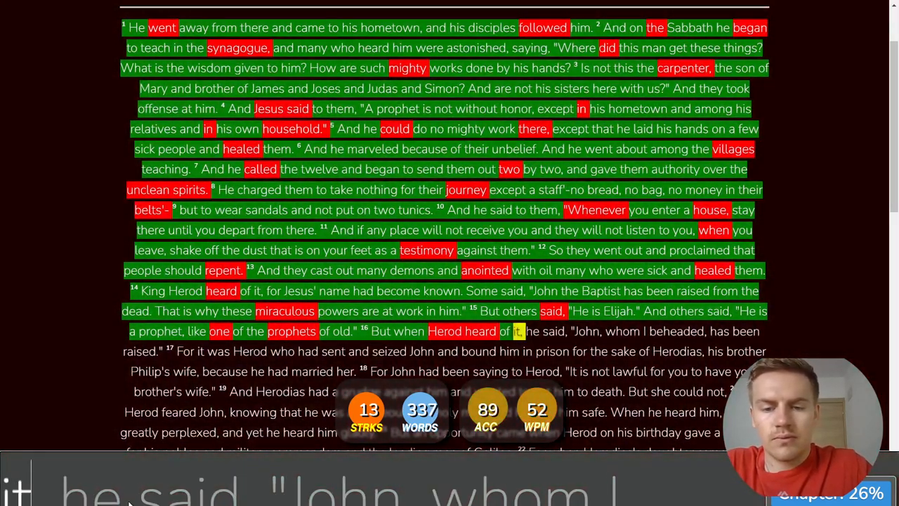
{"action": "type", "text": "John"}
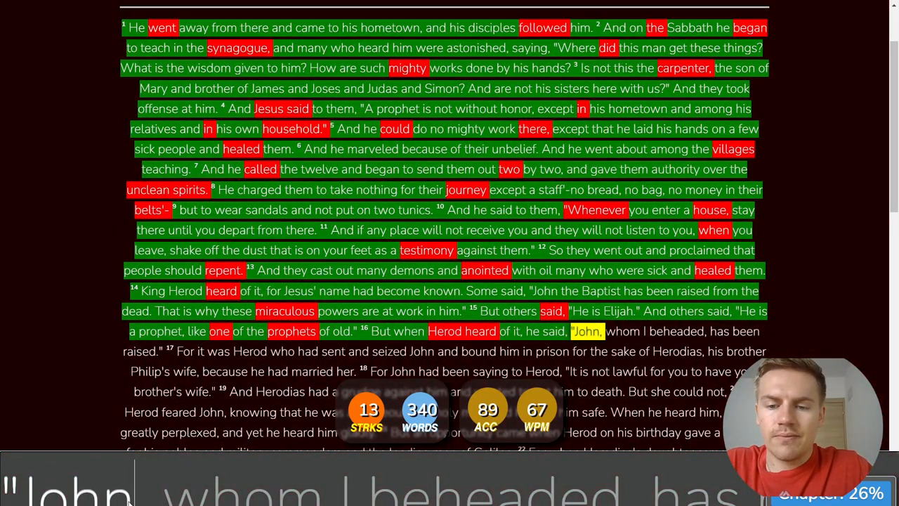
{"action": "type", "text": "beheaded"}
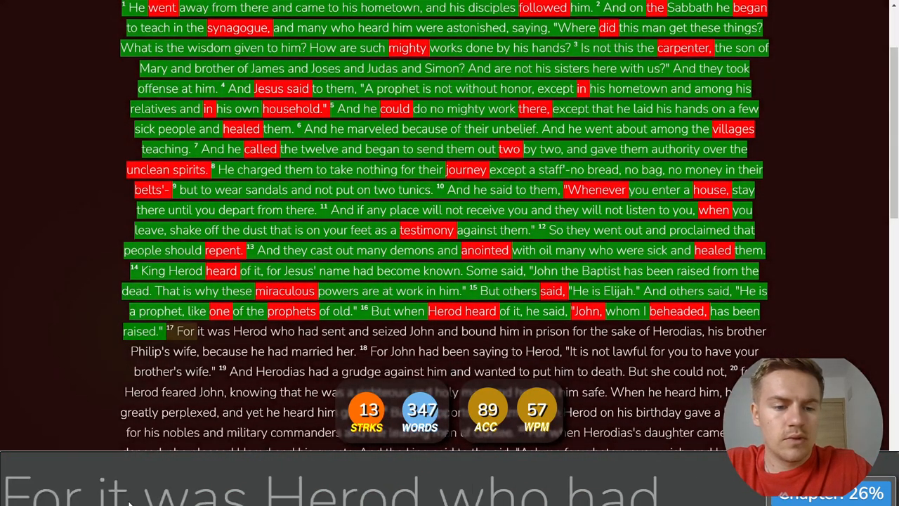
Type the rest of verse 17 and verse 18, ending 'brother's wife.', reaching 398 words
{"action": "type", "text": "who"}
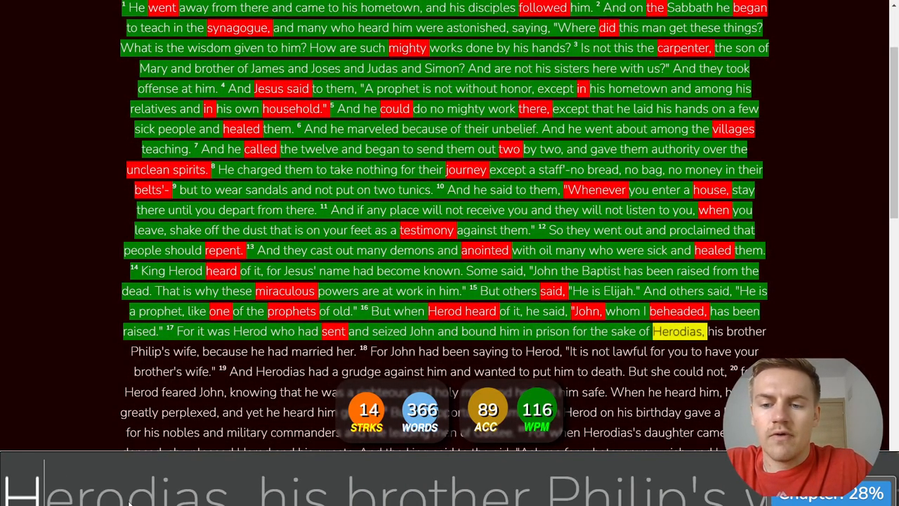
{"action": "type", "text": "his"}
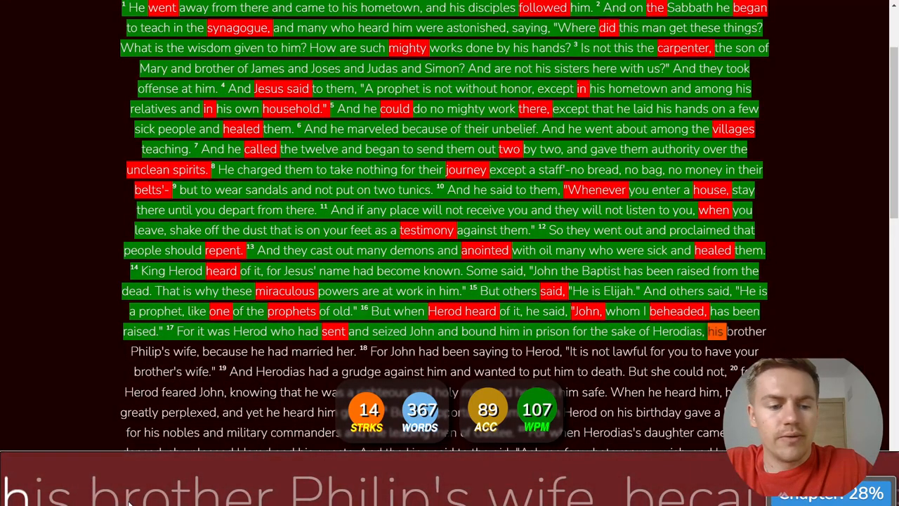
{"action": "type", "text": "Philip's"}
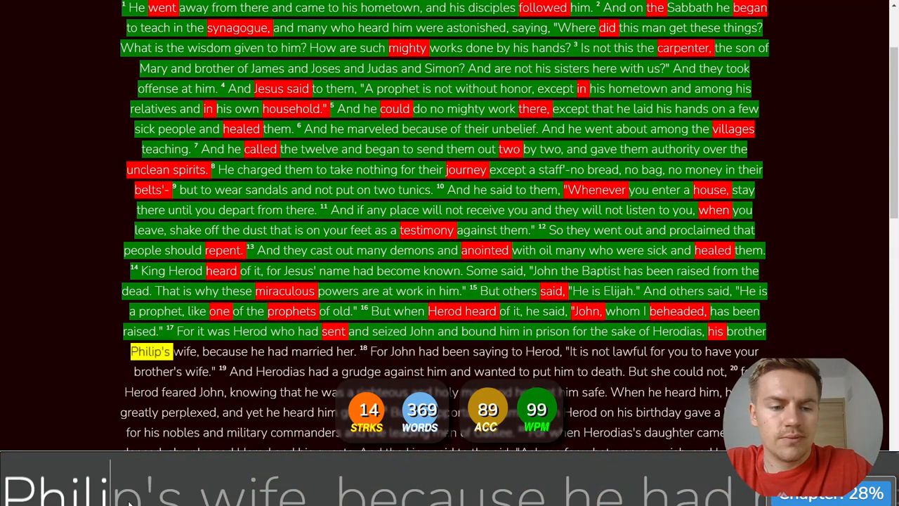
{"action": "type", "text": "because"}
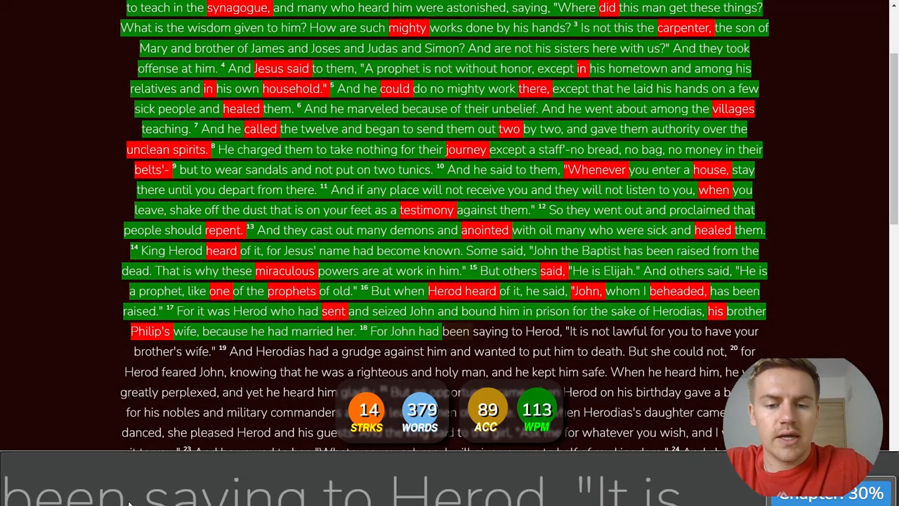
{"action": "type", "text": "Herod, \"It is not lawful for you to have your"}
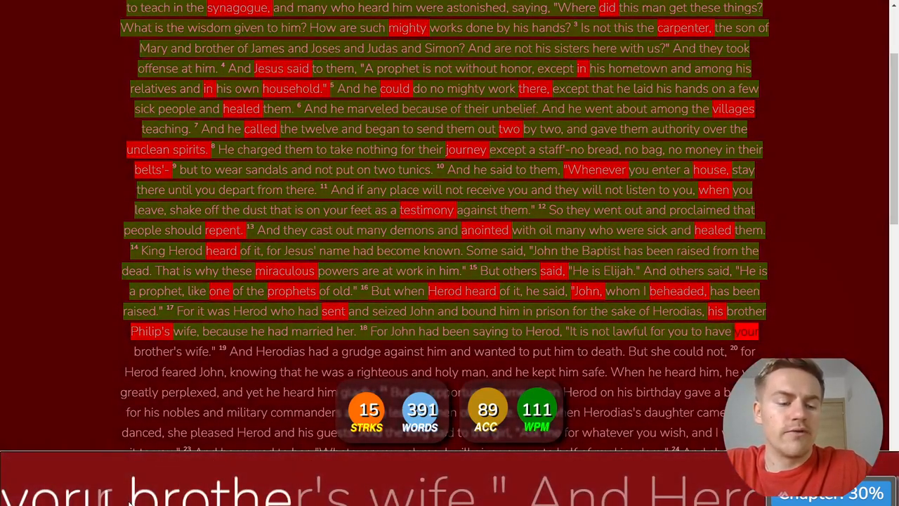
{"action": "type", "text": "brother's"}
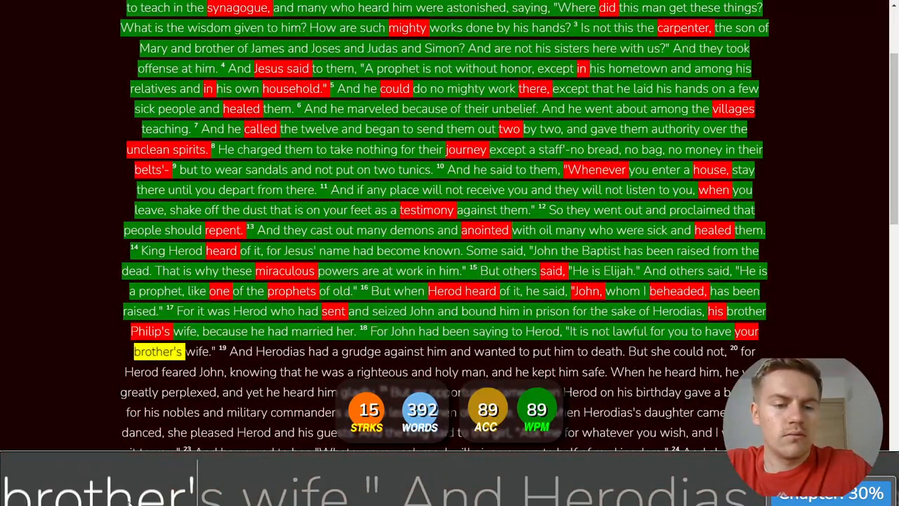
{"action": "type", "text": "wife.\""}
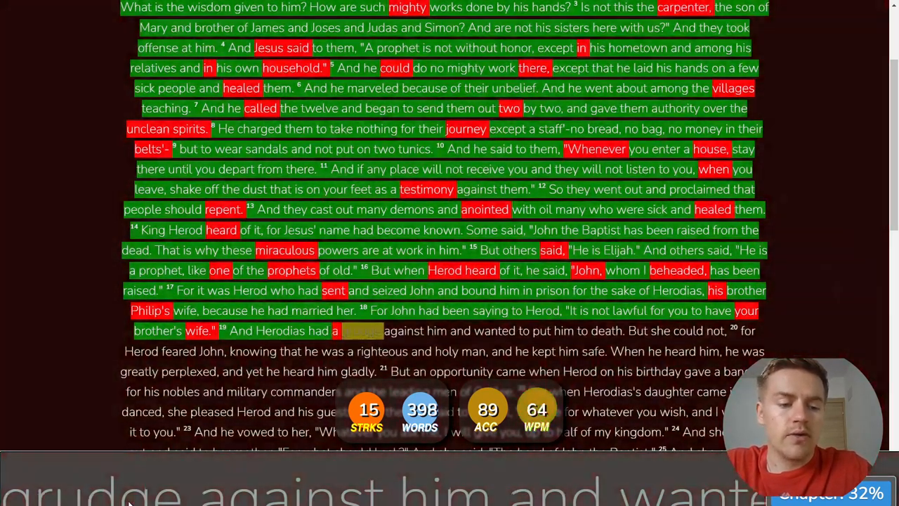
Type verse 19 from 'grudge' and part of verse 20, reaching 437 words and 33%
{"action": "type", "text": "grudge against him and wanted to put him"}
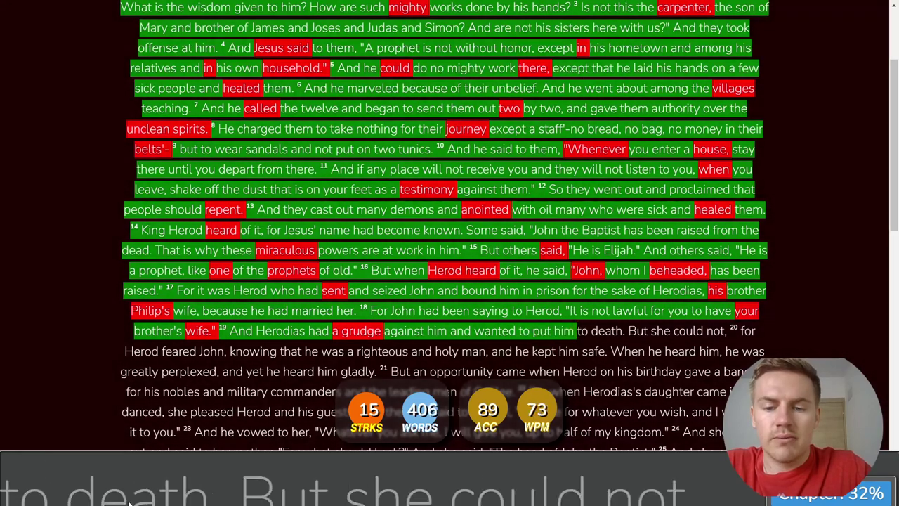
{"action": "type", "text": "could"}
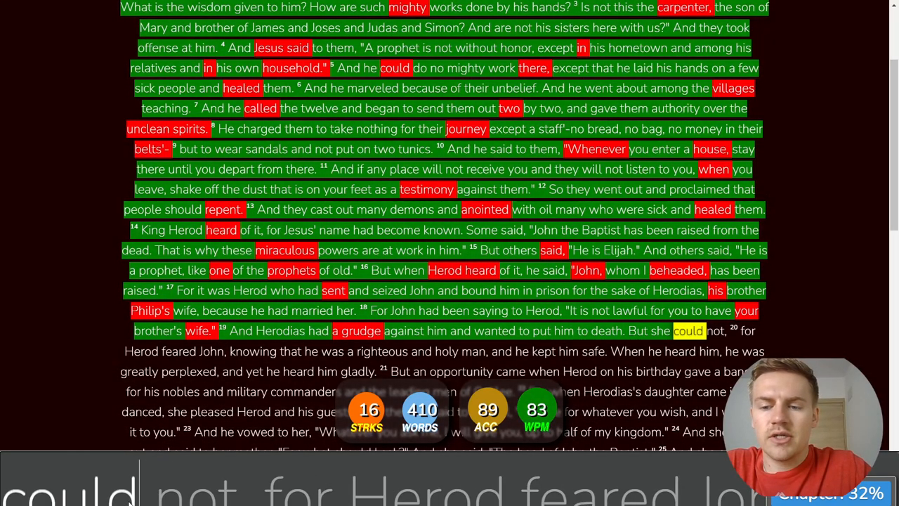
{"action": "type", "text": "feared"}
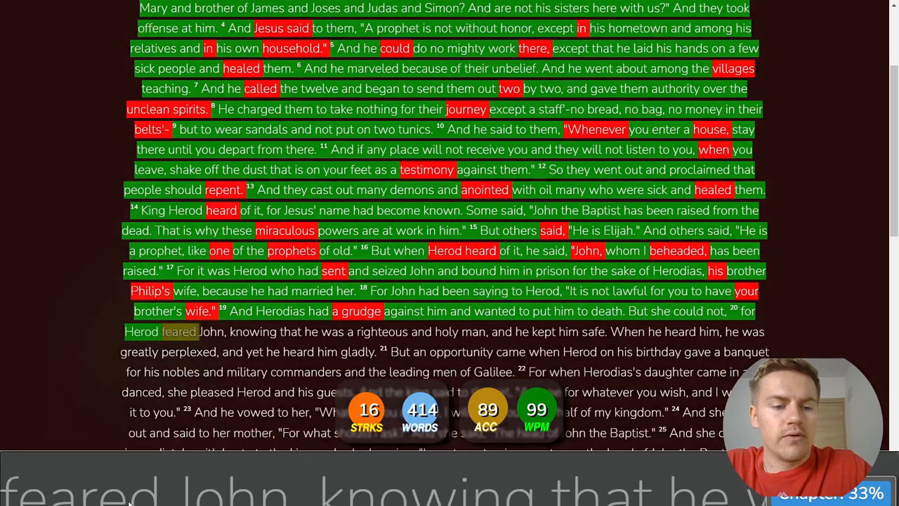
{"action": "type", "text": "John"}
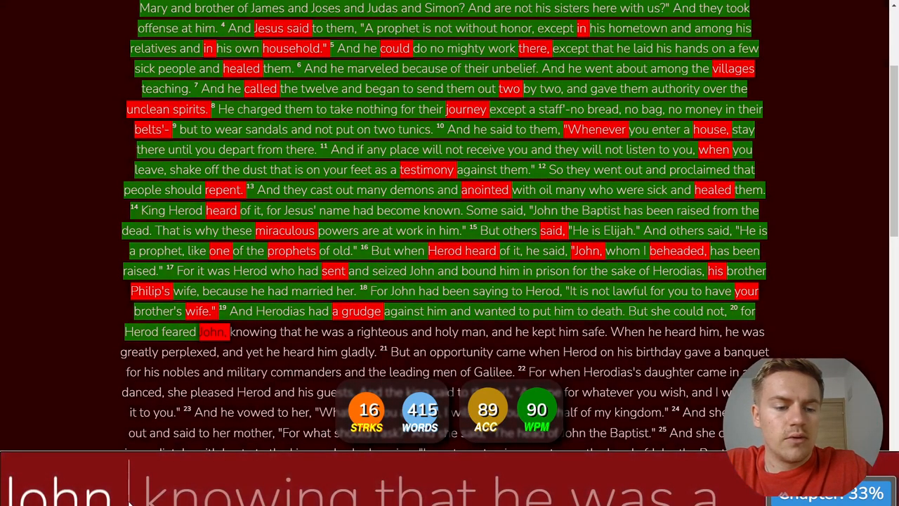
{"action": "type", "text": "that"}
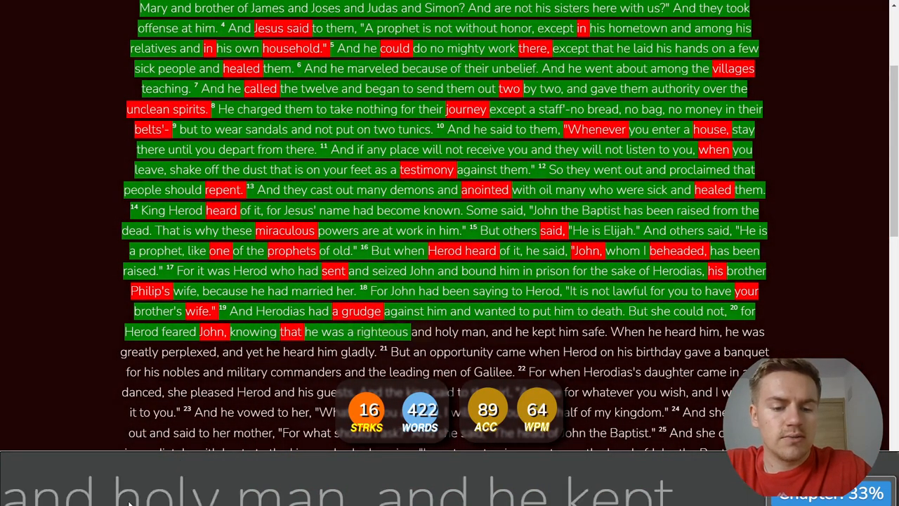
{"action": "type", "text": "he"}
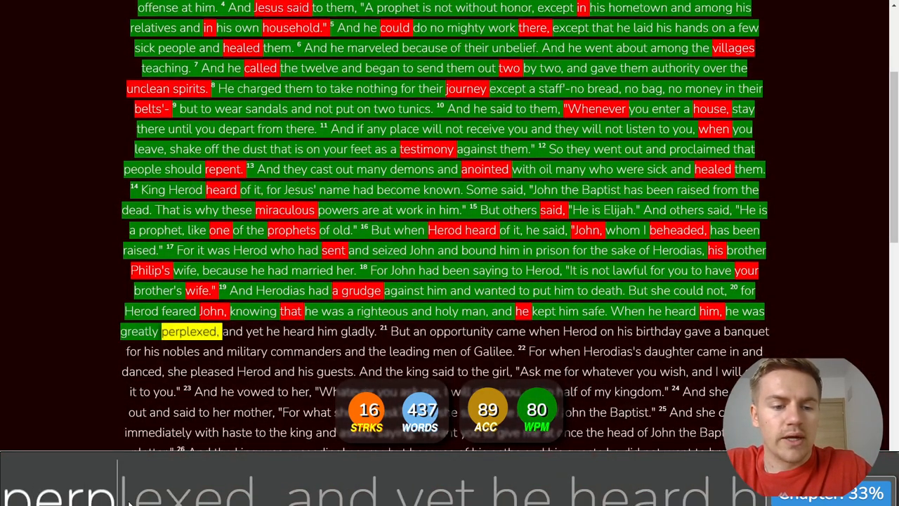
Type the end of verse 20 and verse 21, through 'leading men of Galilee'
{"action": "type", "text": "he"}
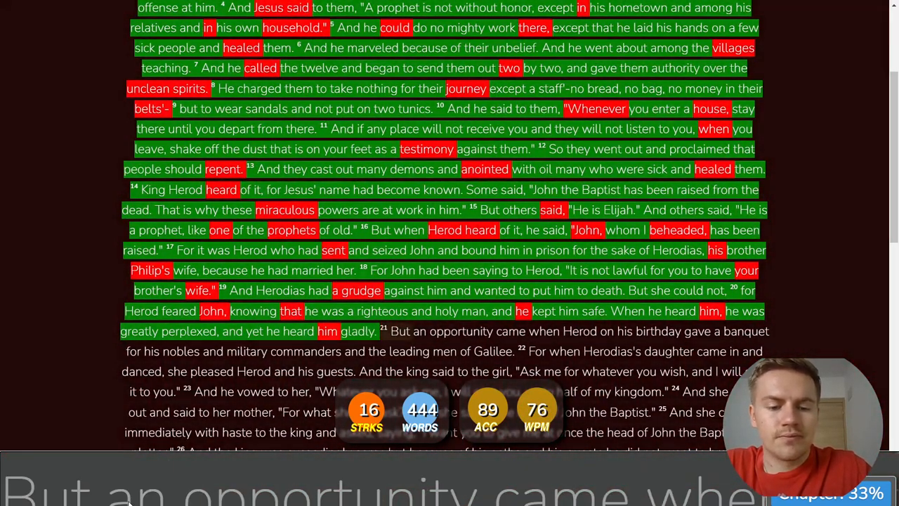
{"action": "type", "text": "opportunity"}
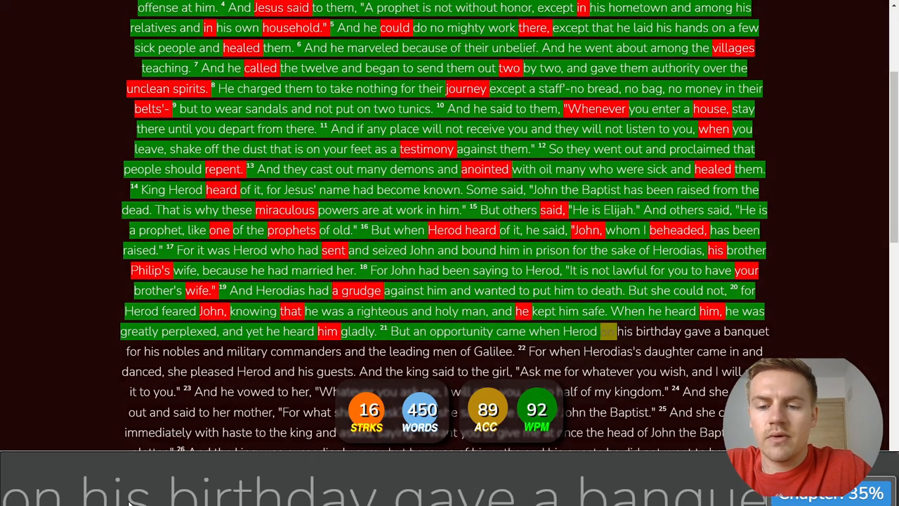
{"action": "type", "text": "birthday"}
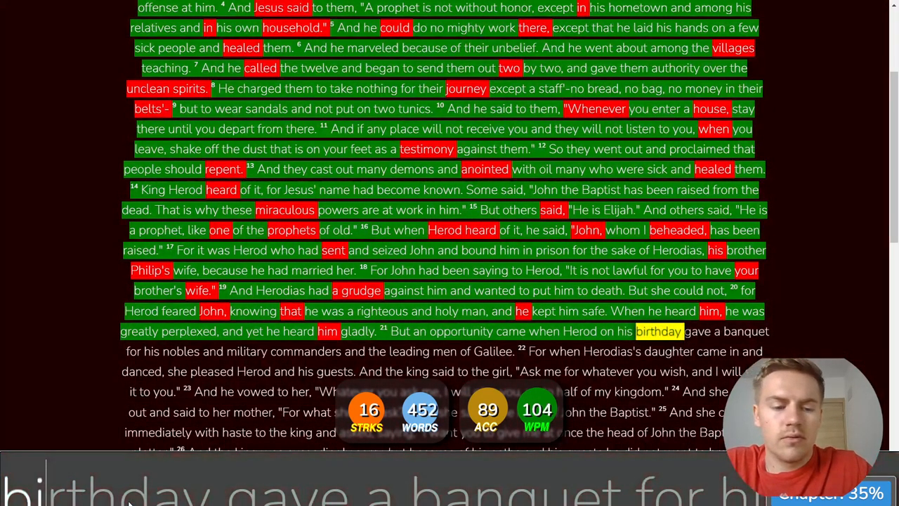
{"action": "type", "text": "gave"}
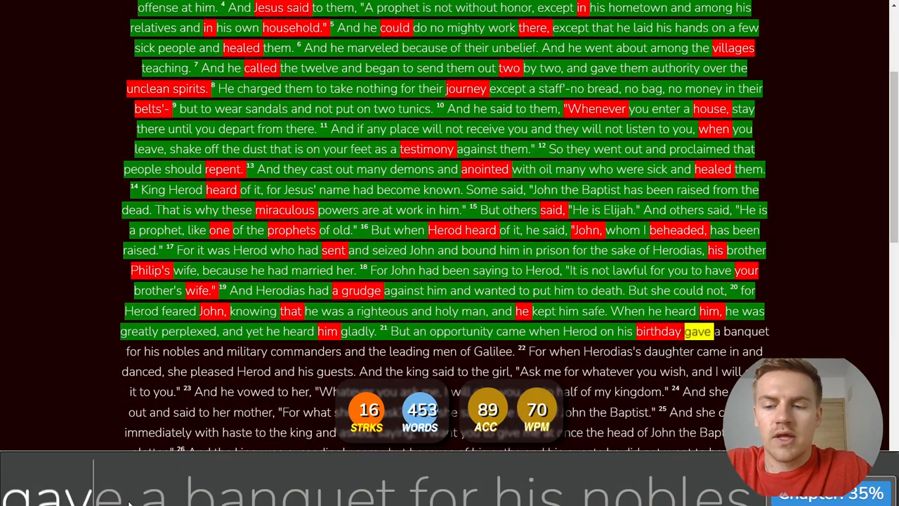
{"action": "type", "text": "for his"}
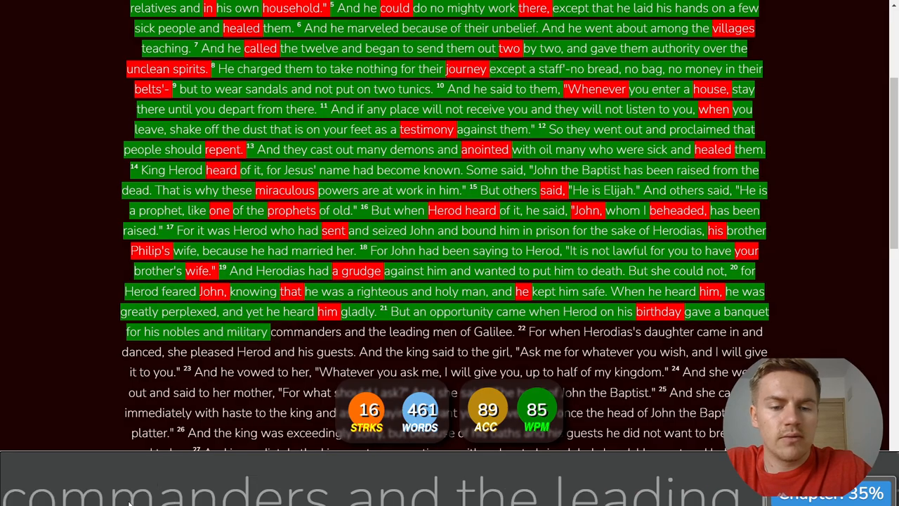
{"action": "type", "text": "commanders"}
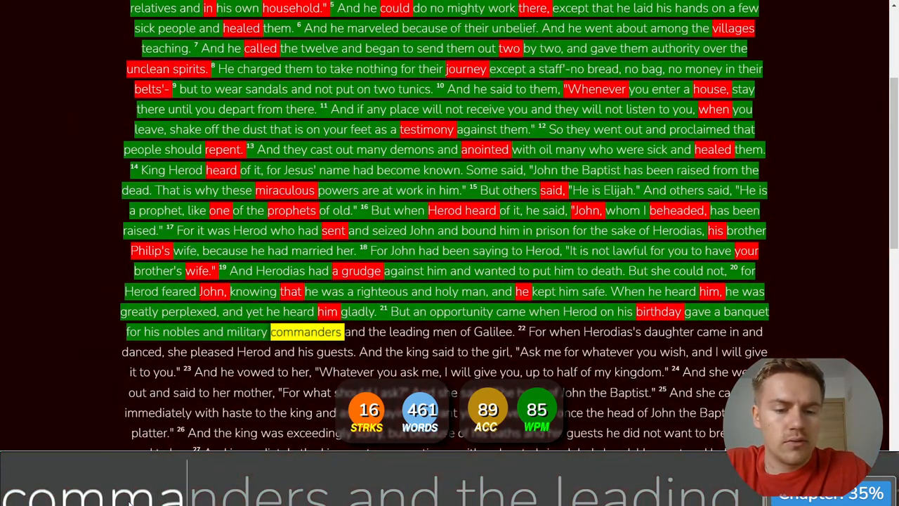
{"action": "type", "text": "leading"}
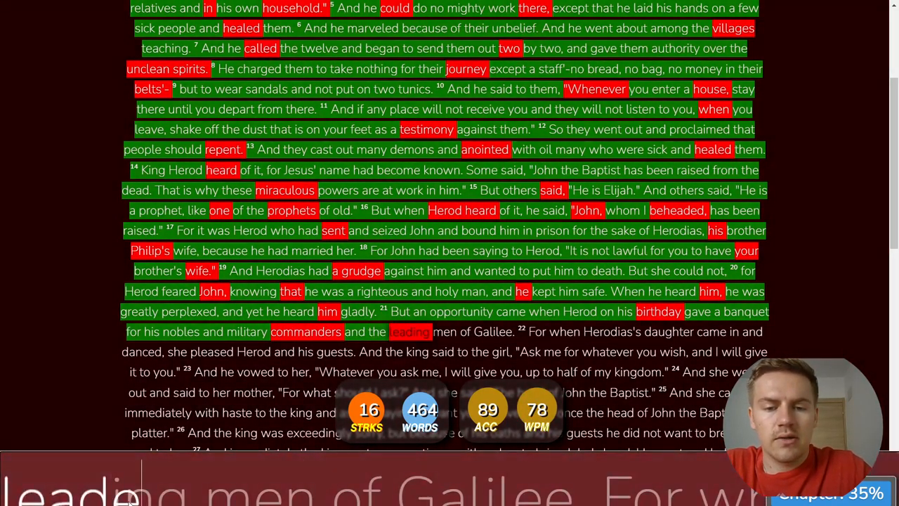
{"action": "type", "text": "Galilee"}
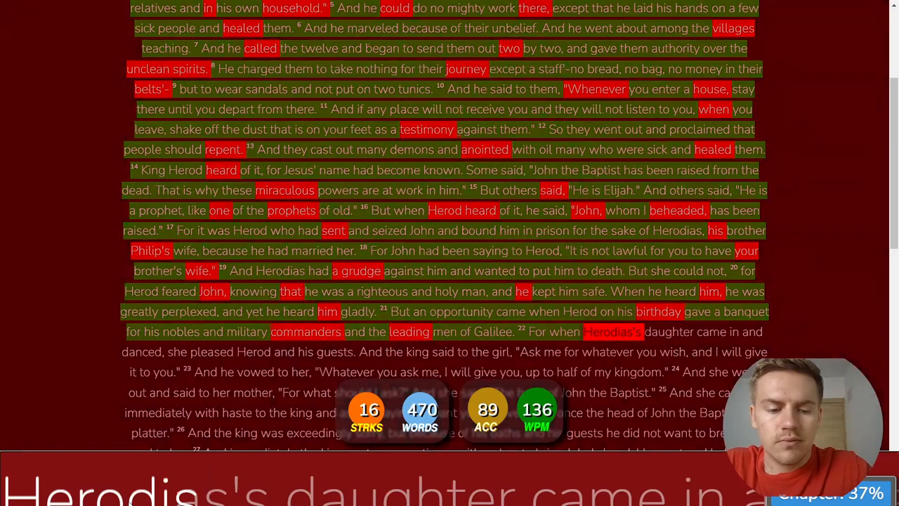
Type verse 22, the daughter dancing and Herod saying 'Ask me for whatever'
{"action": "type", "text": "daughter"}
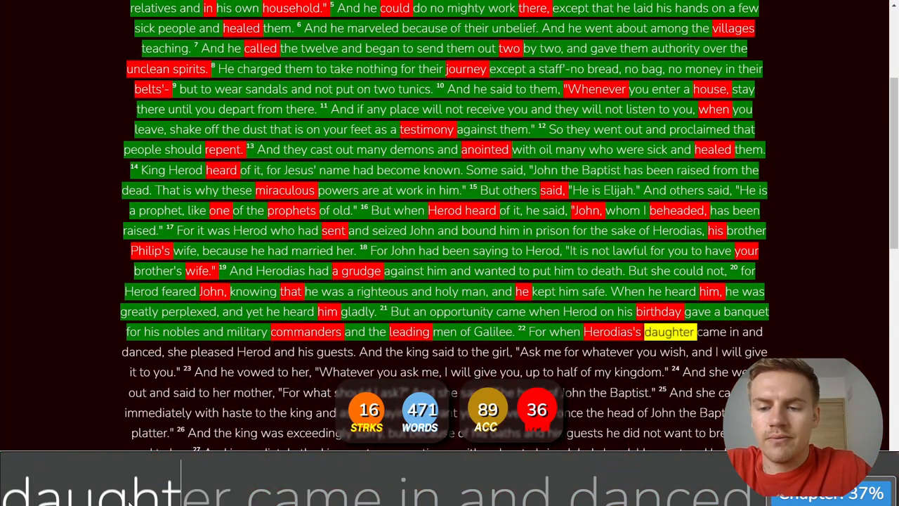
{"action": "type", "text": "danced"}
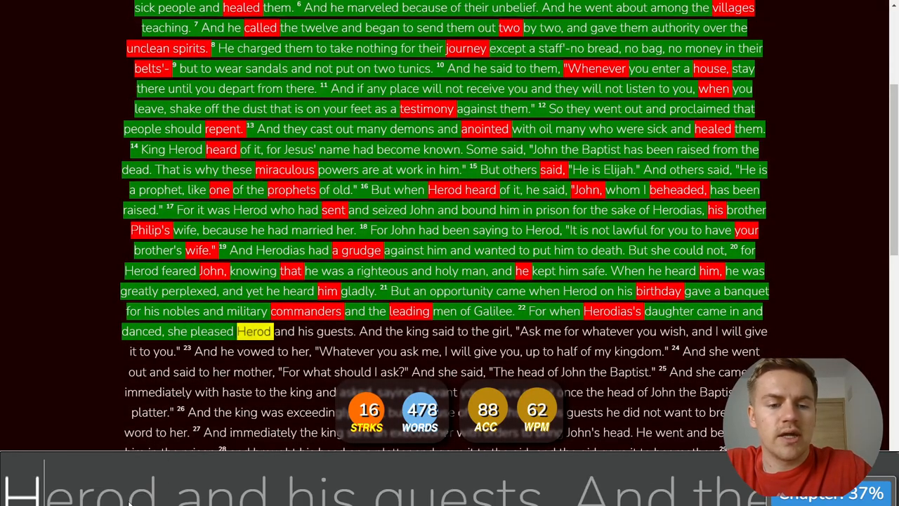
{"action": "type", "text": "and his guests"}
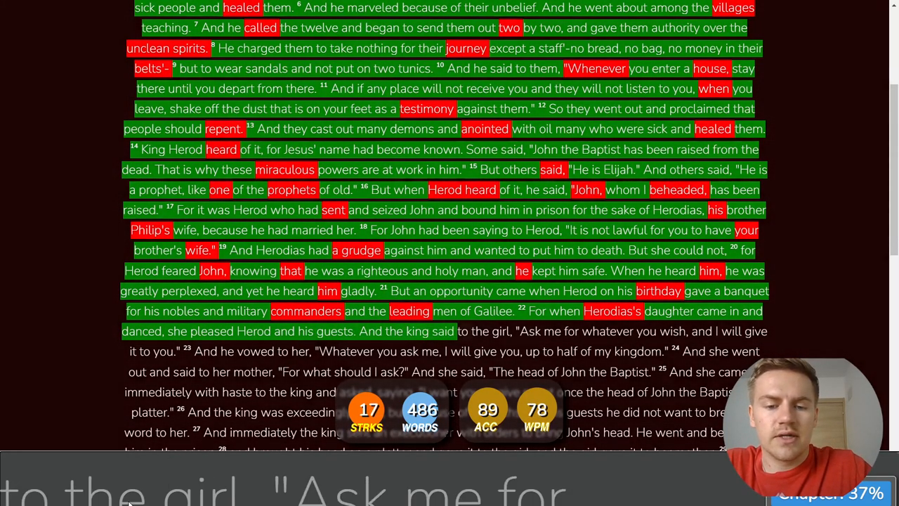
{"action": "type", "text": "Ask"}
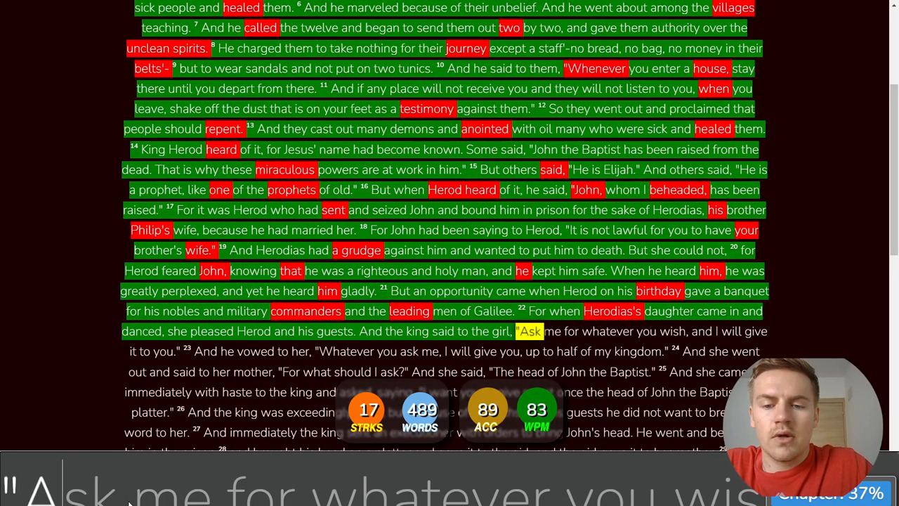
{"action": "type", "text": "me"}
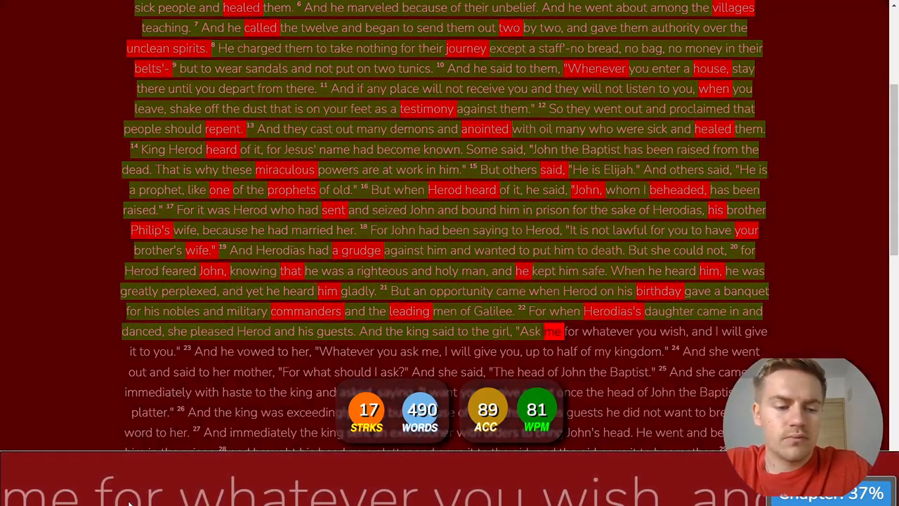
{"action": "type", "text": "whatever"}
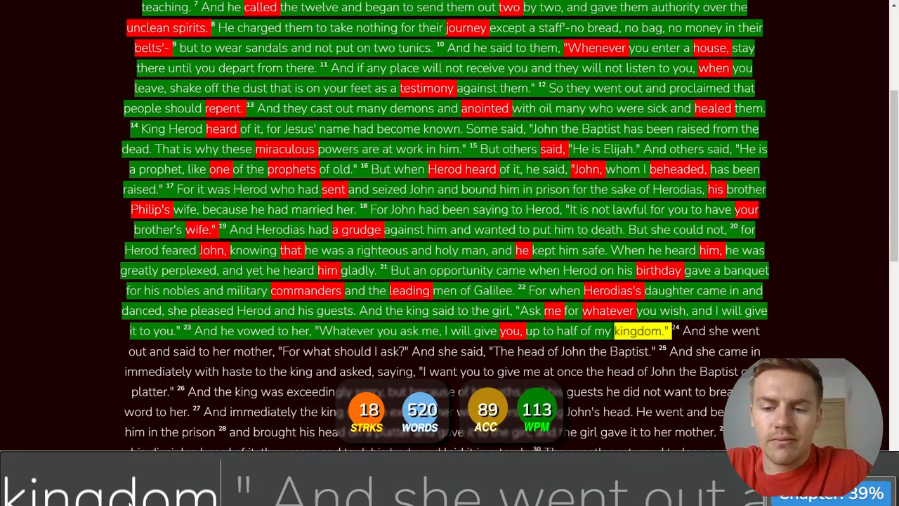
Type verses 23–25, ending 'on a platter', reaching 573 words and 42%
{"action": "type", "text": "And"}
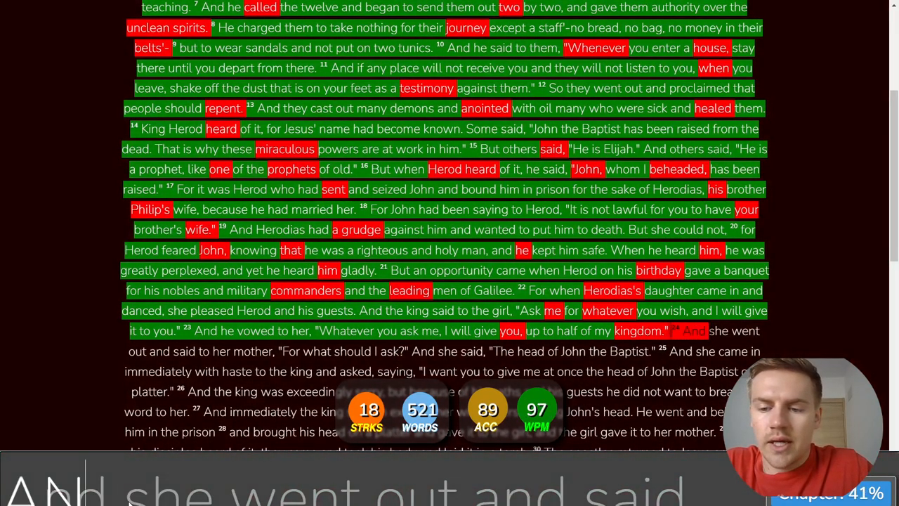
{"action": "type", "text": "went"}
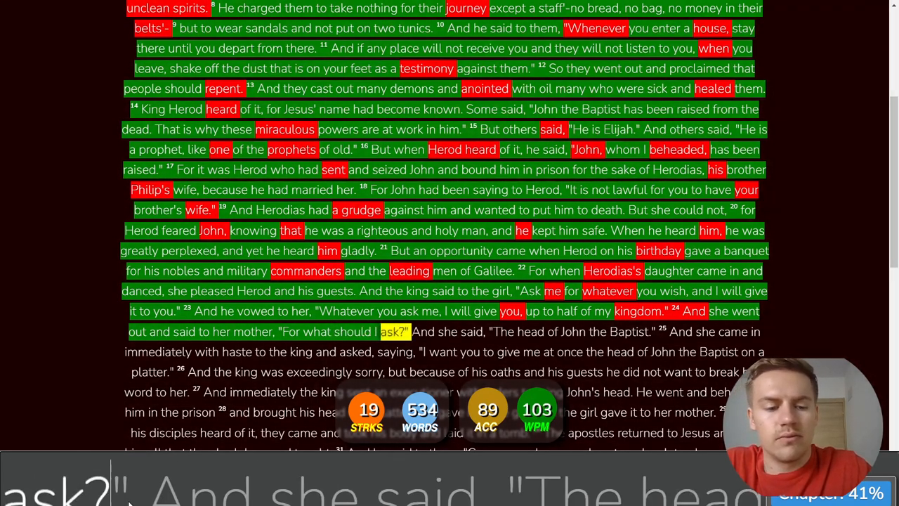
{"action": "type", "text": "said,"}
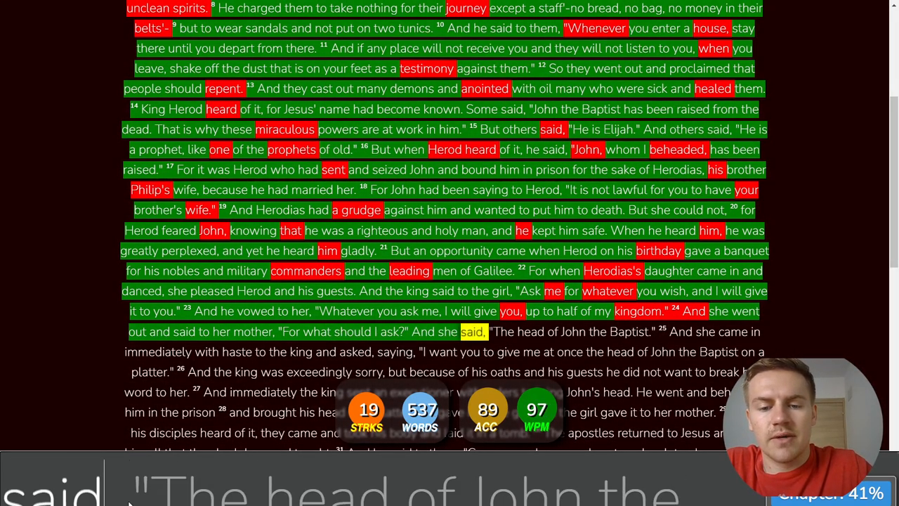
{"action": "type", "text": "The"}
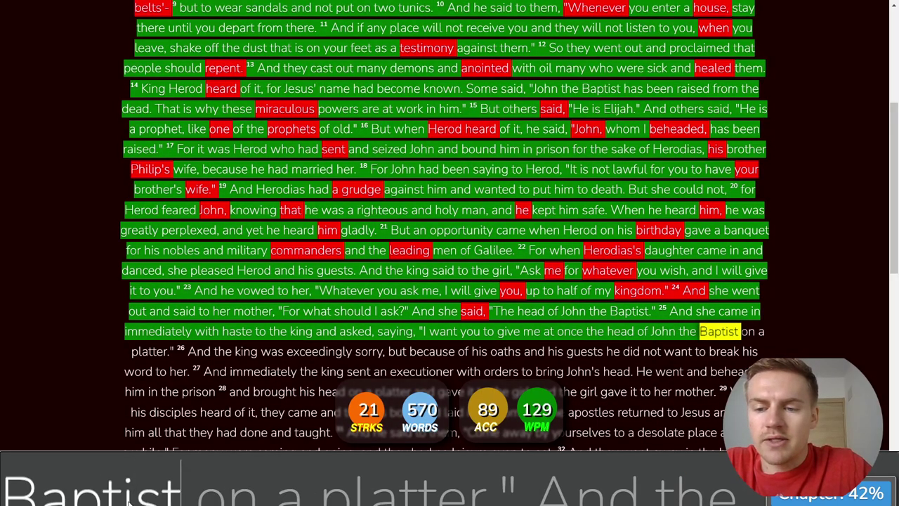
{"action": "type", "text": "platter"}
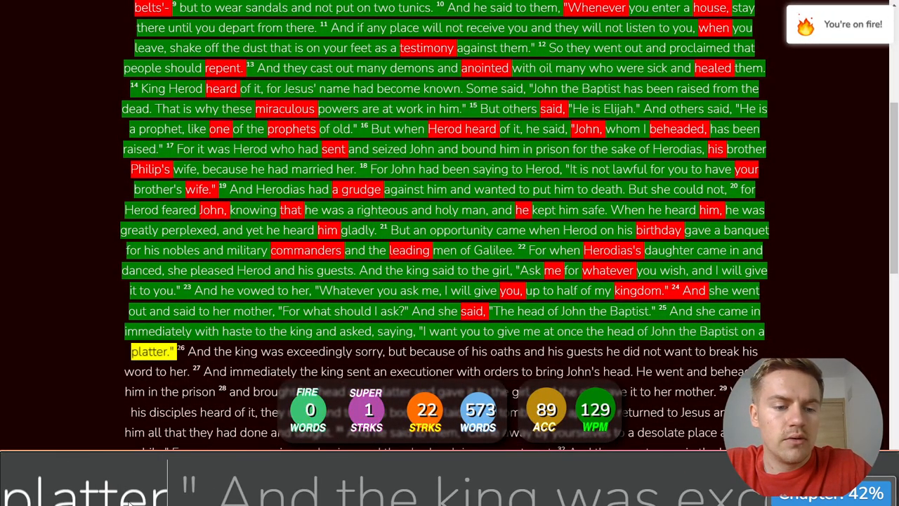
Type verses 26–27, from 'the king' through 'with'
{"action": "type", "text": "king"}
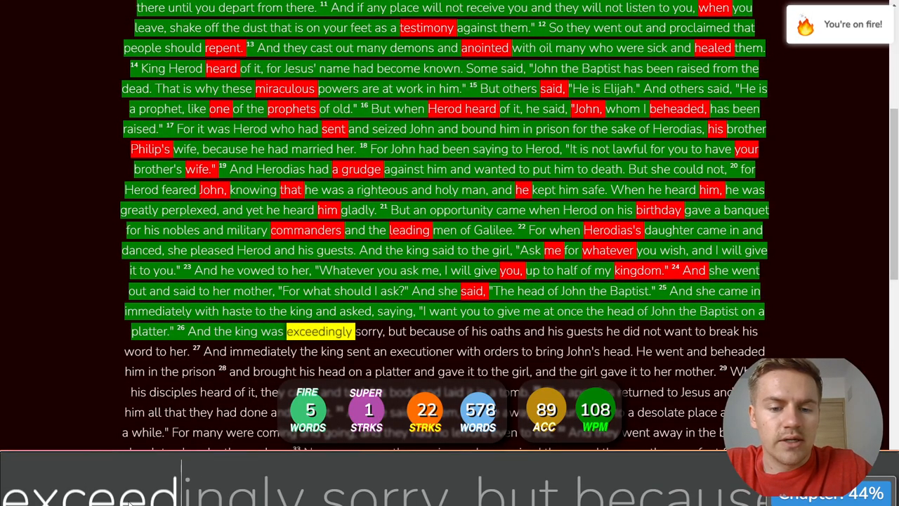
{"action": "type", "text": "because"}
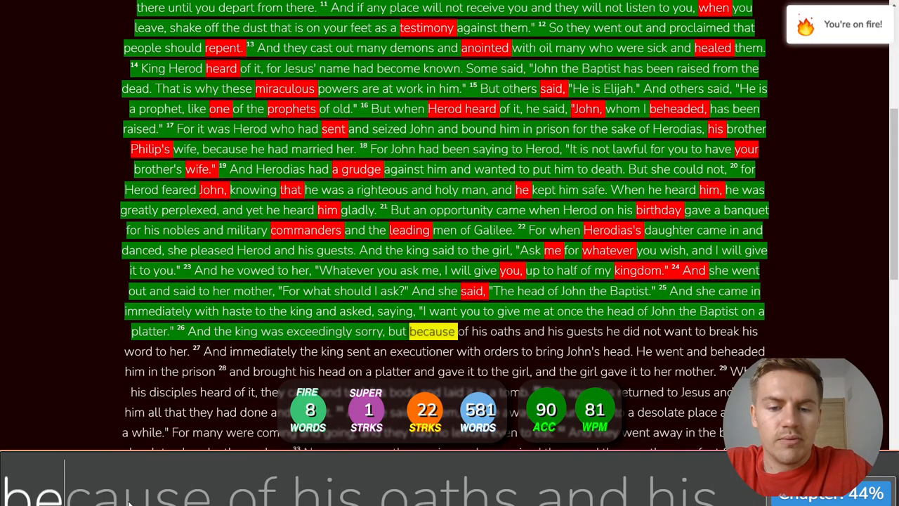
{"action": "type", "text": "and"}
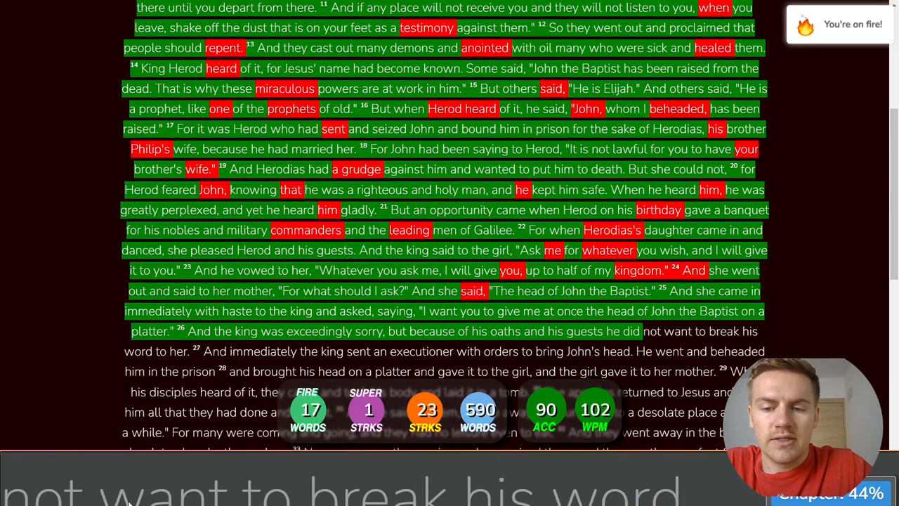
{"action": "type", "text": "his"}
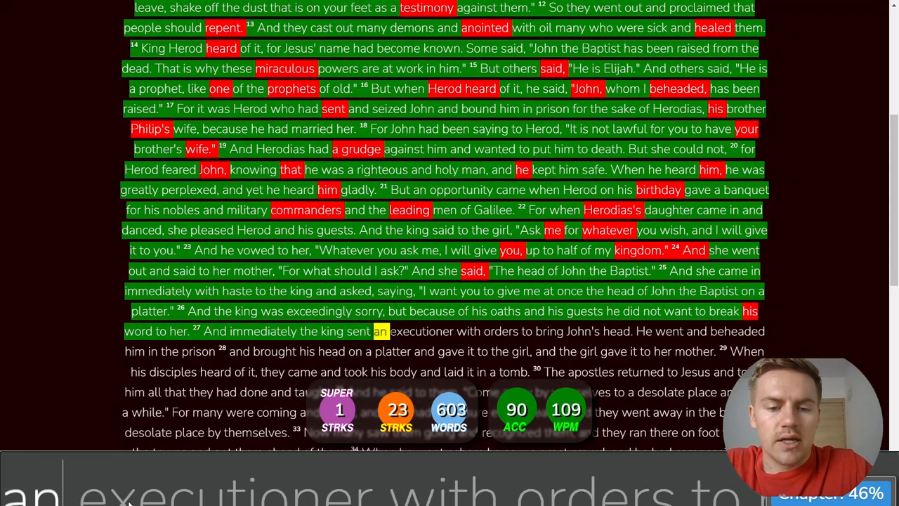
{"action": "type", "text": "with"}
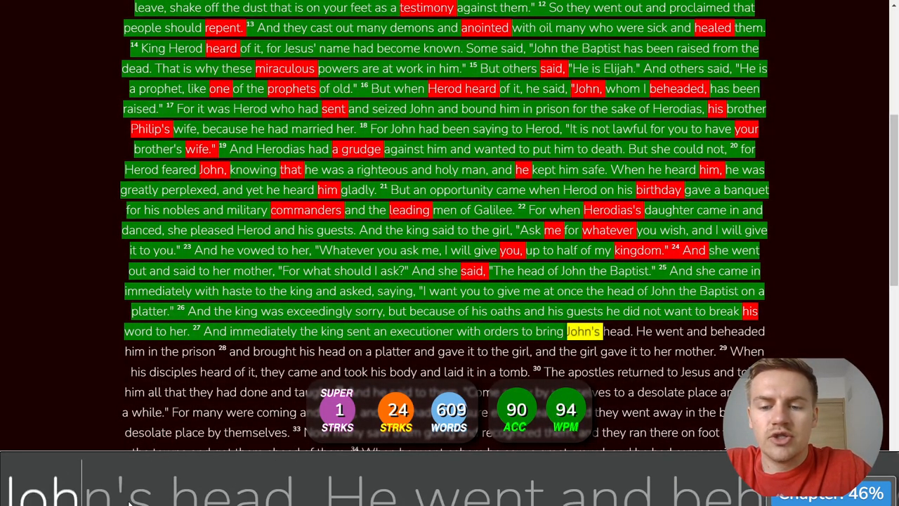
Type verses 28–29 and begin verse 30 at 'apostles', reaching 659 words and 51%
{"action": "type", "text": "and"}
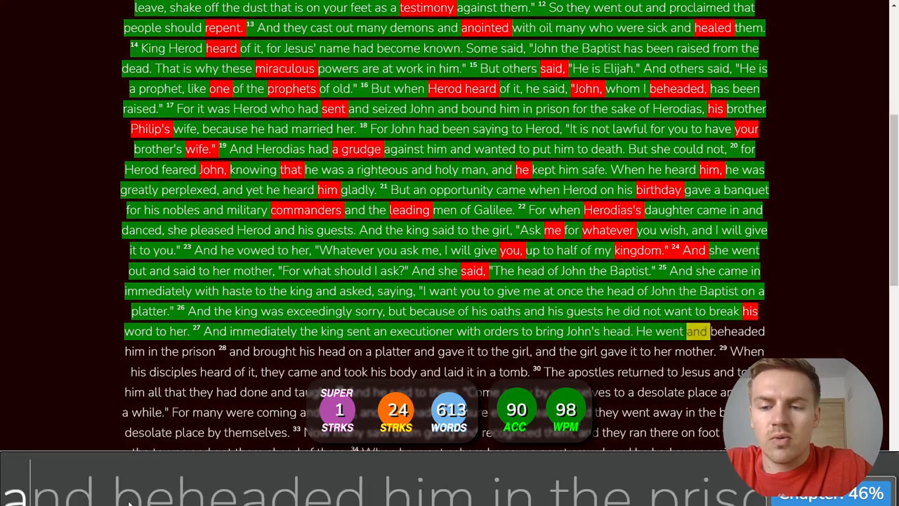
{"action": "type", "text": "the"}
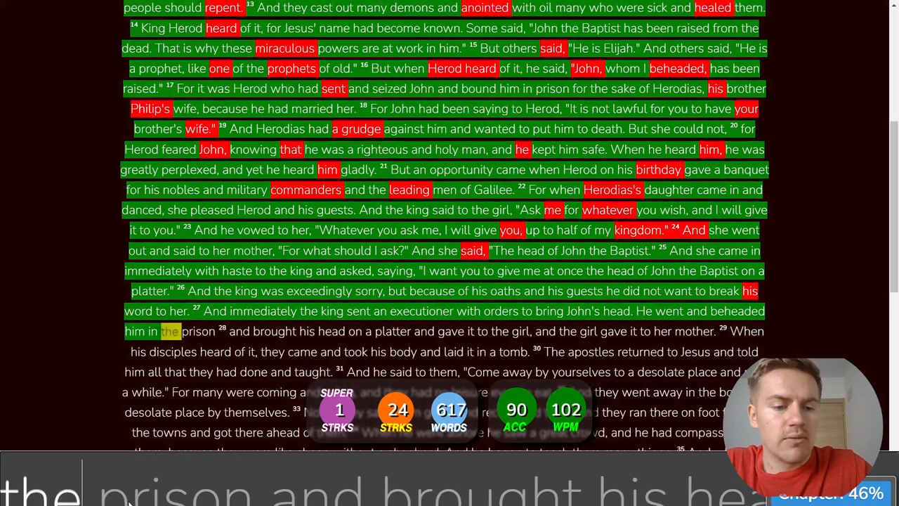
{"action": "type", "text": "brought"}
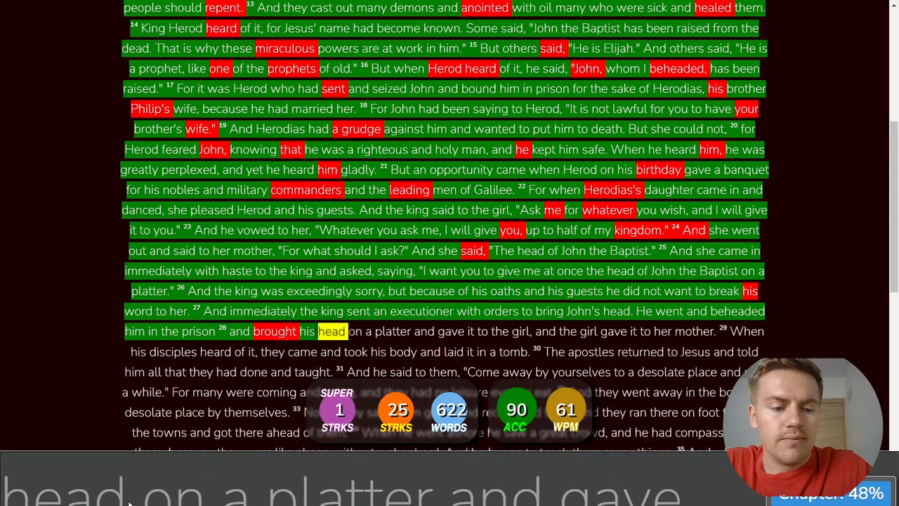
{"action": "type", "text": "platter"}
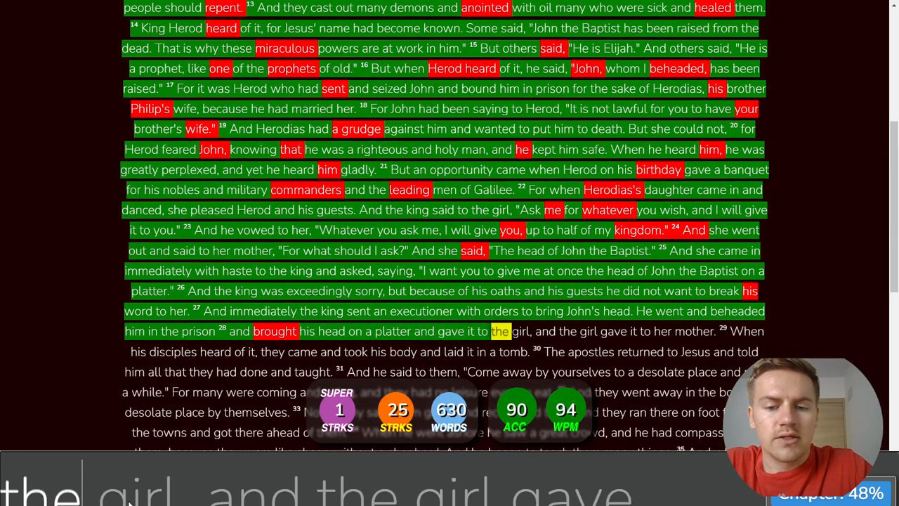
{"action": "type", "text": "gave"}
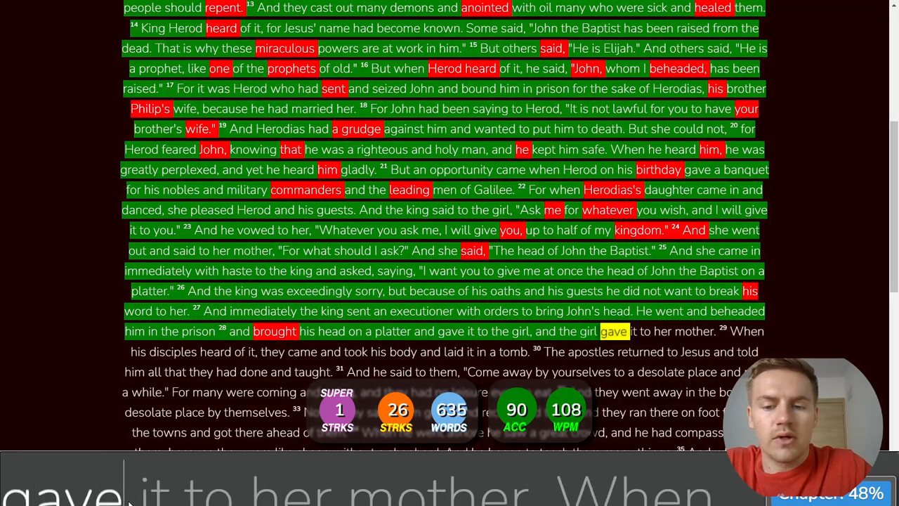
{"action": "type", "text": "When"}
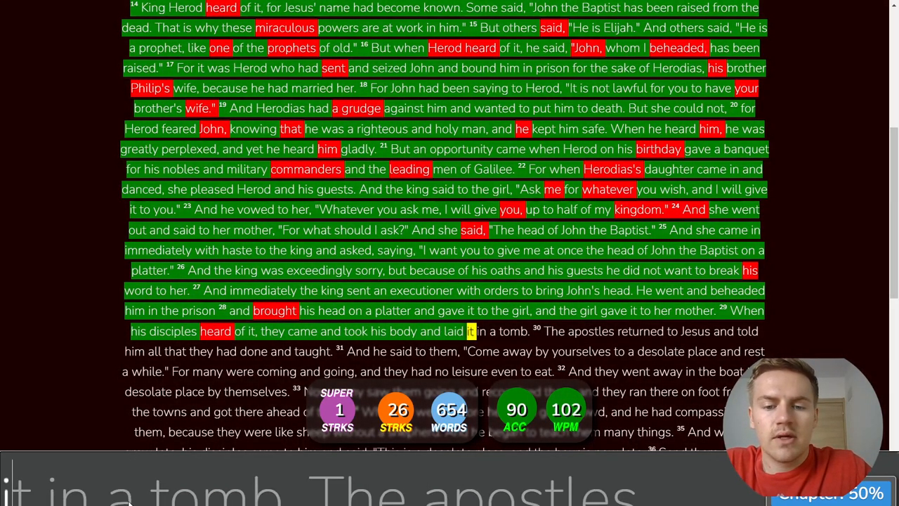
{"action": "type", "text": "apostles"}
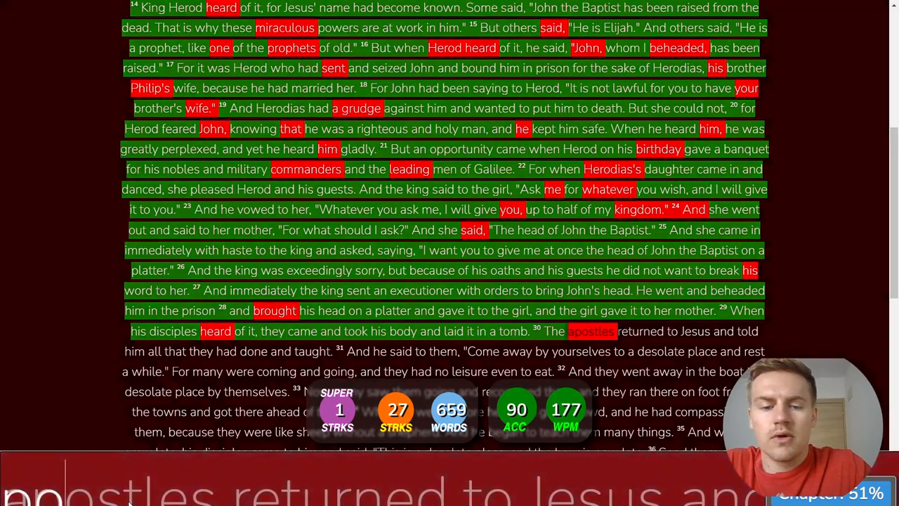
Type Mark 6 verses 30–32, from the apostles returning through 'a desolate place by themselves.'
{"action": "type", "text": "returned"}
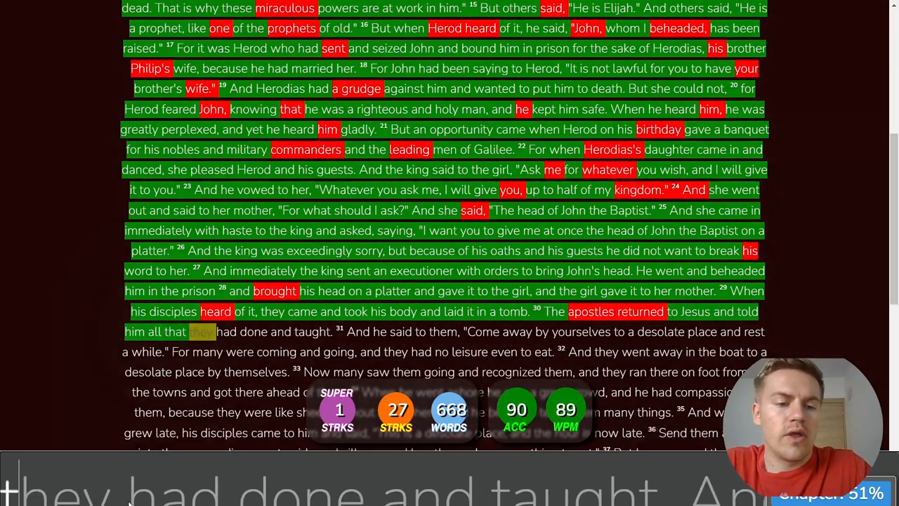
{"action": "type", "text": "taught"}
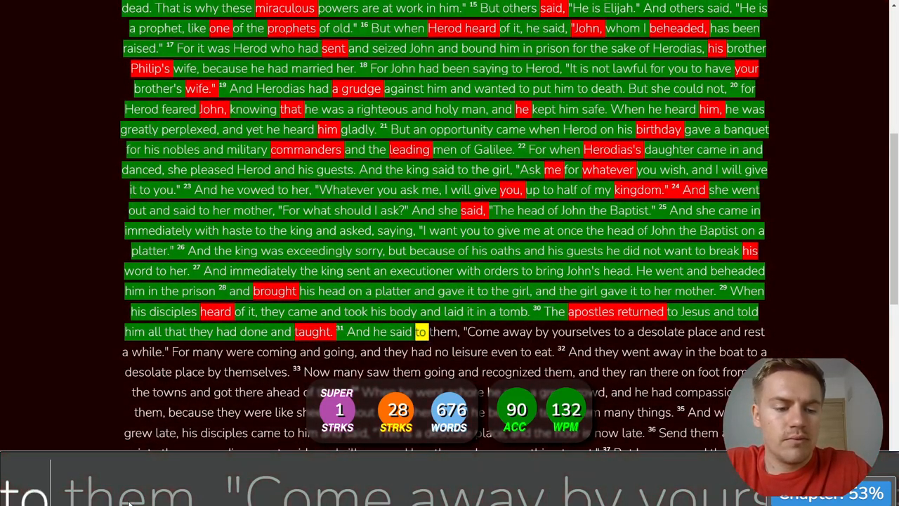
{"action": "type", "text": "away"}
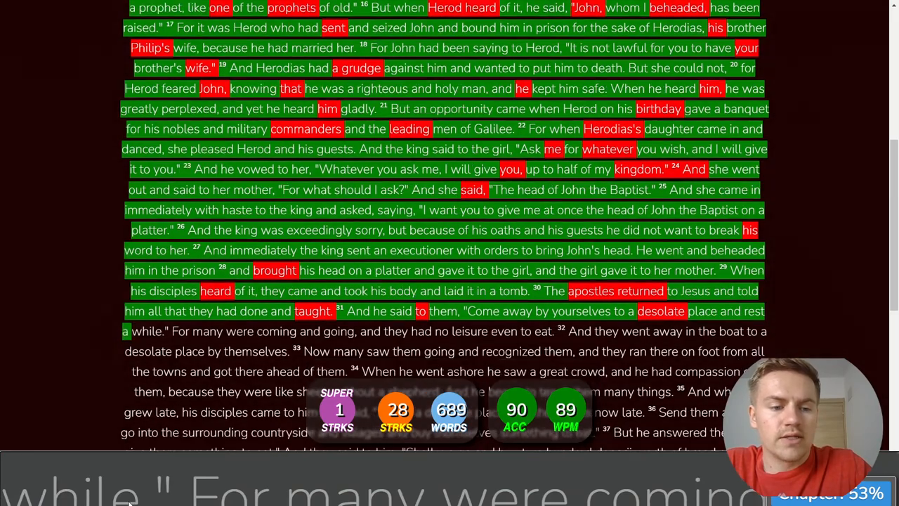
{"action": "type", "text": "were"}
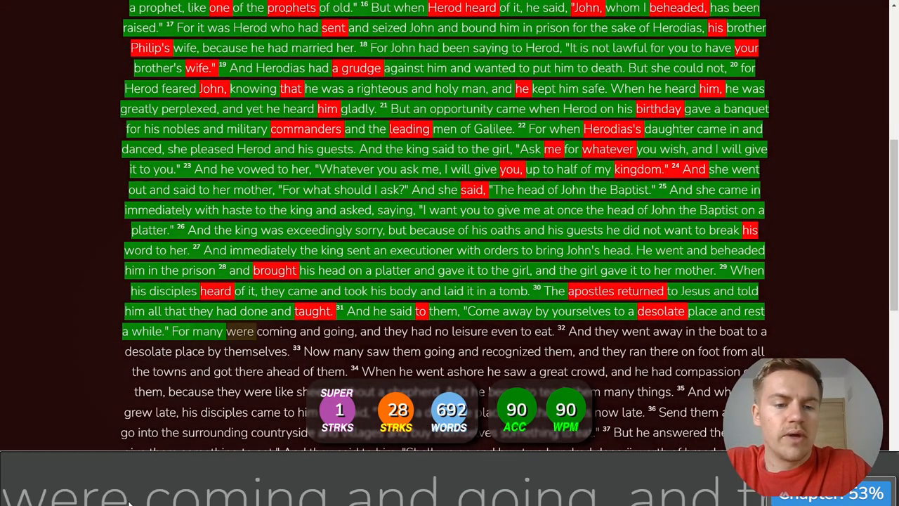
{"action": "type", "text": "going"}
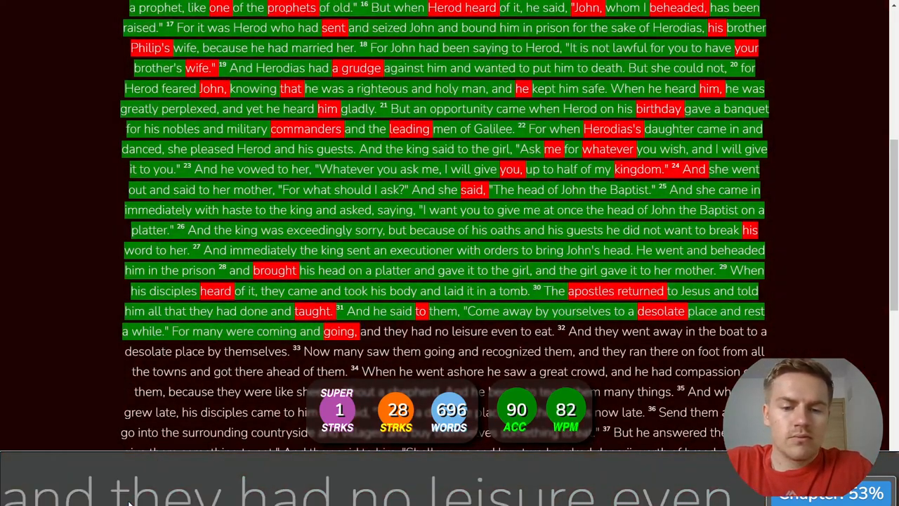
{"action": "type", "text": "leisure"}
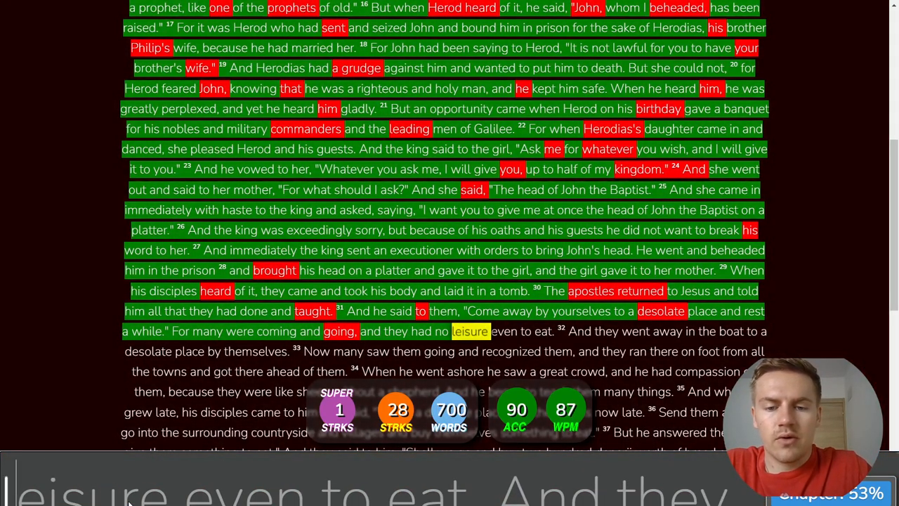
{"action": "type", "text": "even"}
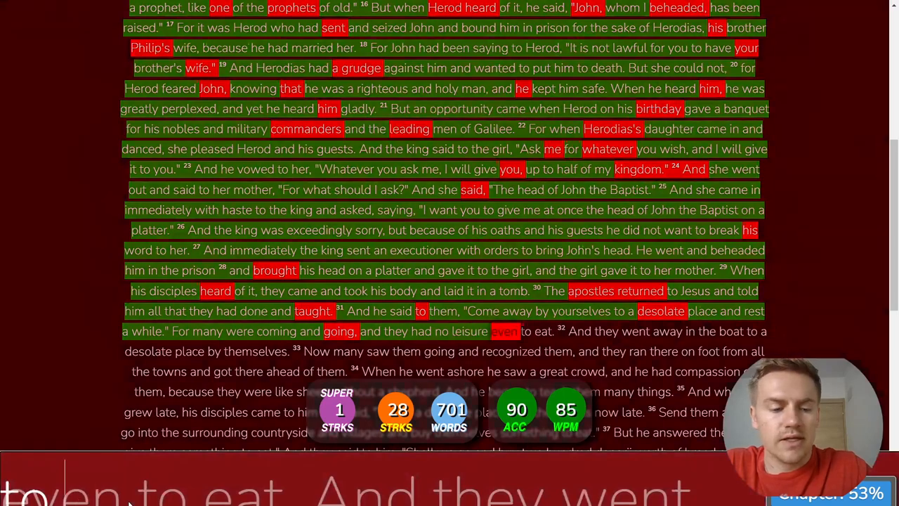
{"action": "type", "text": "And"}
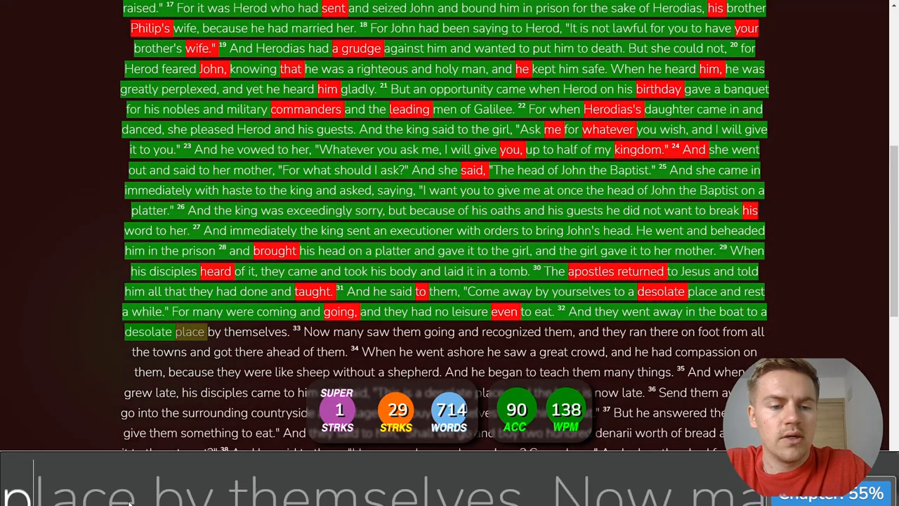
{"action": "type", "text": "Now"}
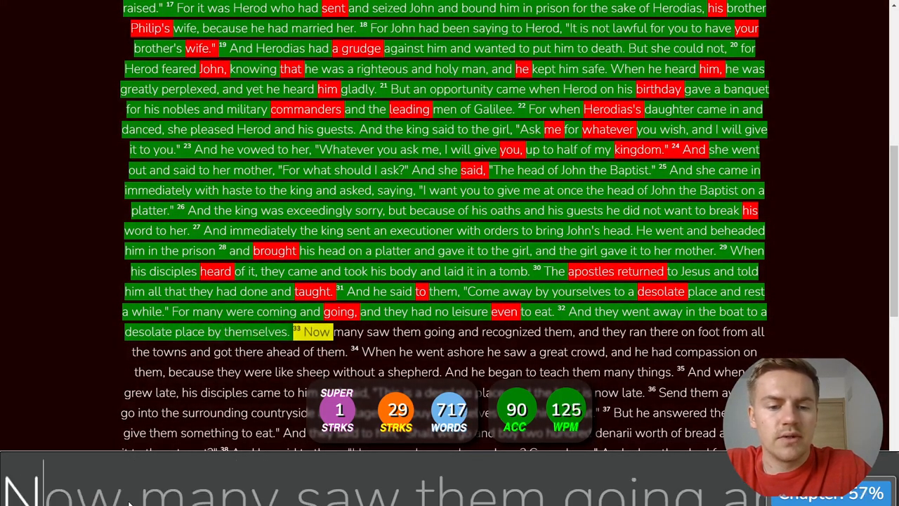
Type verses 33–35, from the crowds recognizing them through 'the hour is now late.'
{"action": "type", "text": "recognized"}
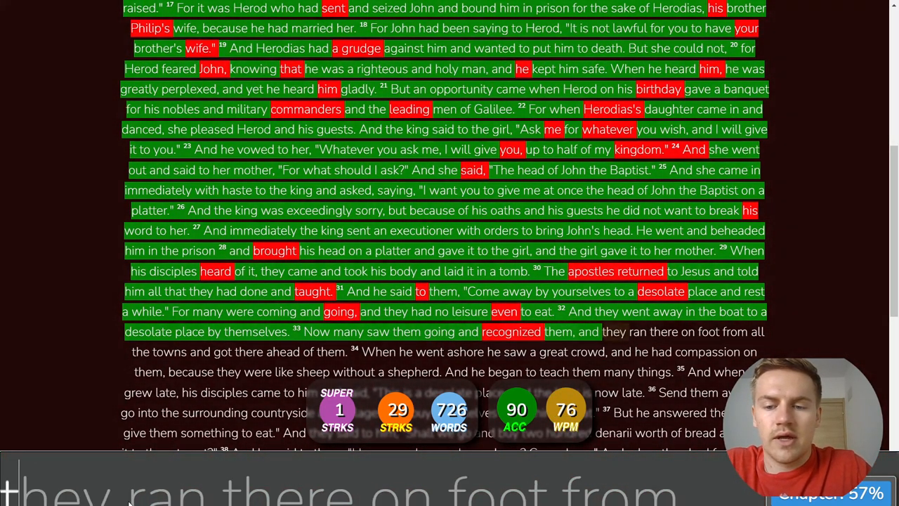
{"action": "type", "text": "foot"}
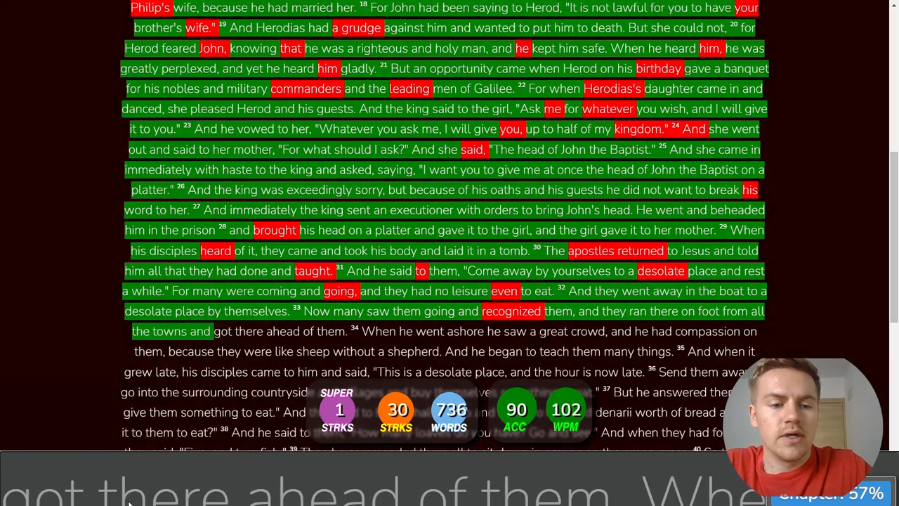
{"action": "type", "text": "them"}
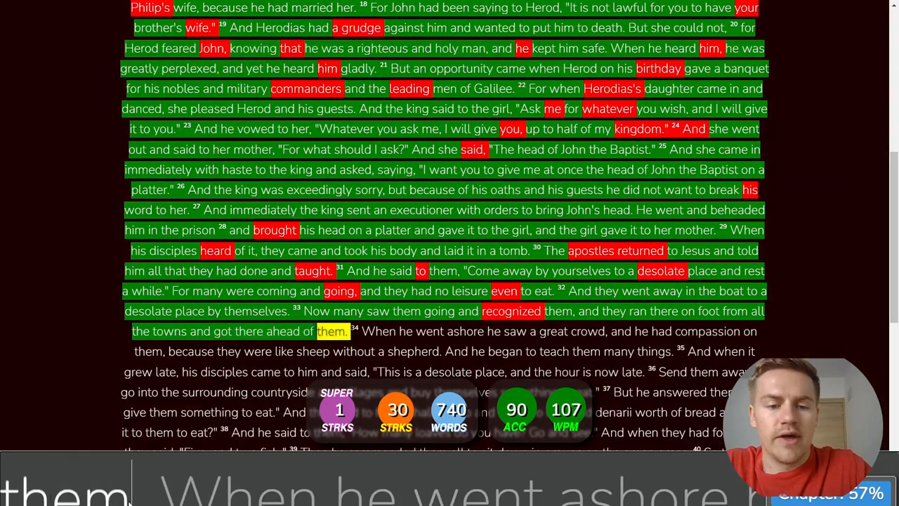
{"action": "type", "text": "went"}
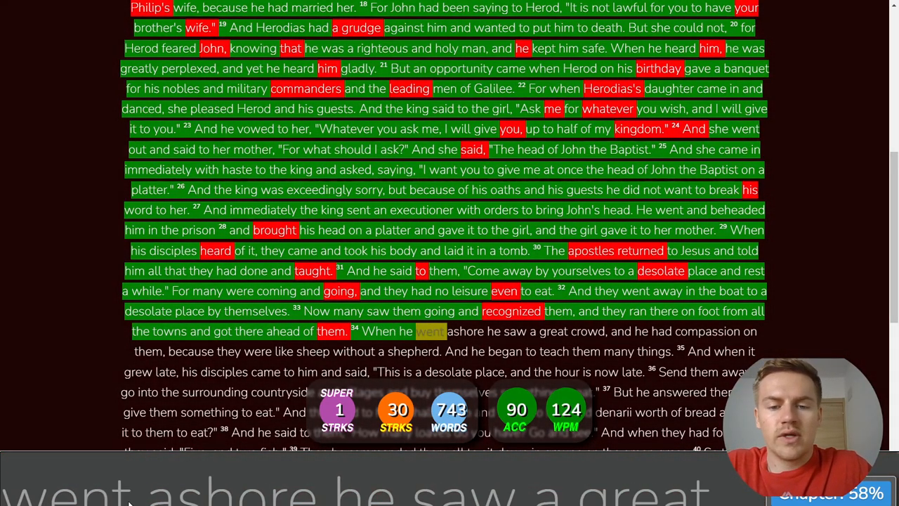
{"action": "type", "text": "saw"}
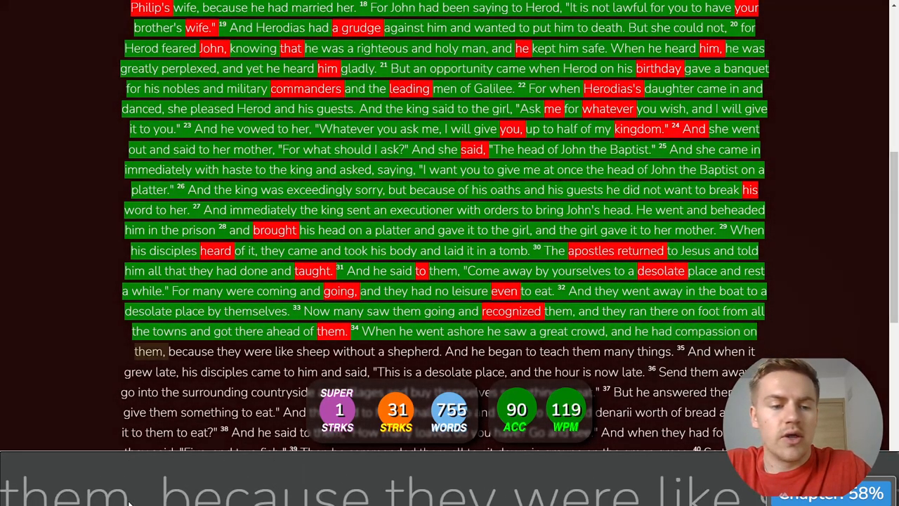
{"action": "type", "text": "were"}
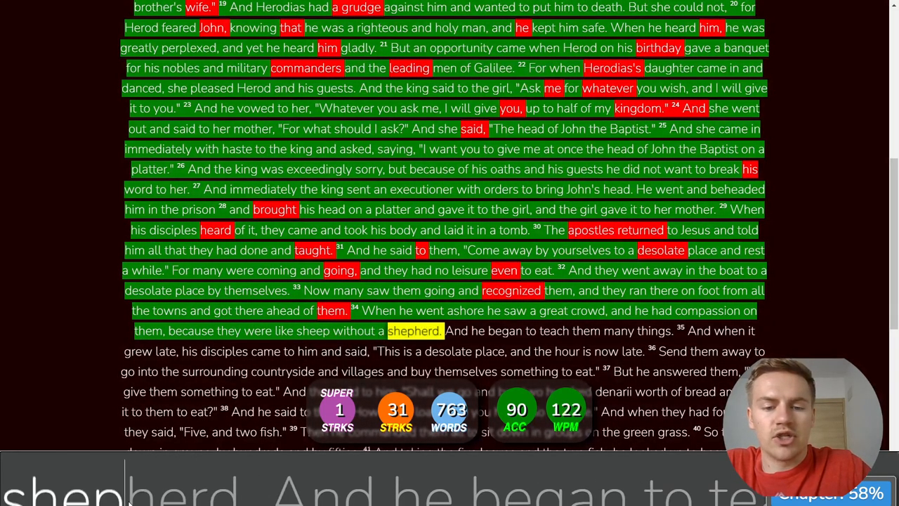
{"action": "type", "text": "began"}
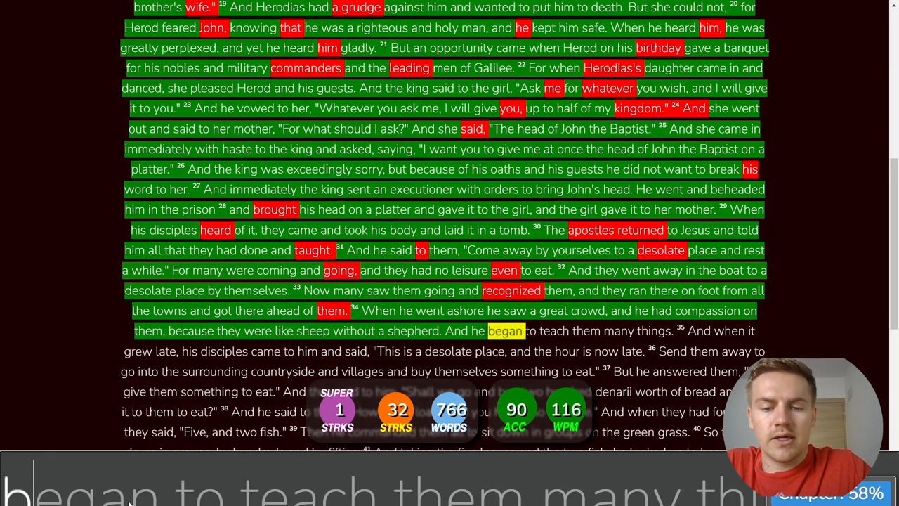
{"action": "type", "text": "many"}
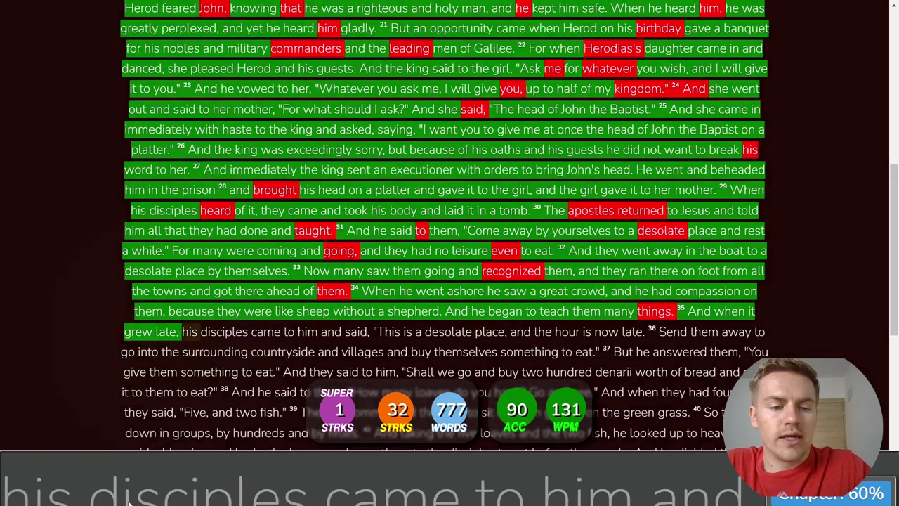
{"action": "type", "text": "him"}
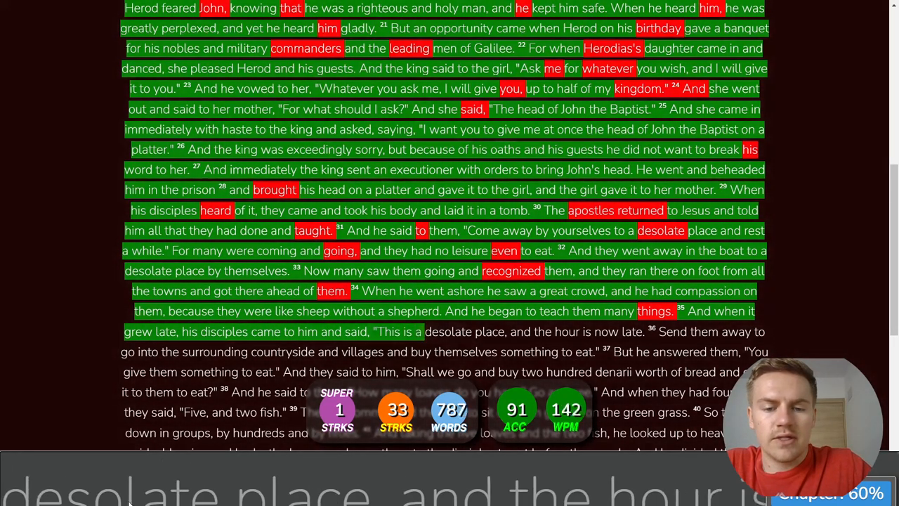
{"action": "type", "text": "and"}
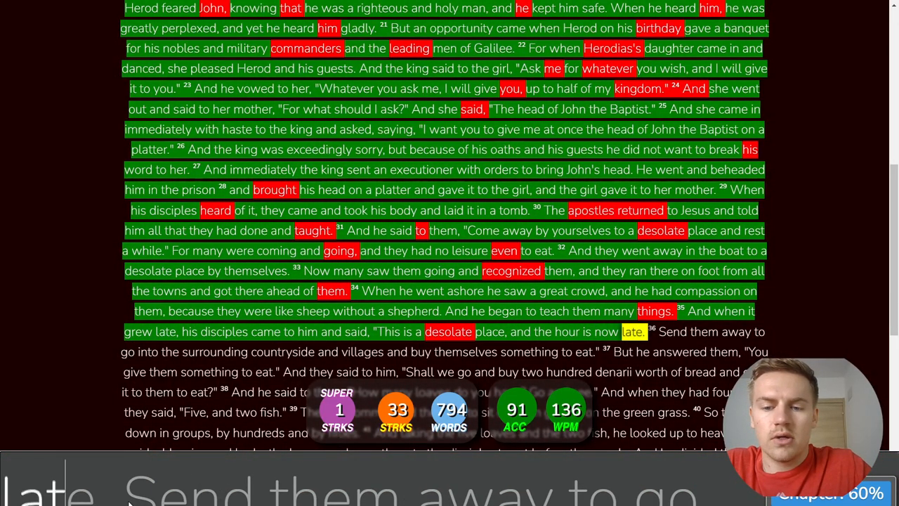
{"action": "type", "text": "late."}
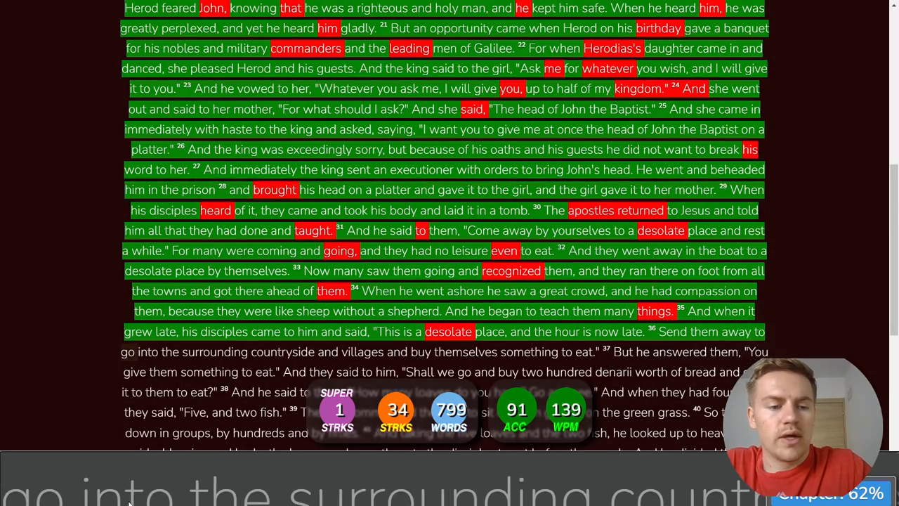
Type verses 36–37 through 'denarii worth of bread', bringing the chapter to 64%
{"action": "type", "text": "surrounding"}
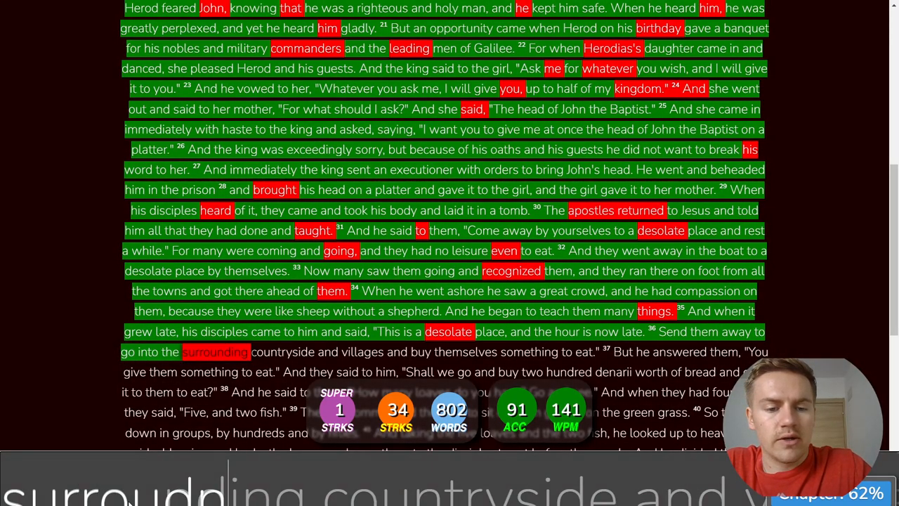
{"action": "type", "text": "countryside"}
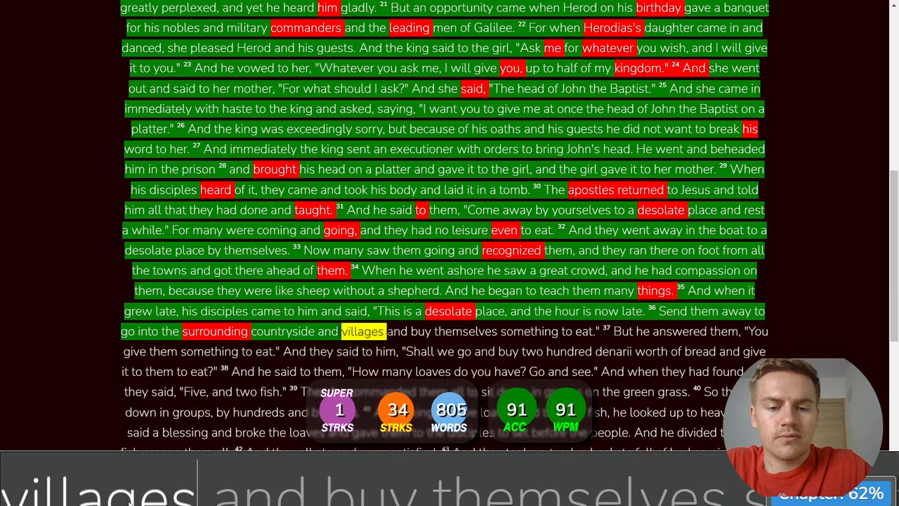
{"action": "type", "text": "themselves"}
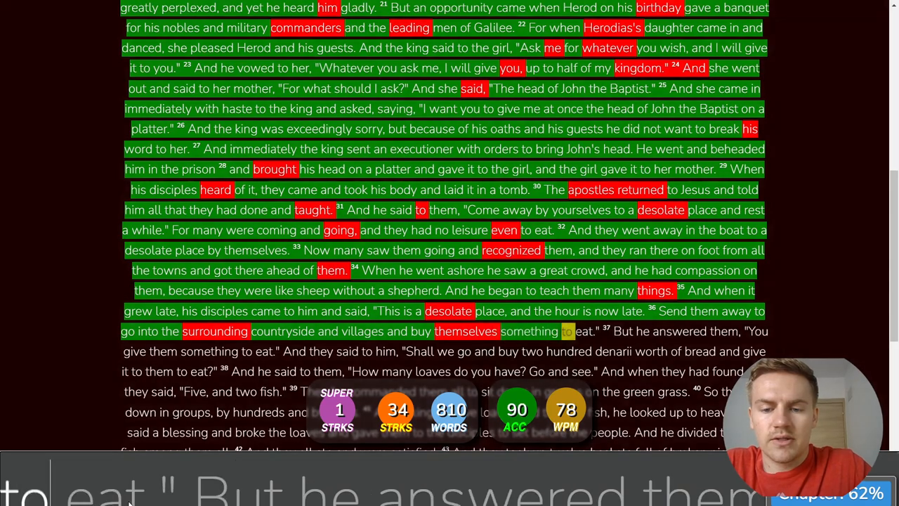
{"action": "type", "text": "answered"}
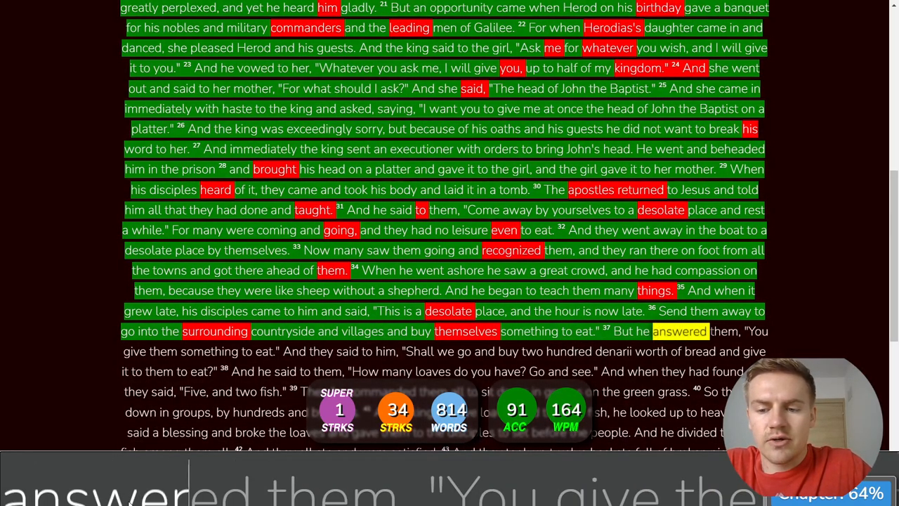
{"action": "type", "text": "give"}
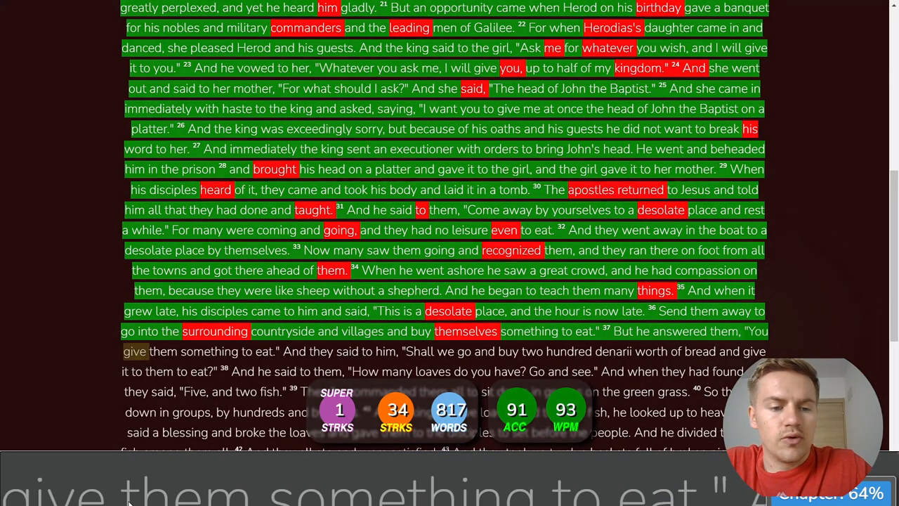
{"action": "type", "text": "them"}
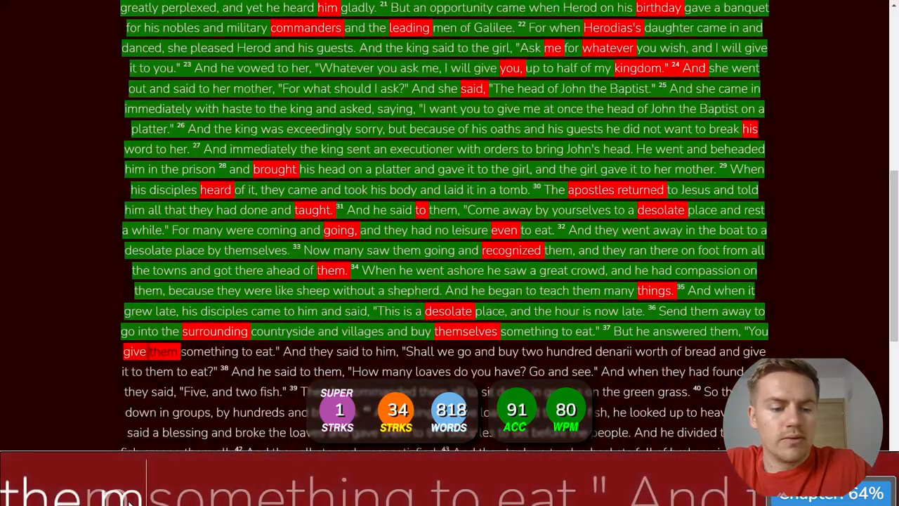
{"action": "type", "text": "eat."}
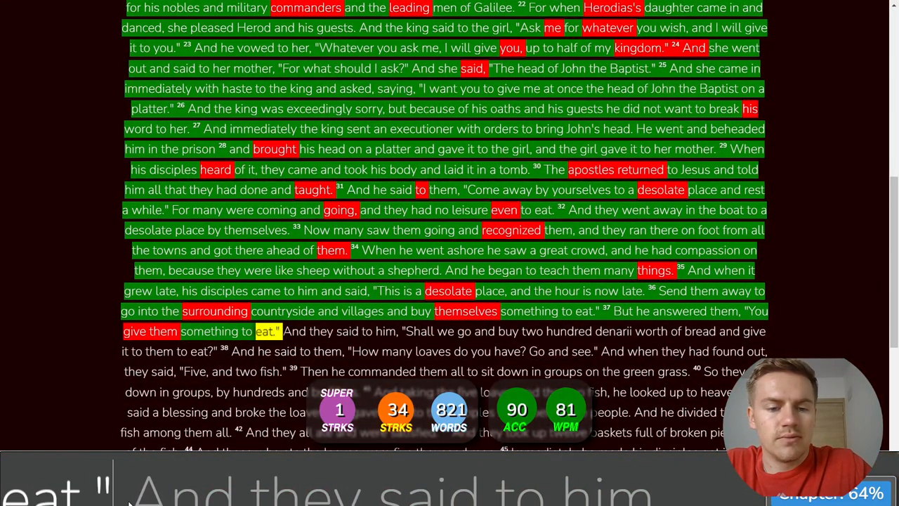
{"action": "type", "text": "said"}
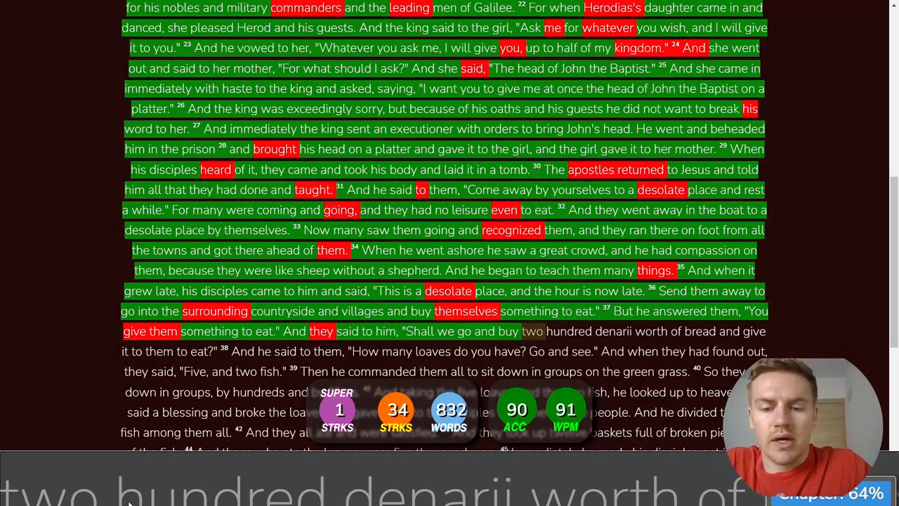
{"action": "type", "text": "denarii"}
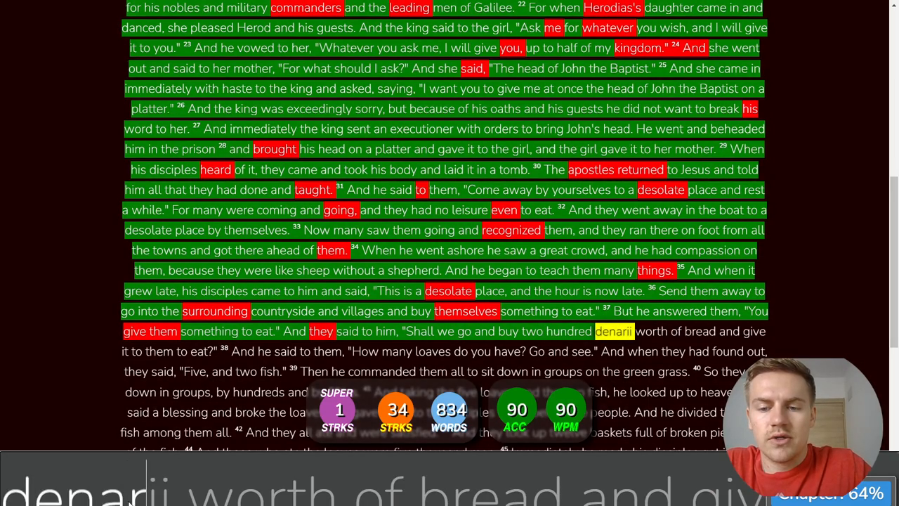
{"action": "type", "text": "bread"}
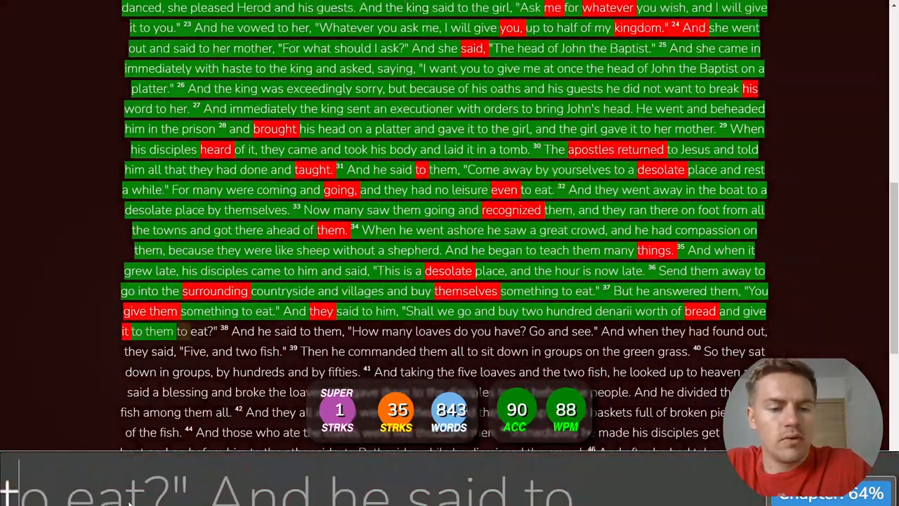
Type verses 37–40 through 'in groups, by hundreds', reaching 896 words
{"action": "type", "text": "said"}
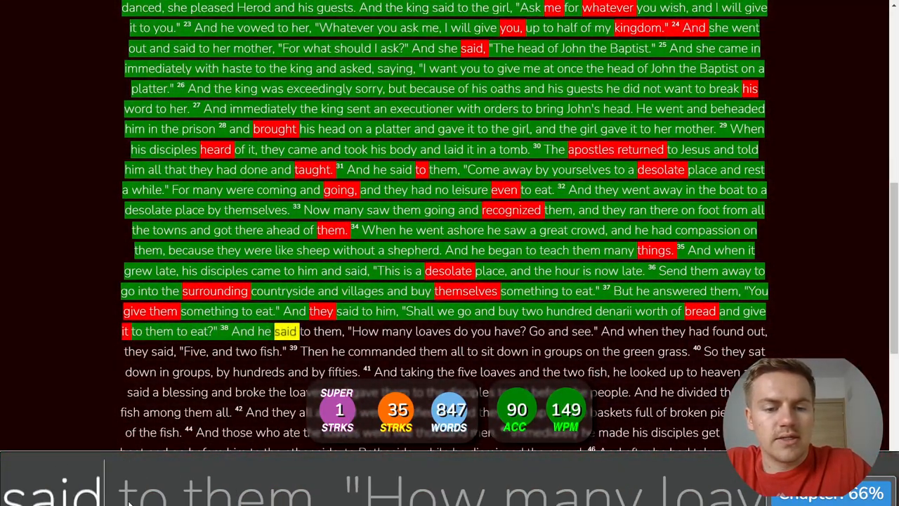
{"action": "type", "text": "many"}
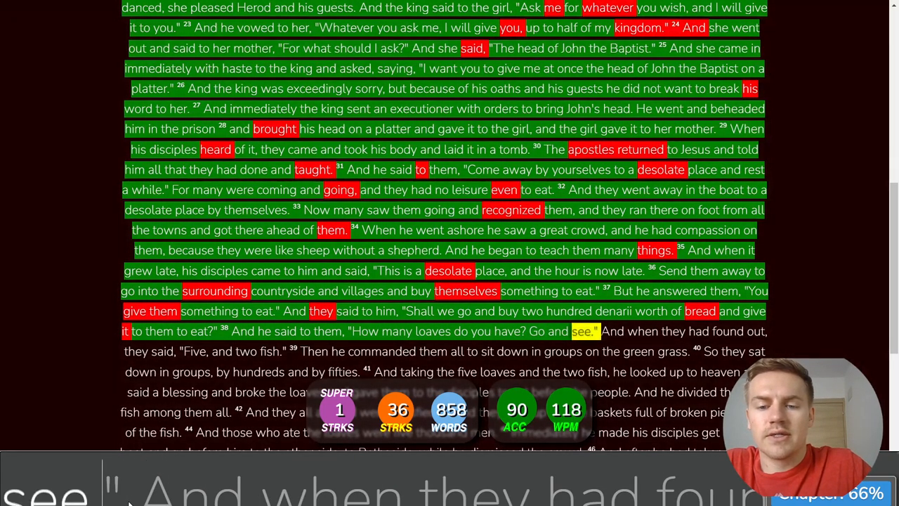
{"action": "type", "text": "had"}
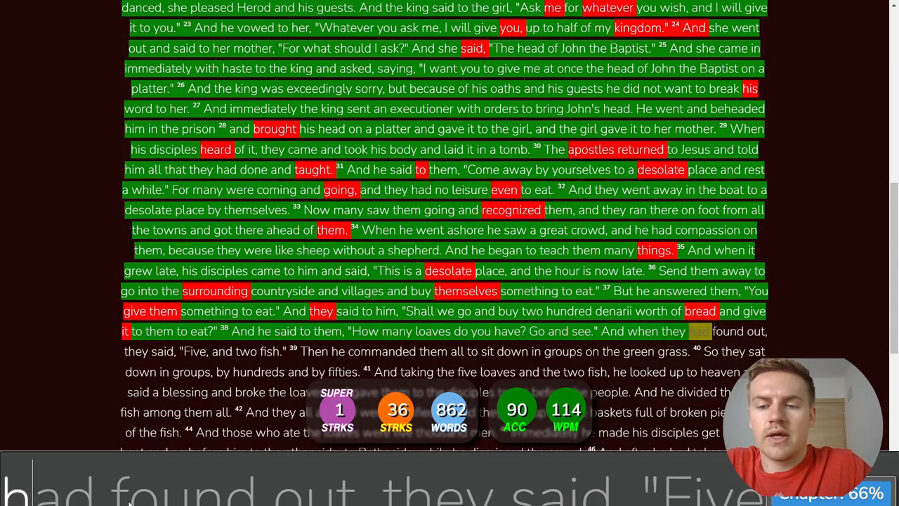
{"action": "type", "text": "said"}
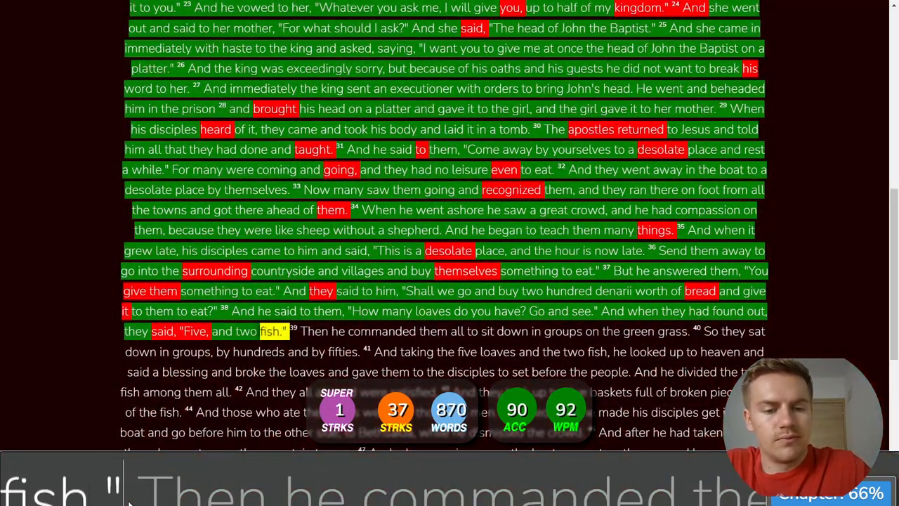
{"action": "type", "text": "commanded"}
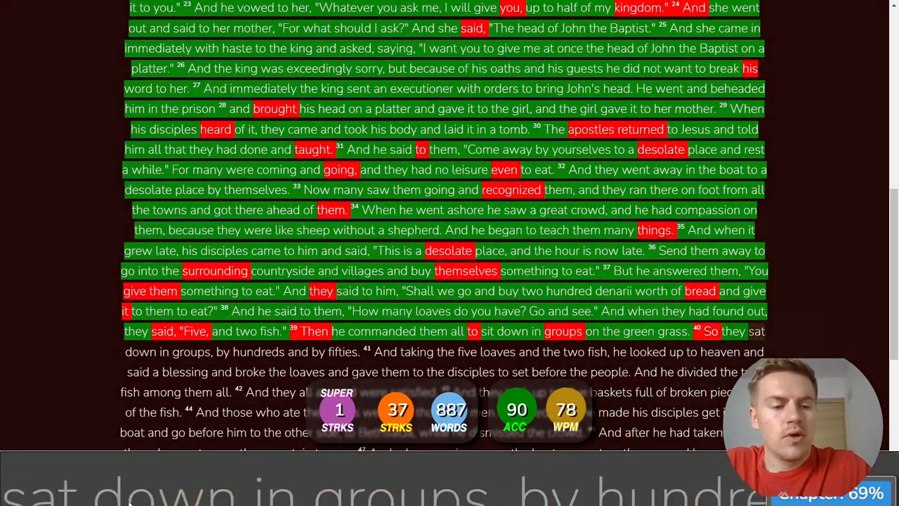
{"action": "type", "text": "groups"}
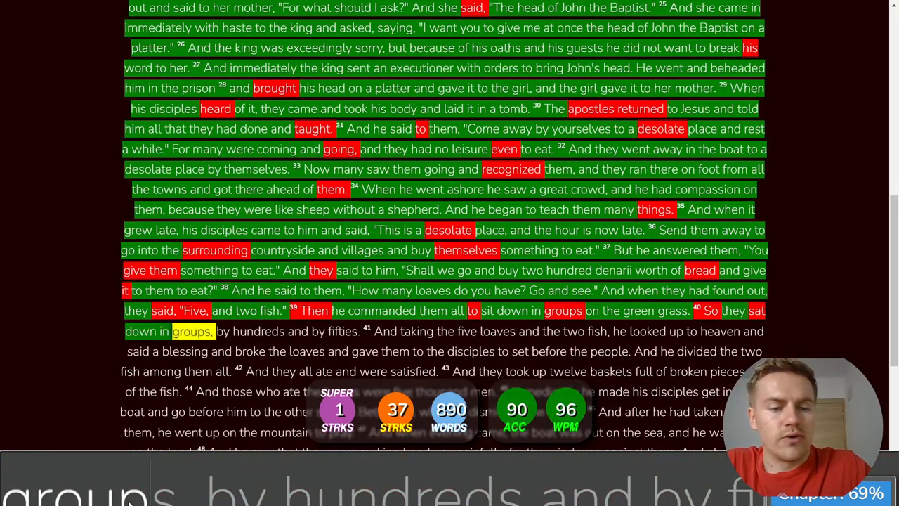
{"action": "type", "text": "by"}
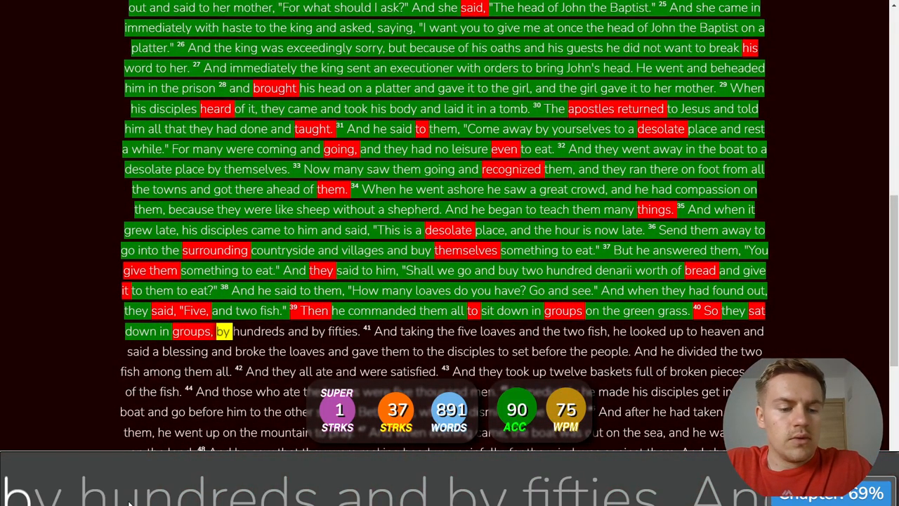
{"action": "type", "text": "hundreds"}
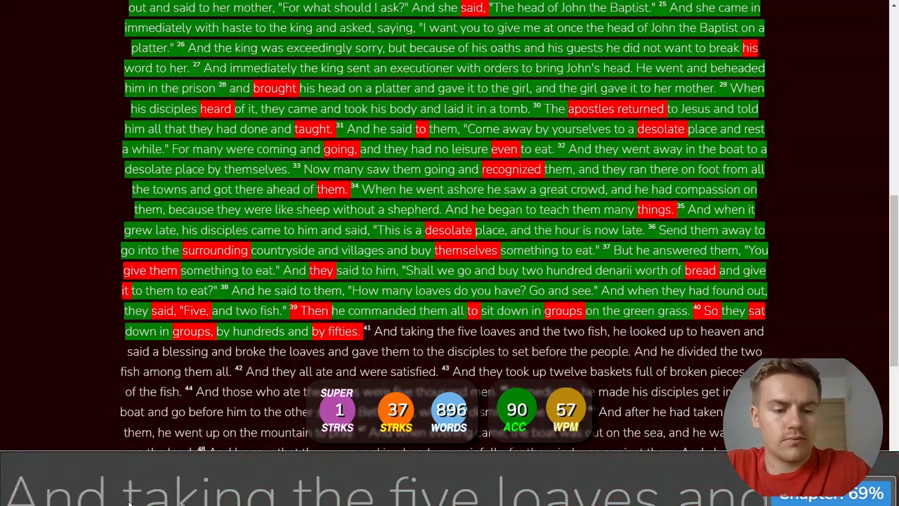
Type verses 41–44, the five loaves and twelve baskets of pieces, reaching 969 words
{"action": "type", "text": "five"}
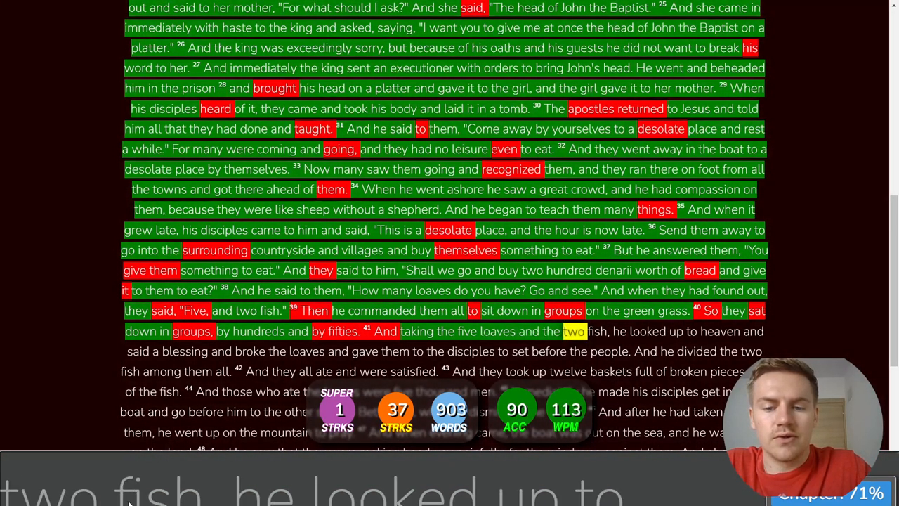
{"action": "type", "text": "looked"}
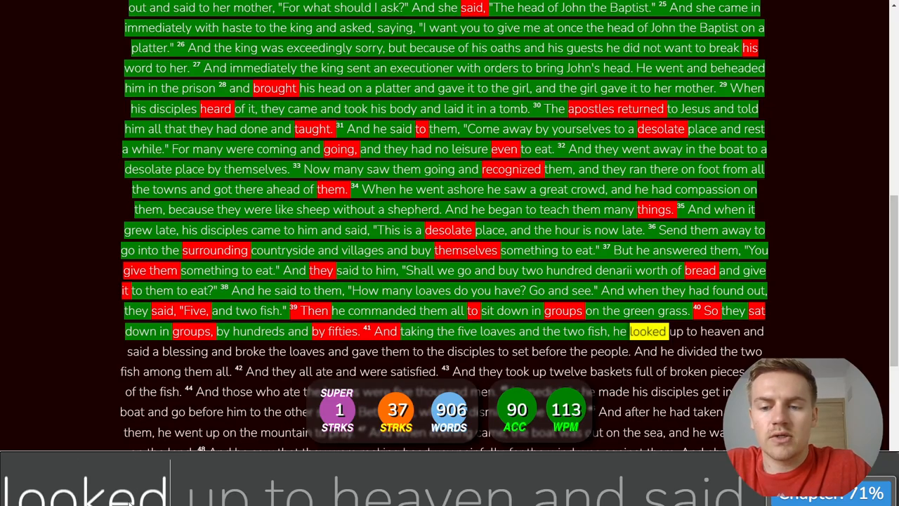
{"action": "type", "text": "said"}
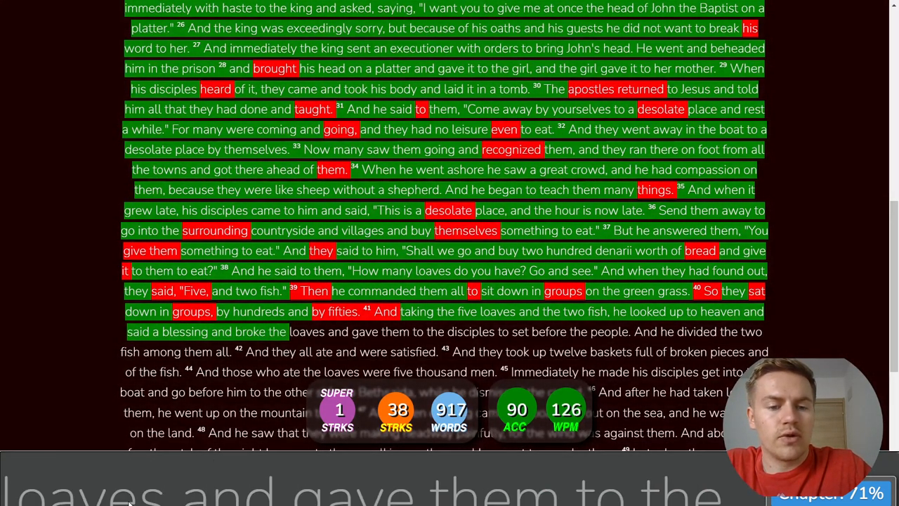
{"action": "type", "text": "them"}
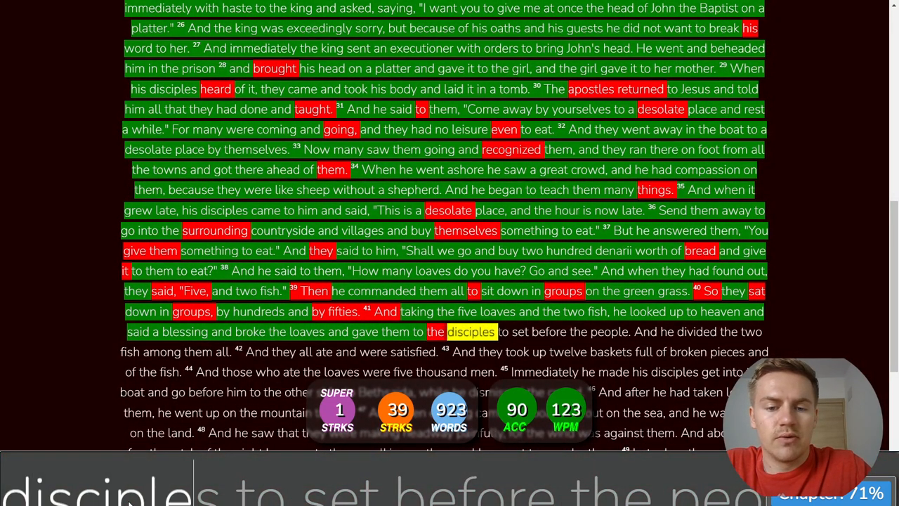
{"action": "type", "text": "people"}
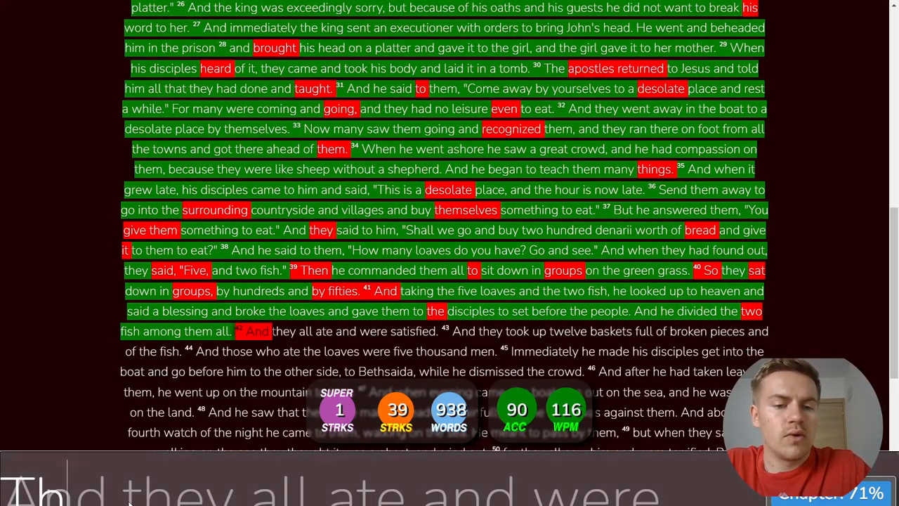
{"action": "type", "text": "they"}
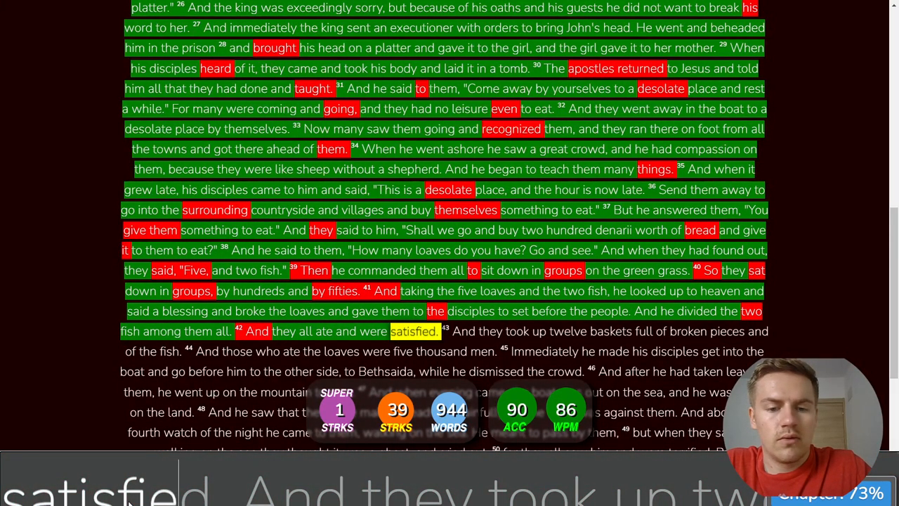
{"action": "type", "text": "twelve"}
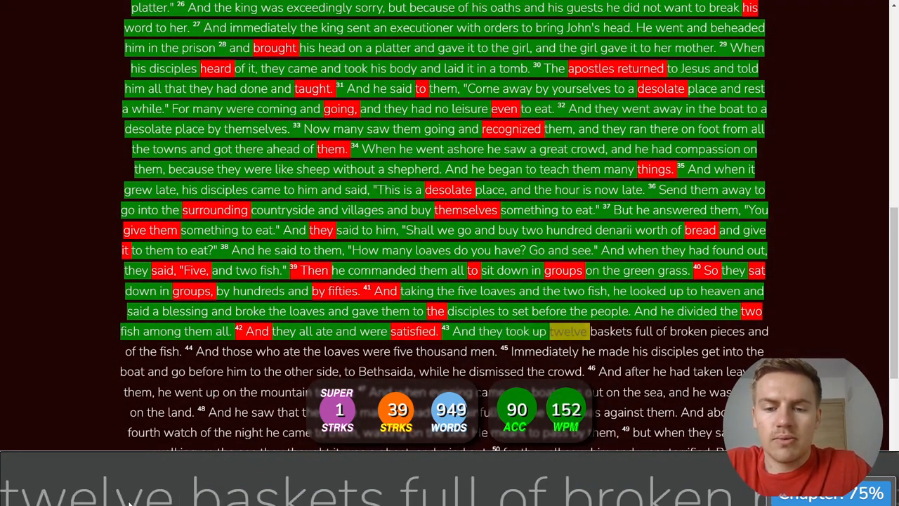
{"action": "type", "text": "baskets"}
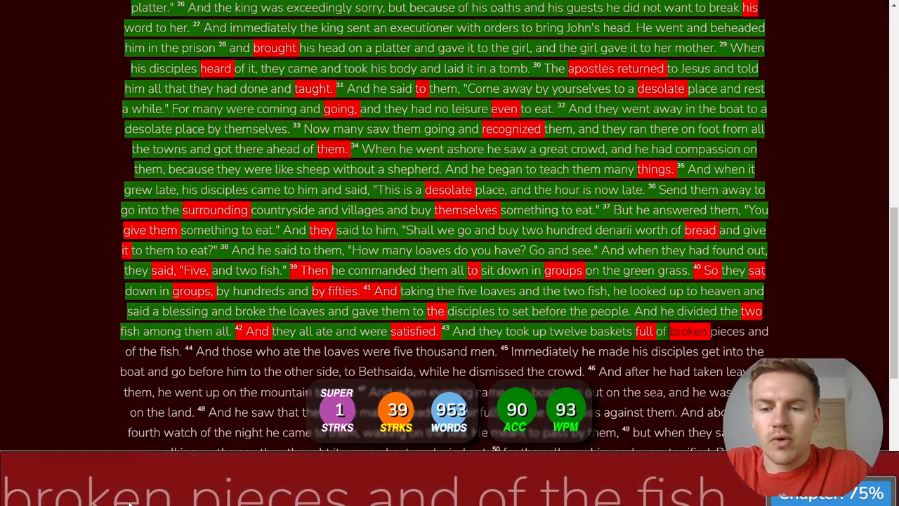
{"action": "type", "text": "pieces and"}
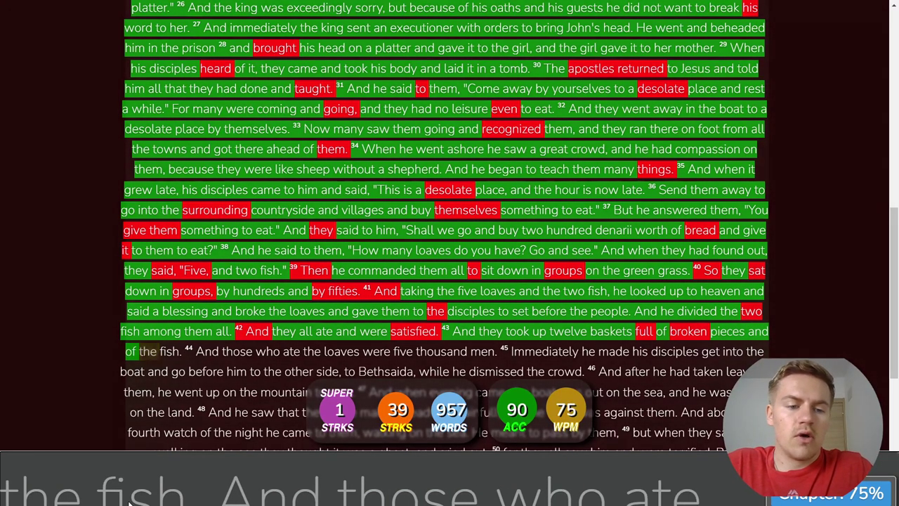
{"action": "type", "text": "who"}
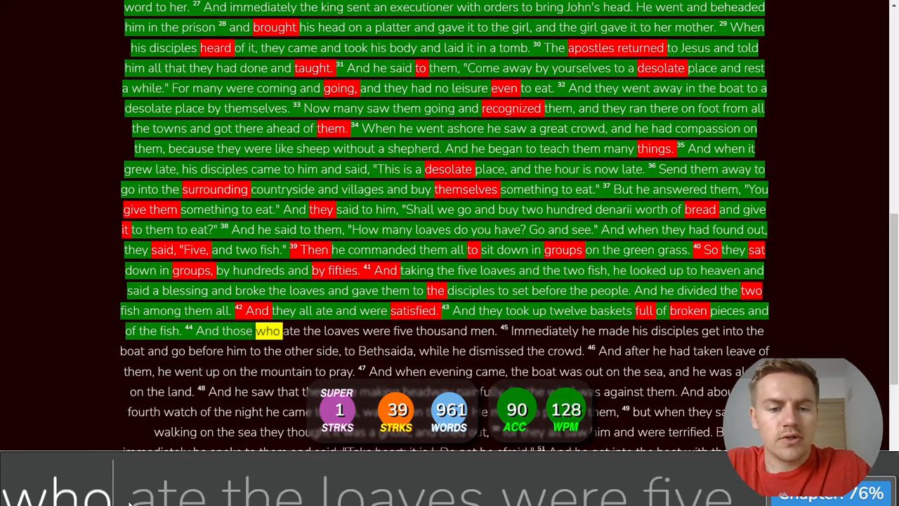
{"action": "type", "text": "were"}
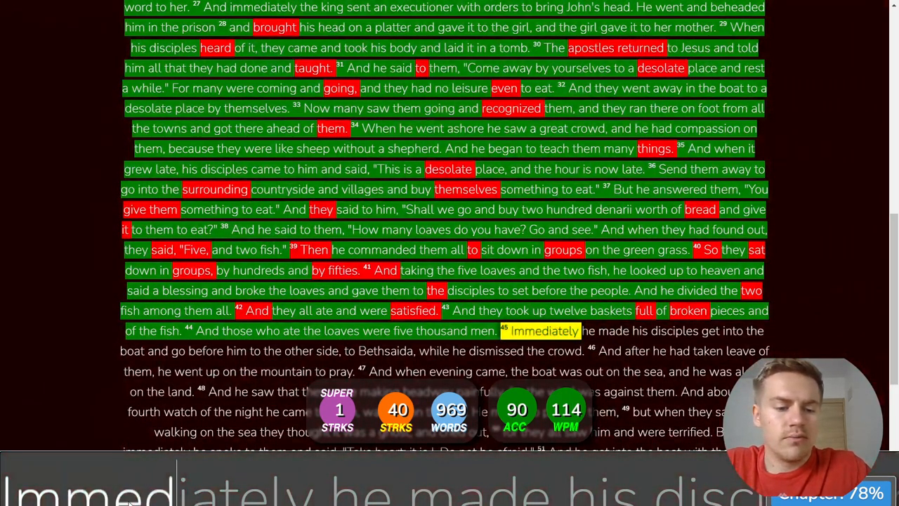
Type verses 45–46, from the disciples leaving through 'to pray.'
{"action": "type", "text": "disciples"}
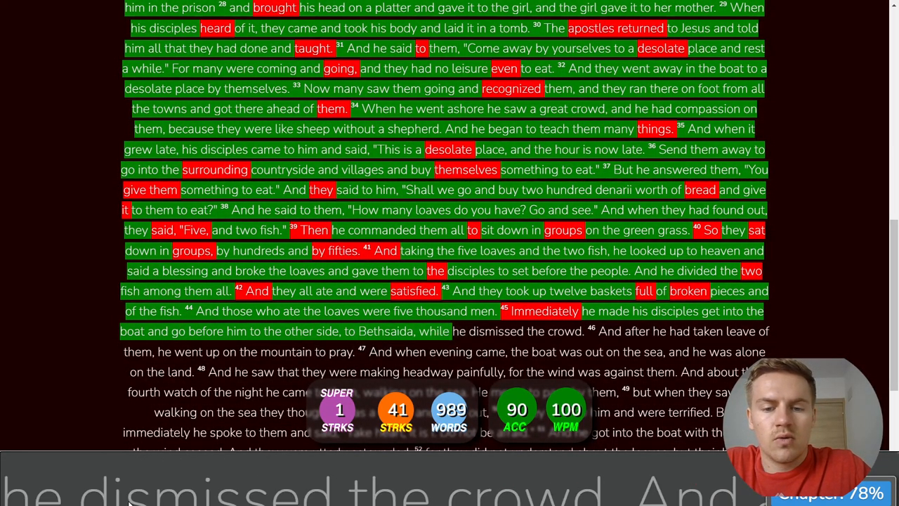
{"action": "type", "text": "dismissed the crowd. 46 And after he"}
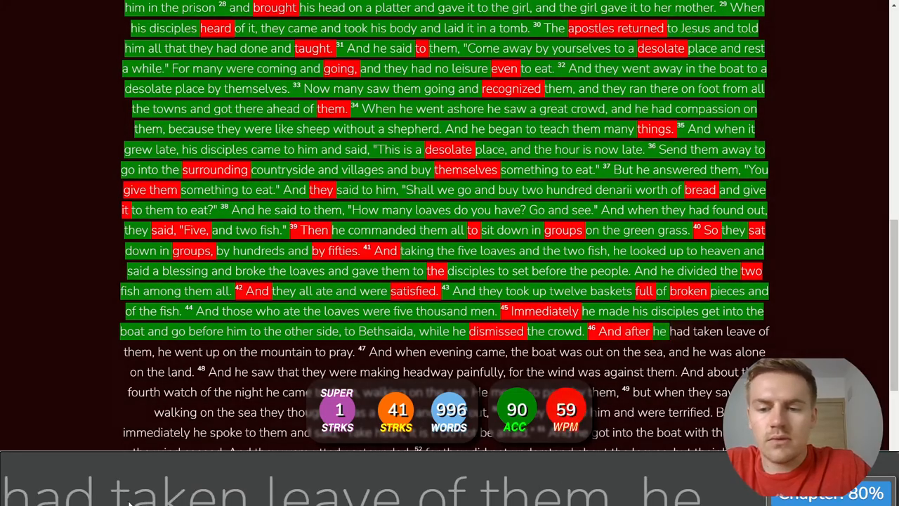
{"action": "type", "text": "taken leave of"}
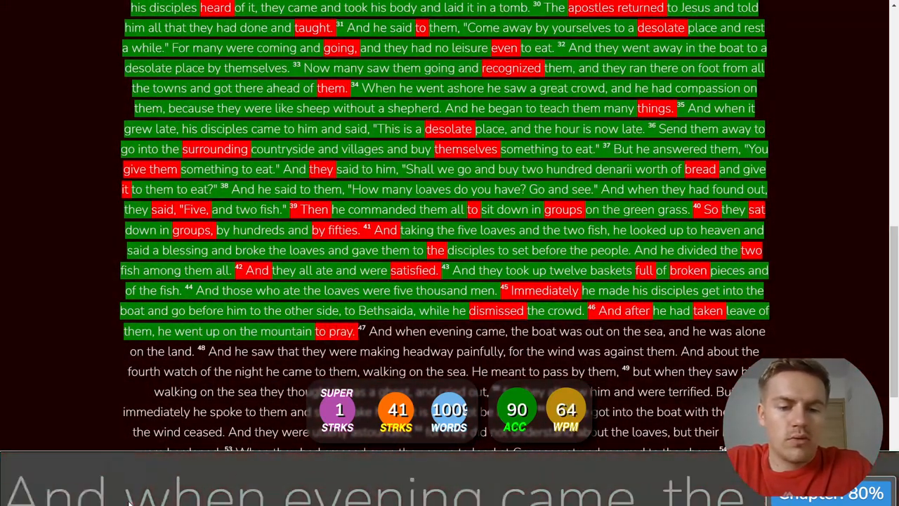
Type verses 47–49, the disciples rowing painfully and Jesus walking on the sea
{"action": "type", "text": "came"}
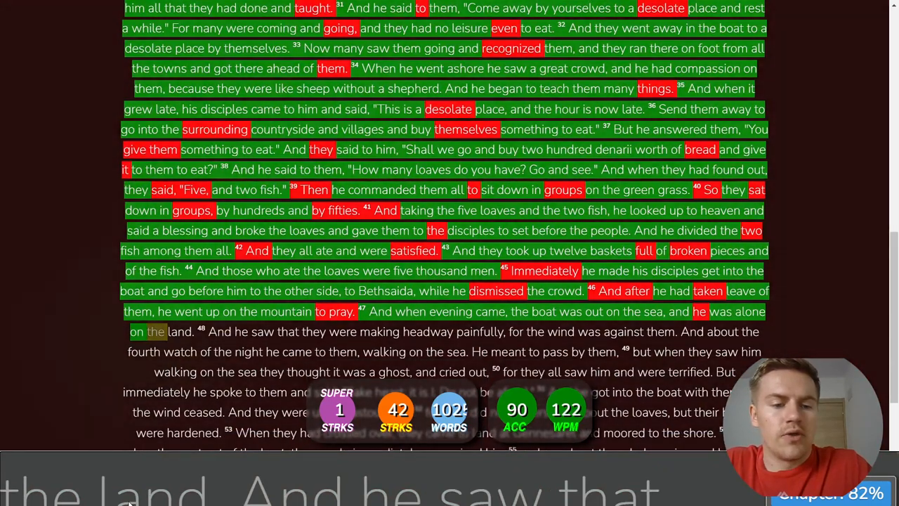
{"action": "type", "text": "that"}
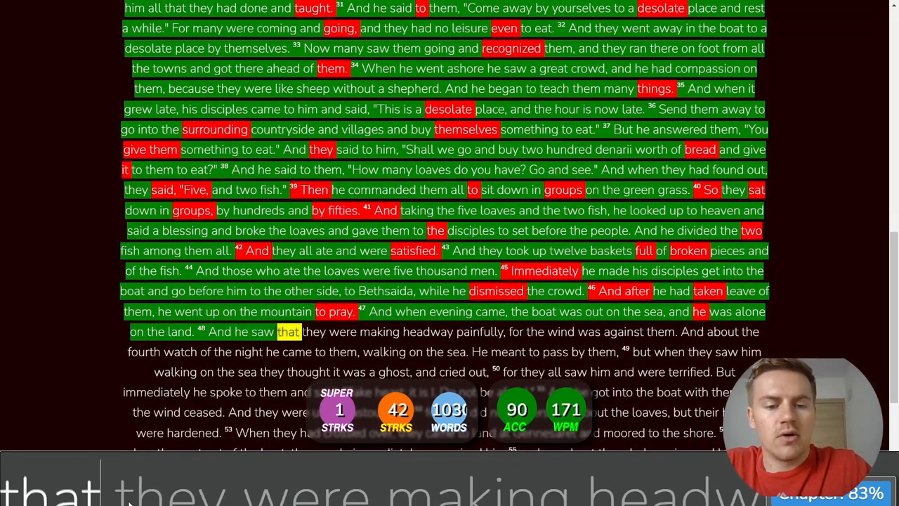
{"action": "type", "text": "headwayy"}
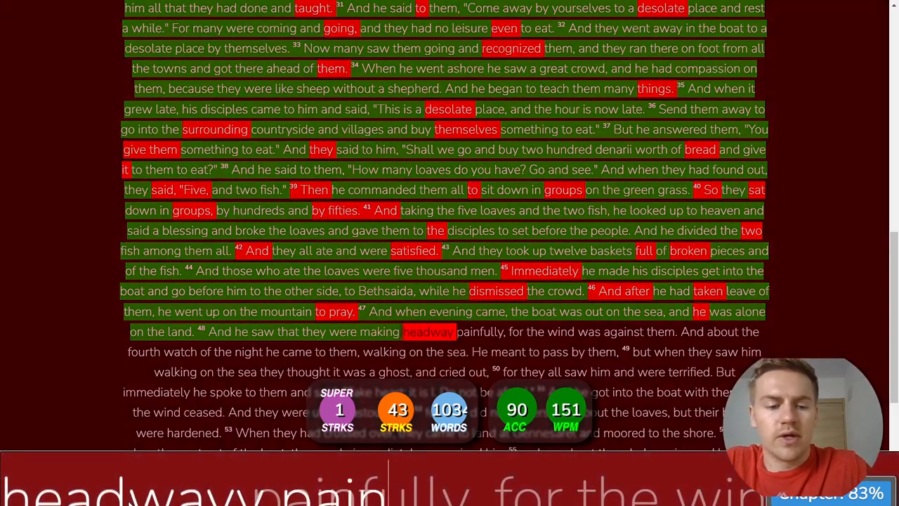
{"action": "type", "text": "painfully"}
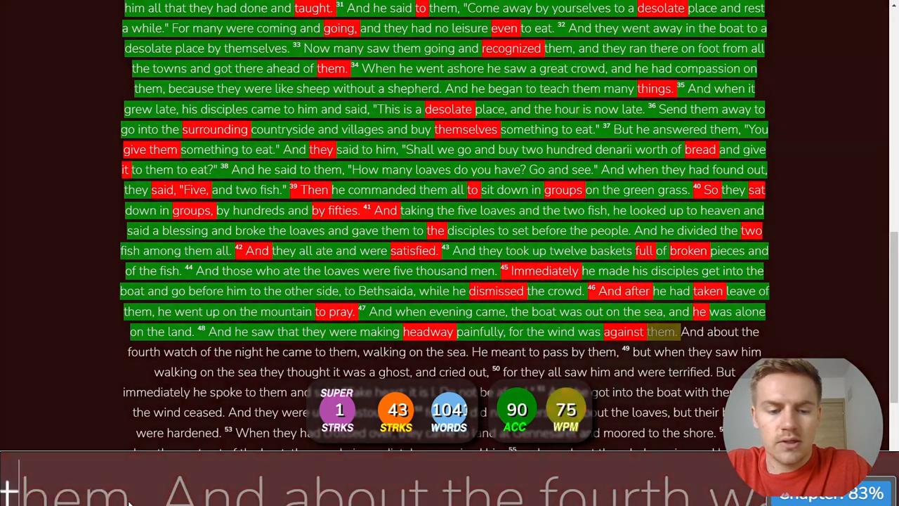
{"action": "type", "text": "fourth"}
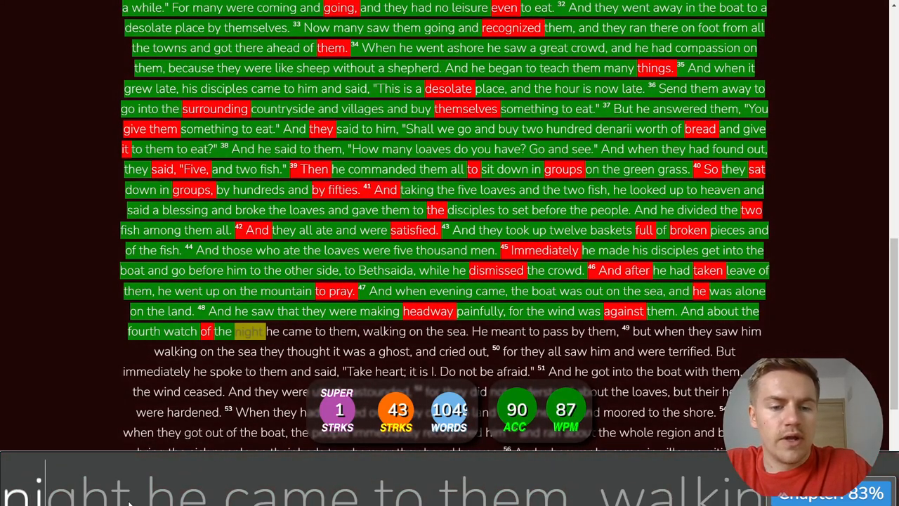
{"action": "type", "text": "walking"}
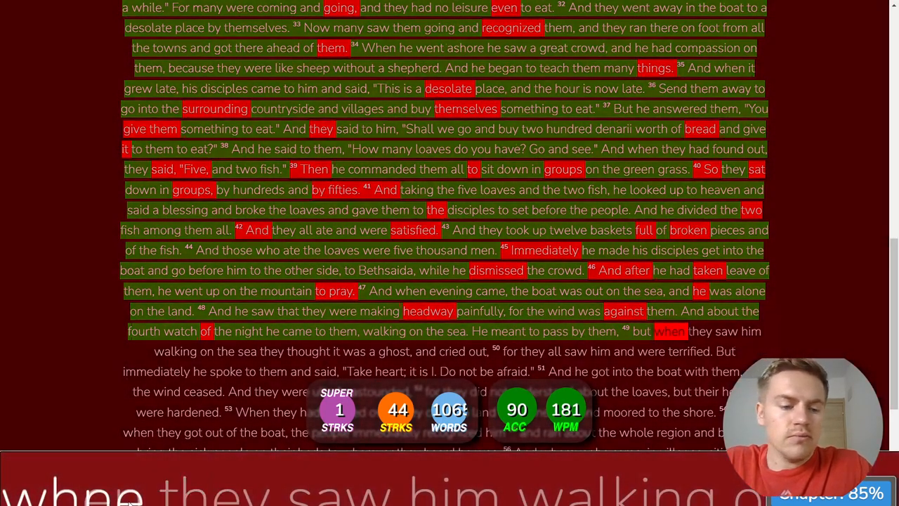
{"action": "type", "text": "him"}
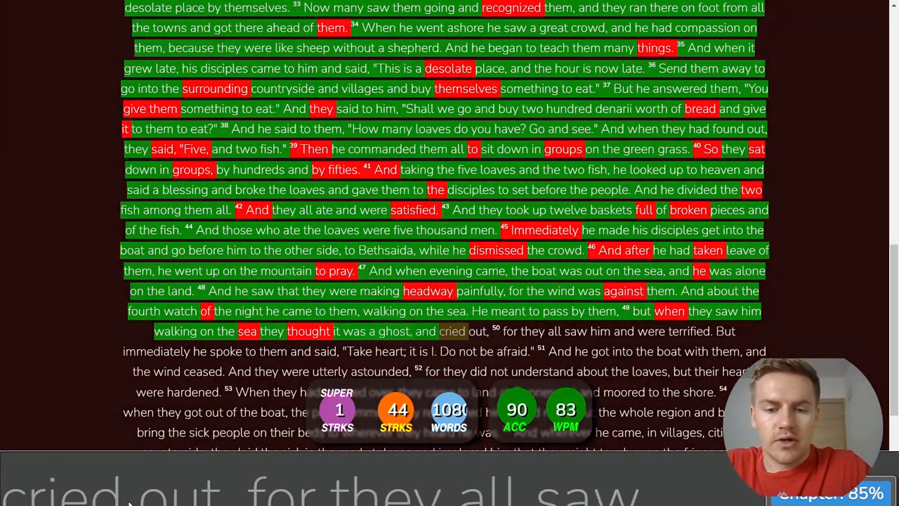
Type verse 50 and verse 51 through 'the wind ceased', reaching 89%
{"action": "type", "text": "all"}
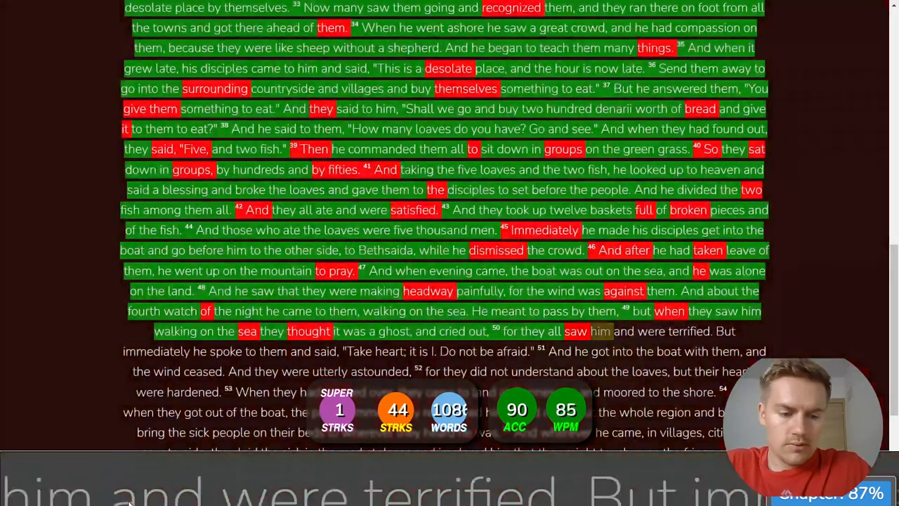
{"action": "type", "text": "terrified"}
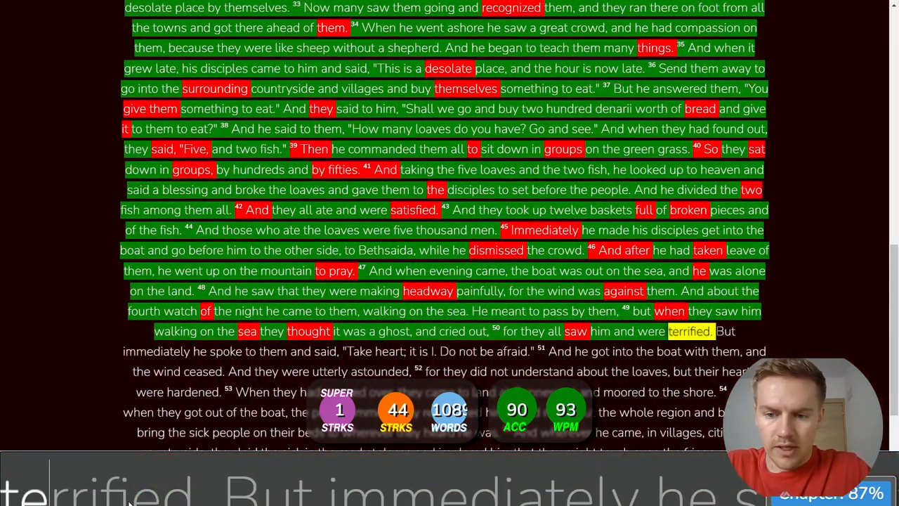
{"action": "type", "text": "immediately"}
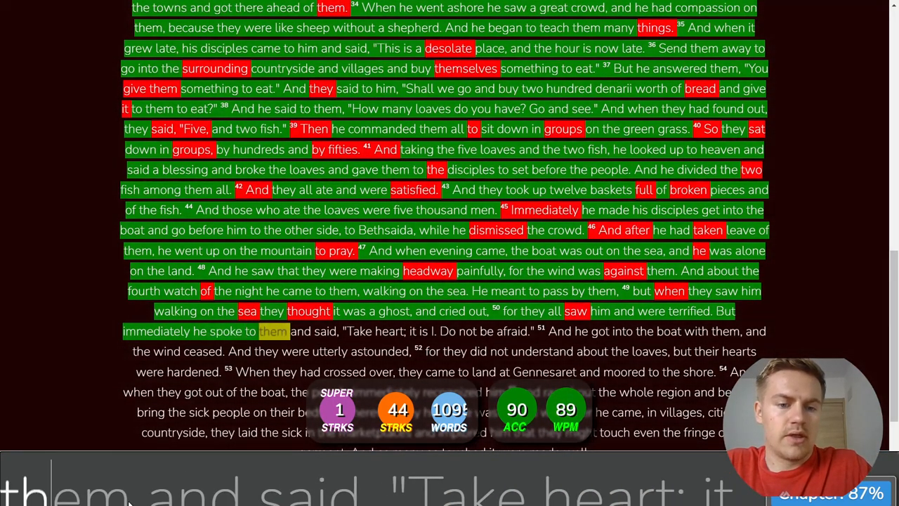
{"action": "type", "text": "heart"}
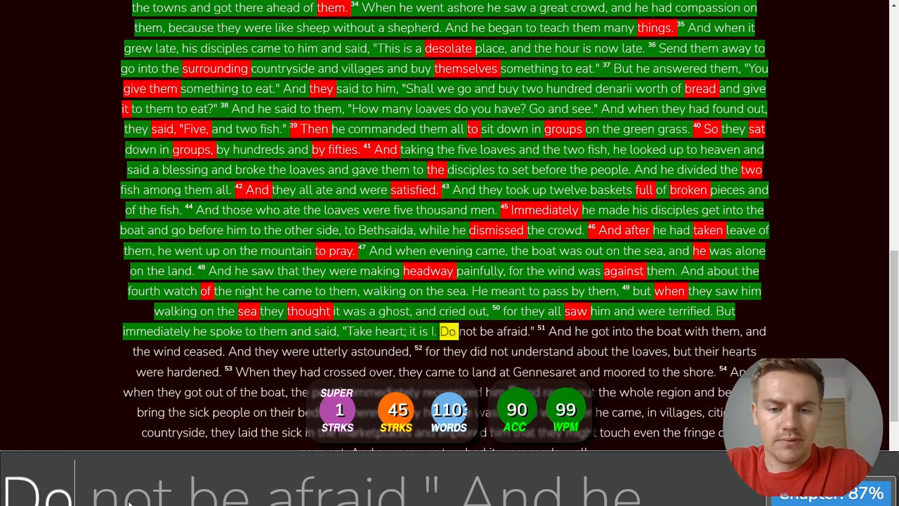
{"action": "type", "text": "And"}
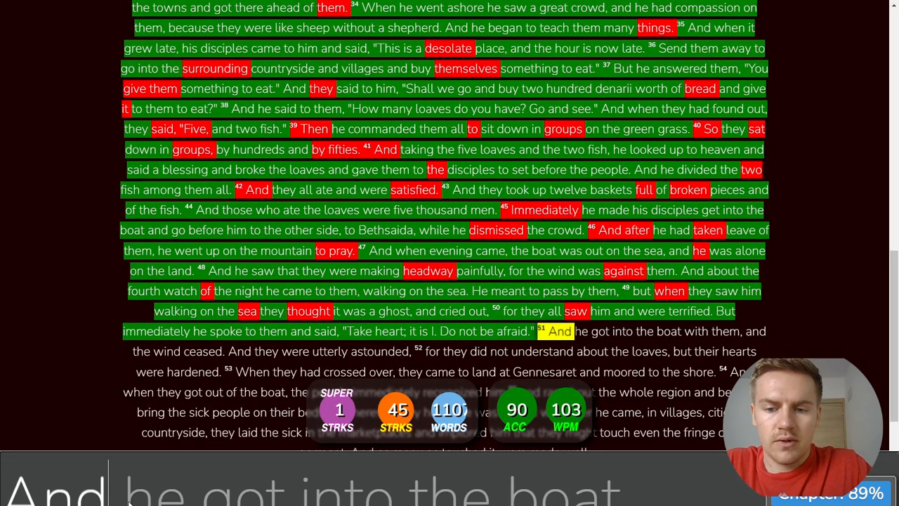
{"action": "type", "text": "he"}
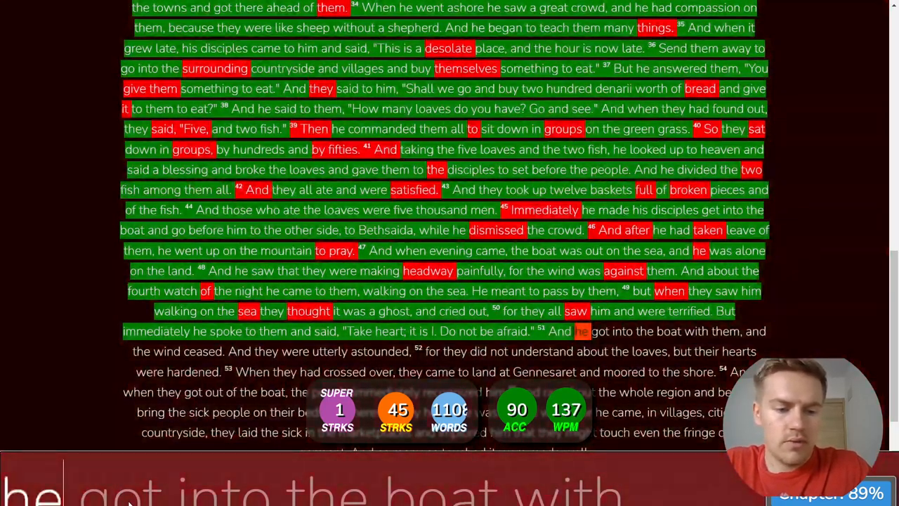
{"action": "type", "text": "the"}
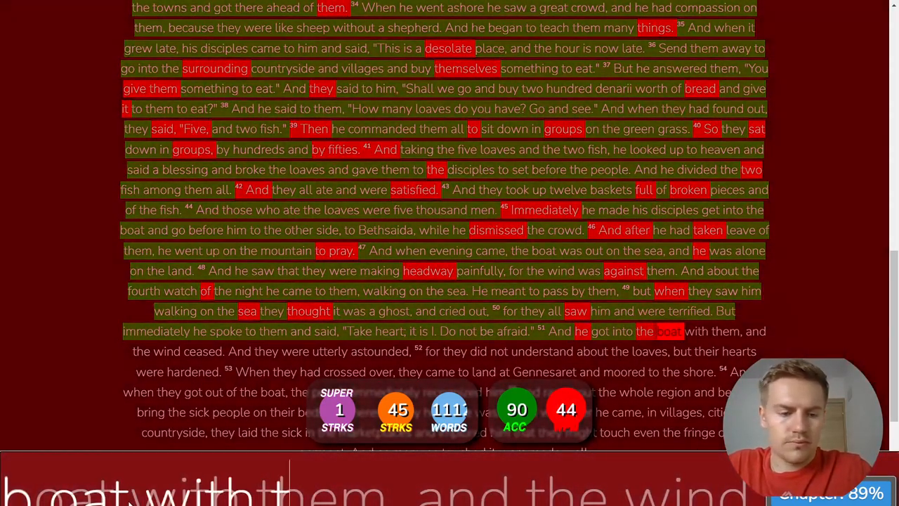
{"action": "type", "text": "with"}
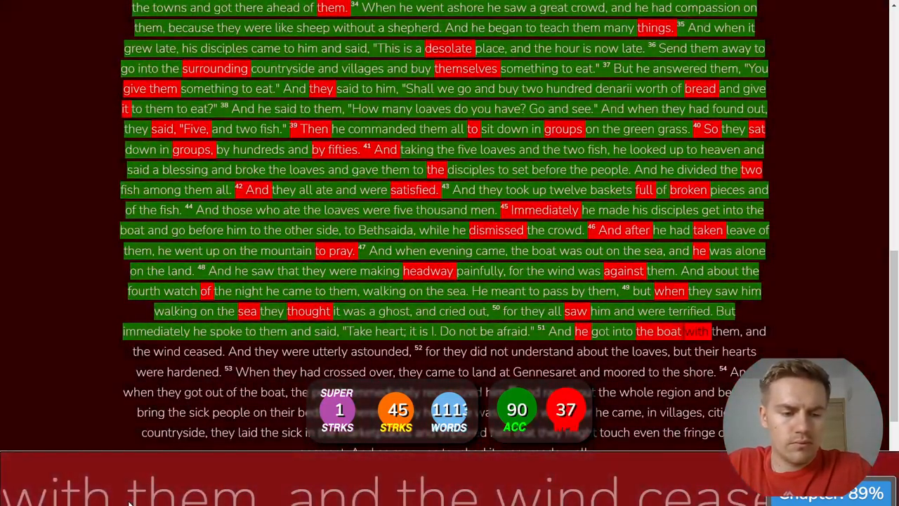
{"action": "type", "text": "the"}
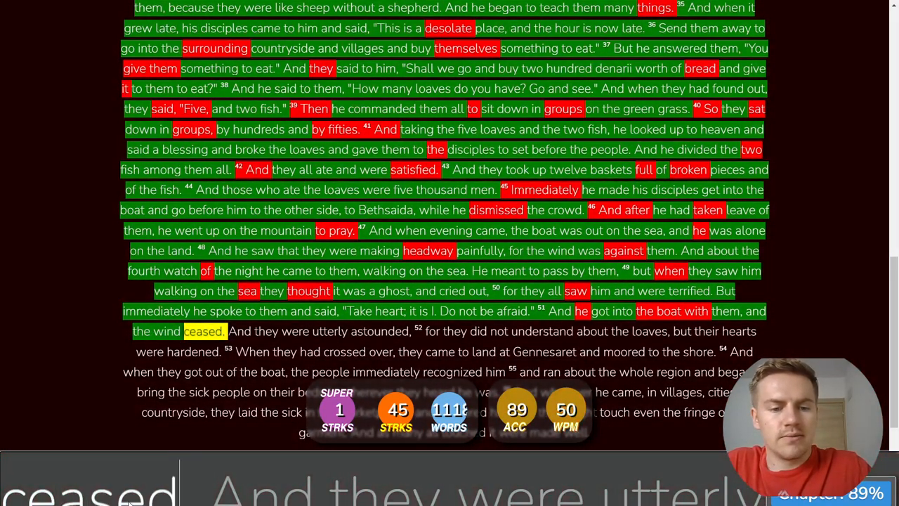
Type verses 51–53, from 'utterly astounded' through landing at Gennesaret
{"action": "type", "text": "utterly"}
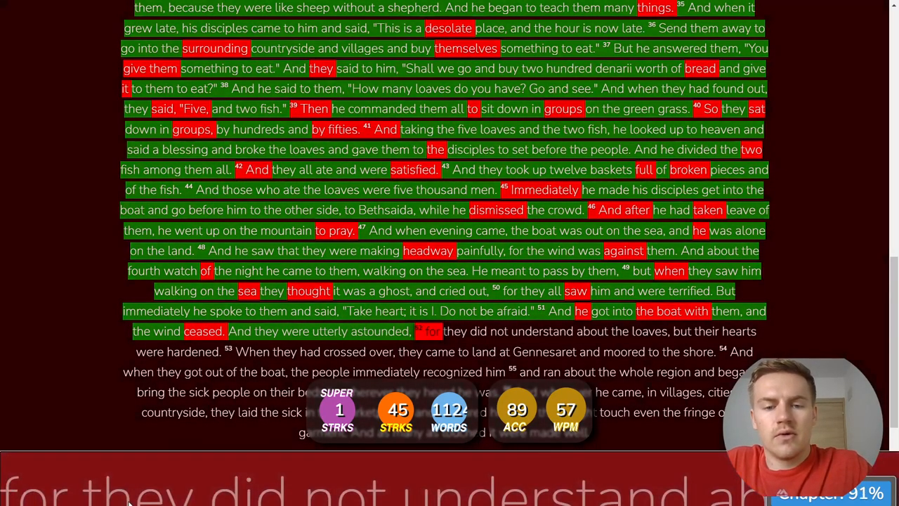
{"action": "type", "text": "understand"}
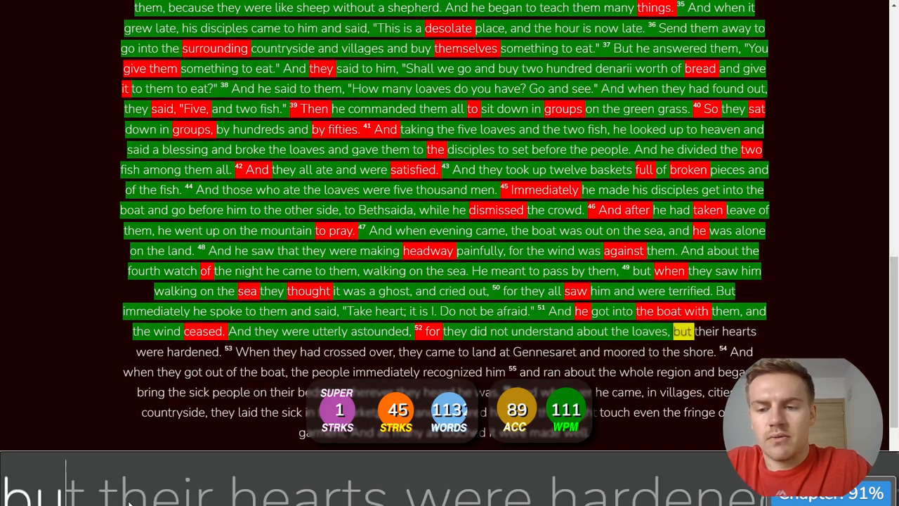
{"action": "type", "text": "hardened"}
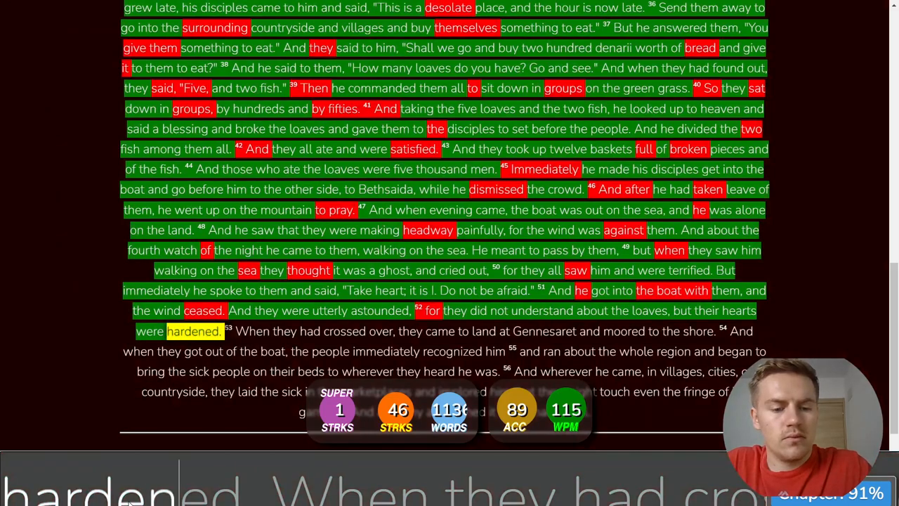
{"action": "type", "text": "crossed"}
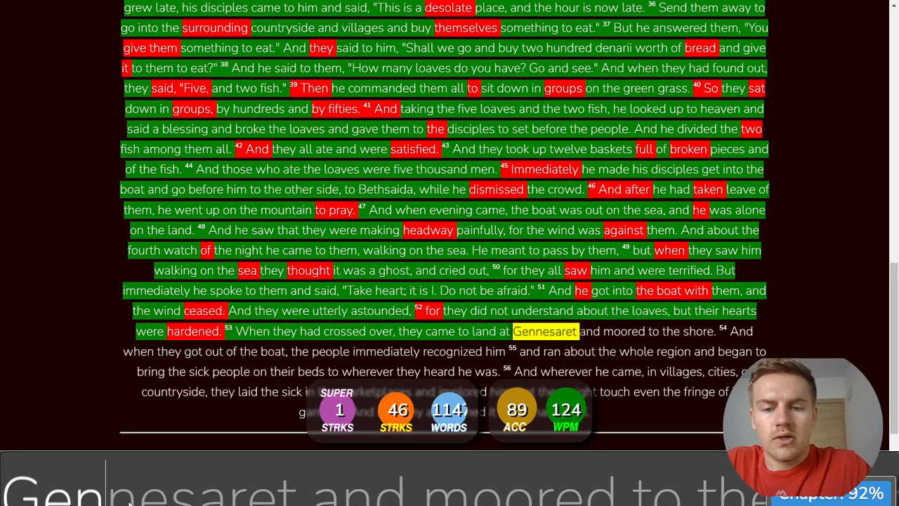
{"action": "type", "text": "Gennesaret"}
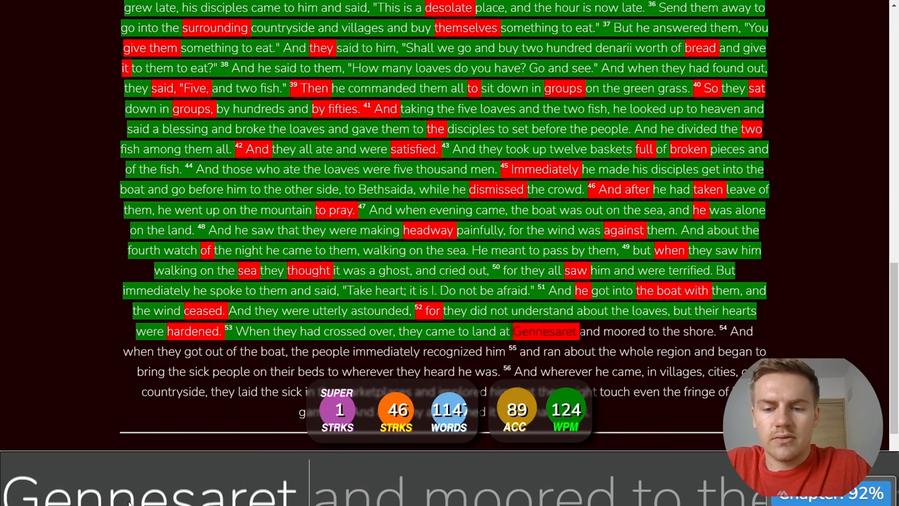
{"action": "type", "text": "to"}
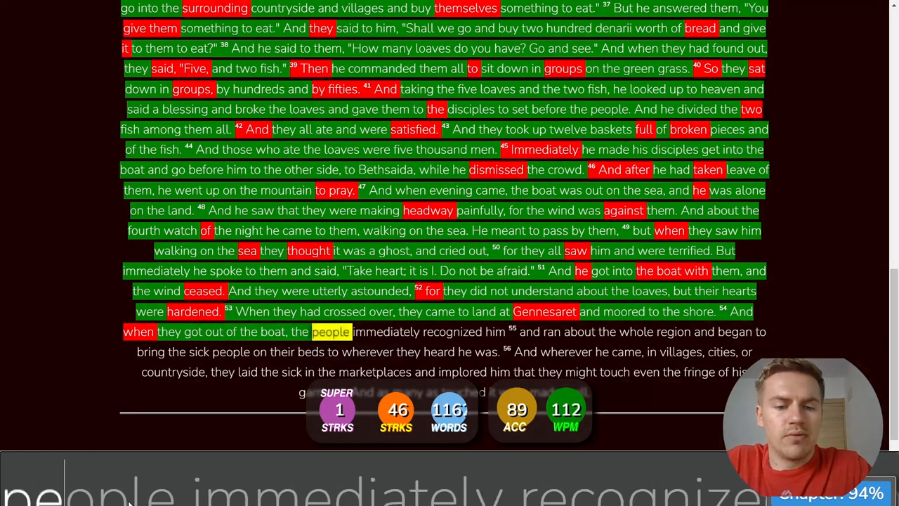
Type verses 54–55 and verse 56 up to 'villages, cities or countryside,' reaching 98%
{"action": "type", "text": "recognized"}
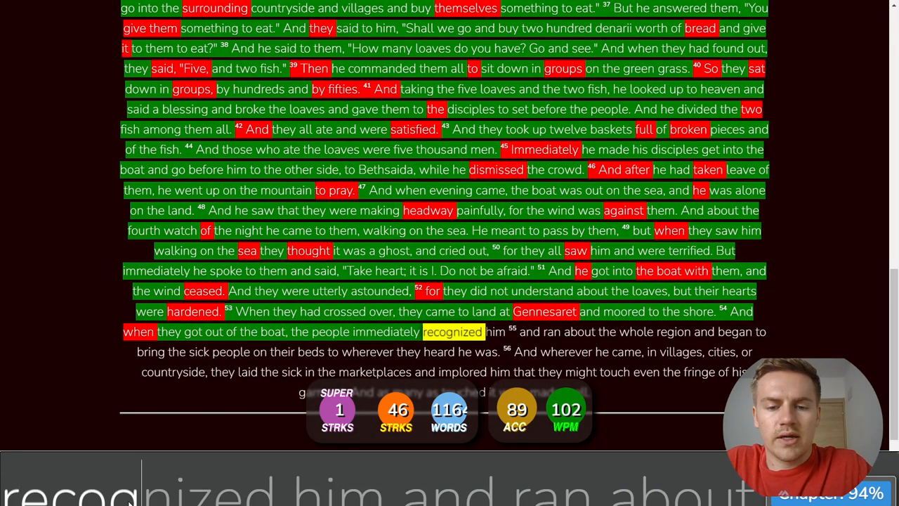
{"action": "type", "text": "ran"}
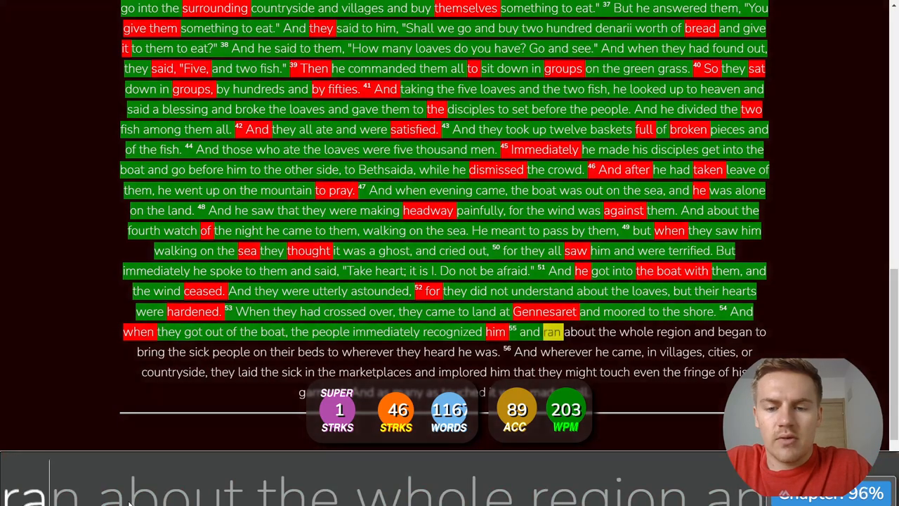
{"action": "type", "text": "region"}
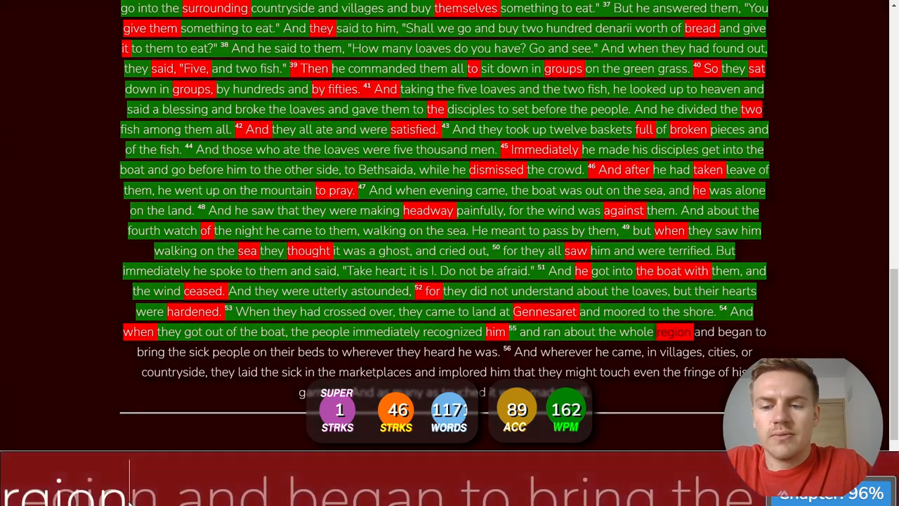
{"action": "type", "text": "and"}
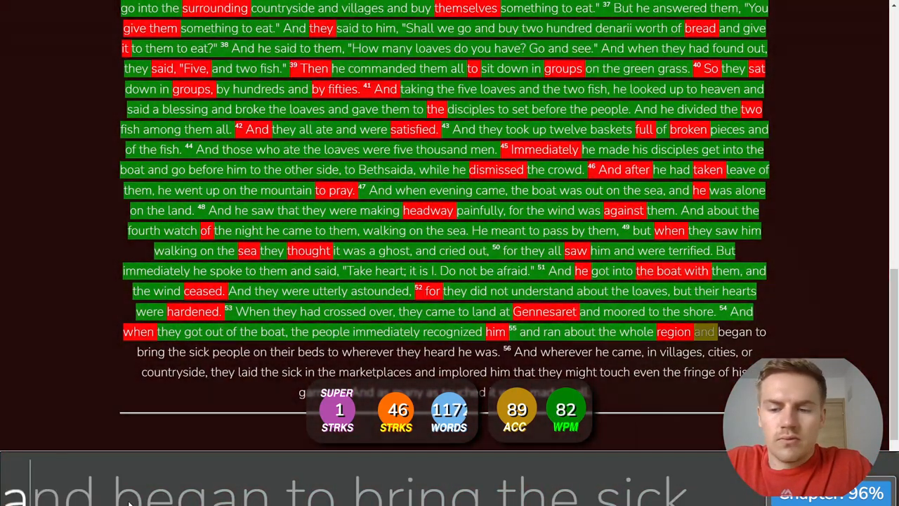
{"action": "type", "text": "bring"}
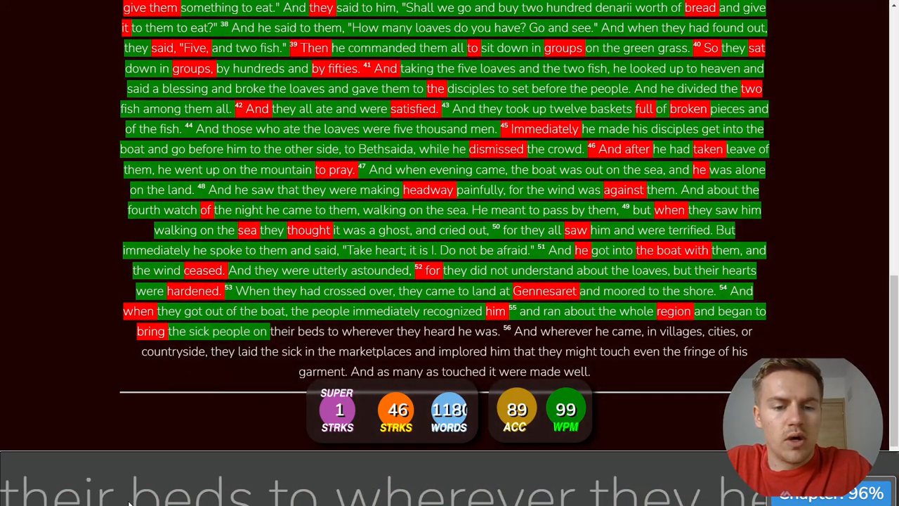
{"action": "type", "text": "wherever they heard he"}
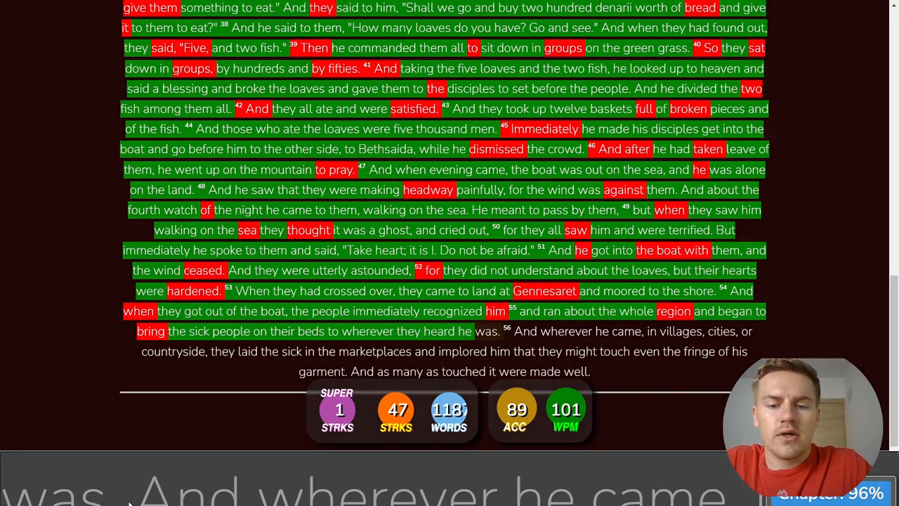
{"action": "type", "text": "wherever"}
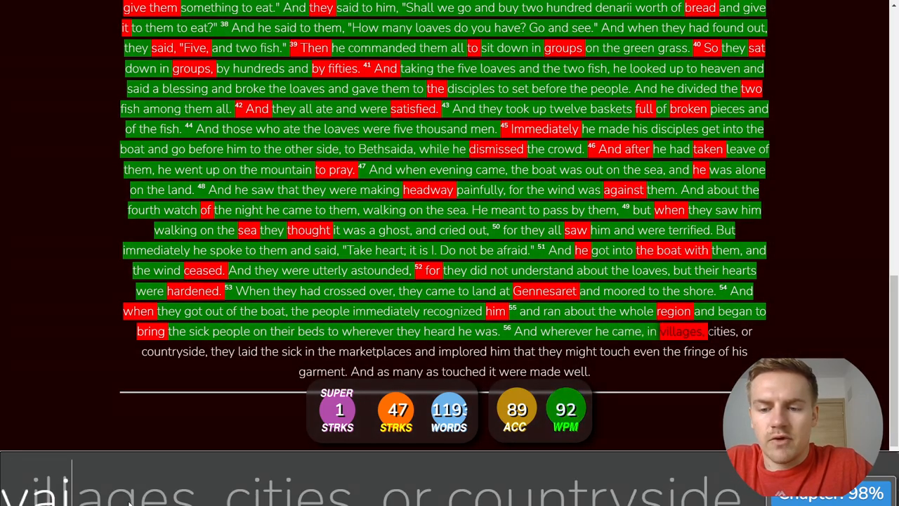
{"action": "type", "text": "villages,"}
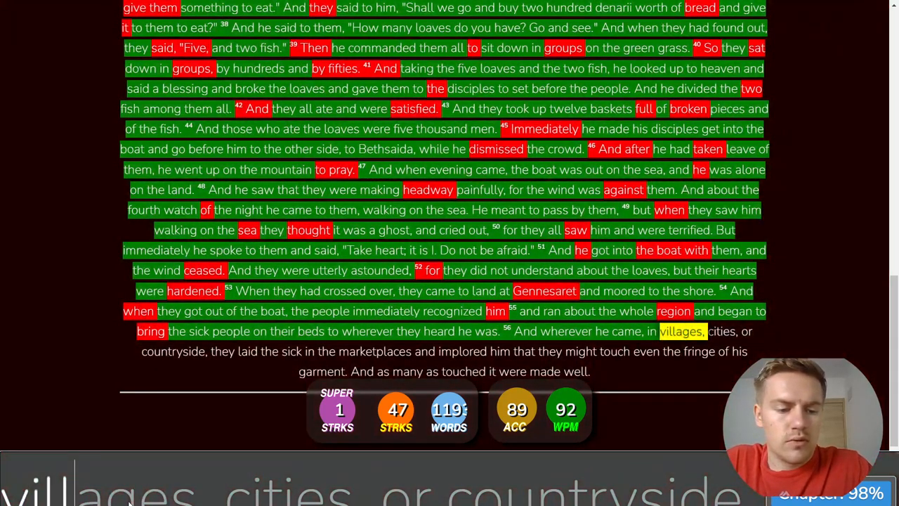
{"action": "type", "text": "cities"}
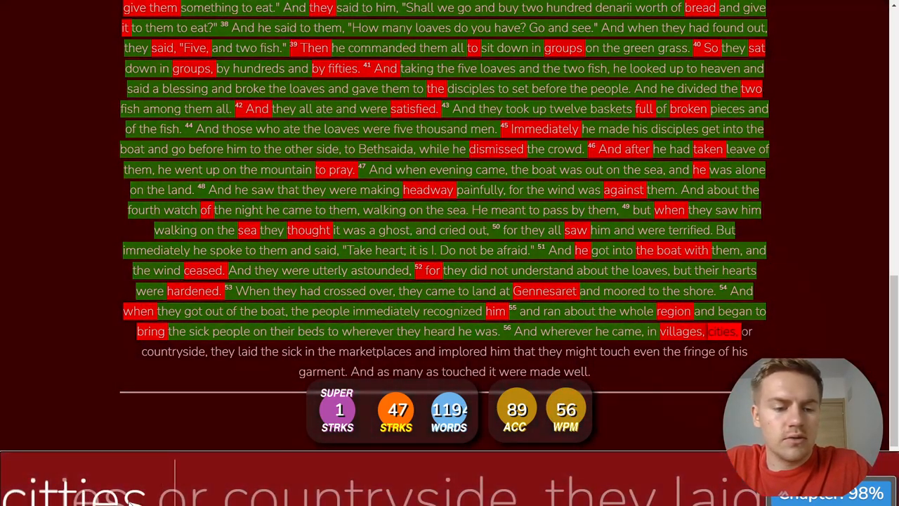
{"action": "type", "text": "or"}
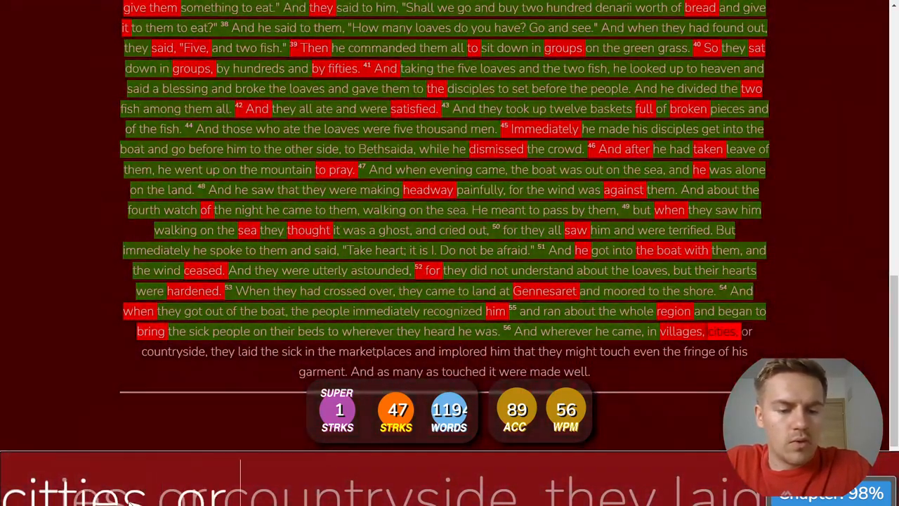
{"action": "type", "text": "cities"}
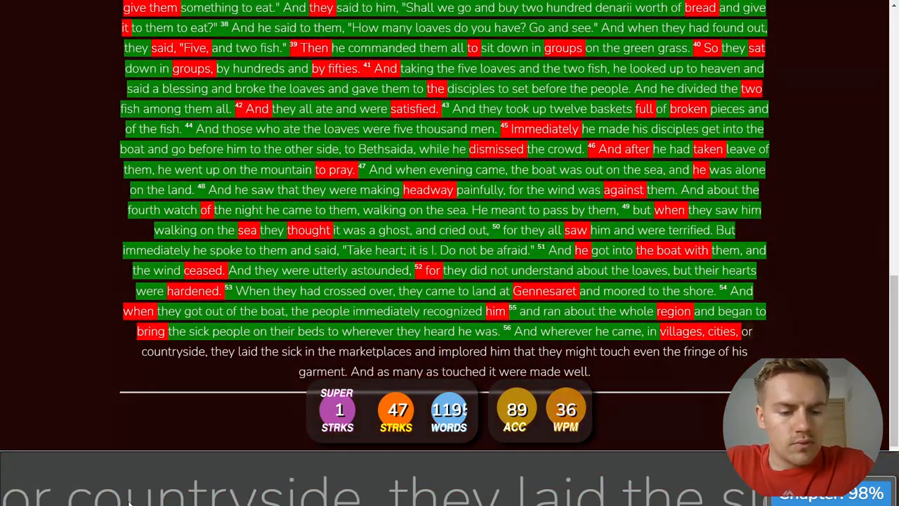
{"action": "type", "text": "countryside,"}
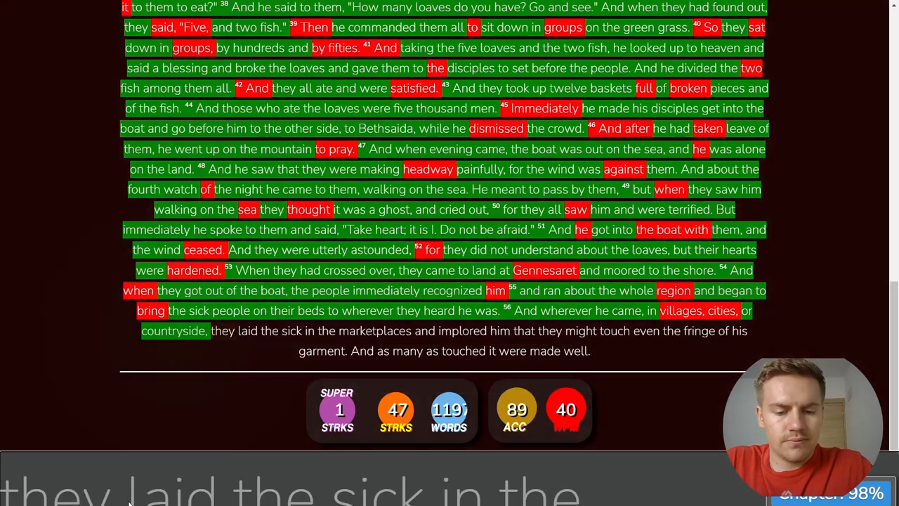
Type the rest of verse 56, from the sick through 'touched'
{"action": "type", "text": "sick in the marketplaces and"}
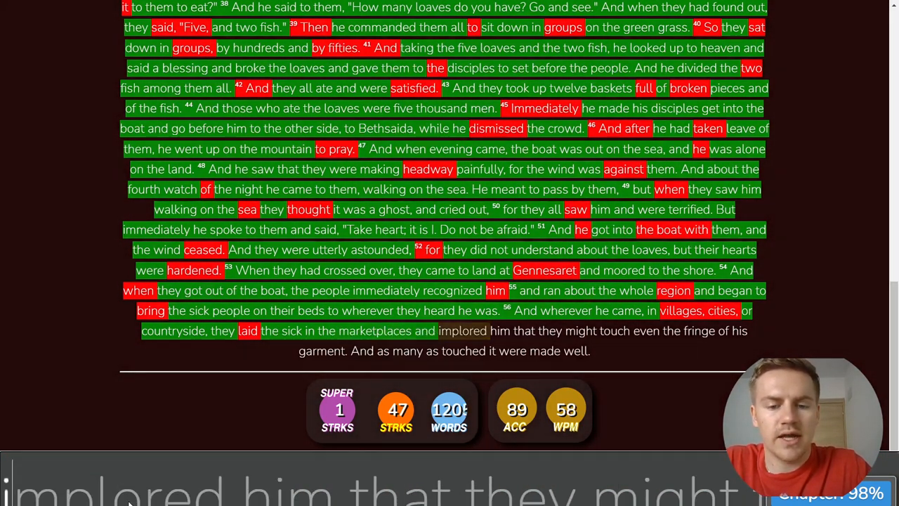
{"action": "type", "text": "they"}
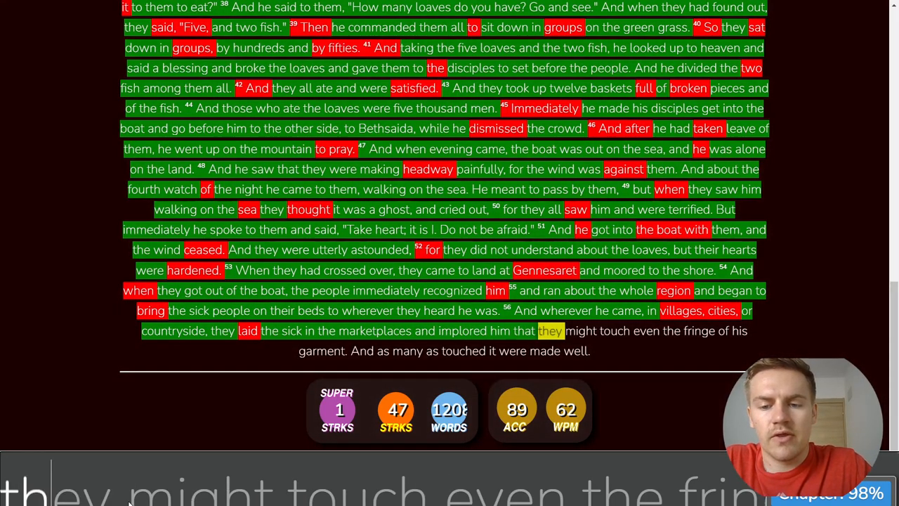
{"action": "type", "text": "even"}
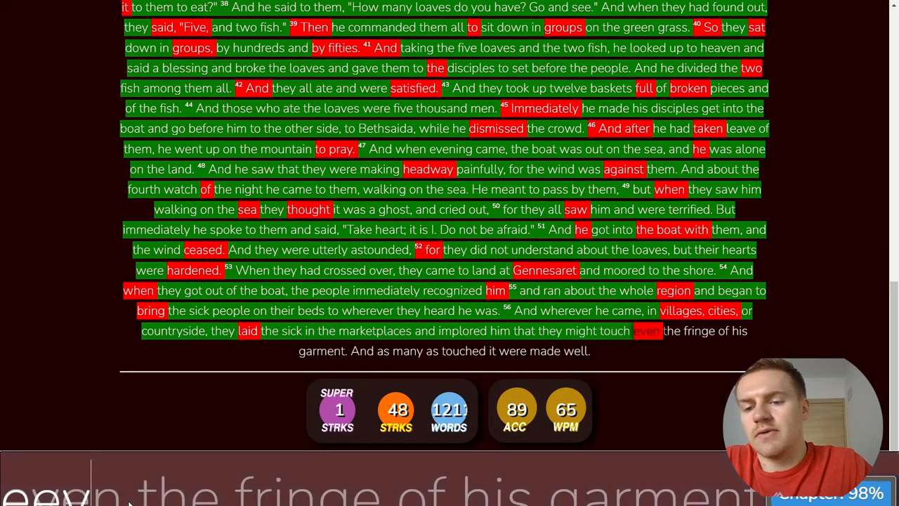
{"action": "type", "text": "the"}
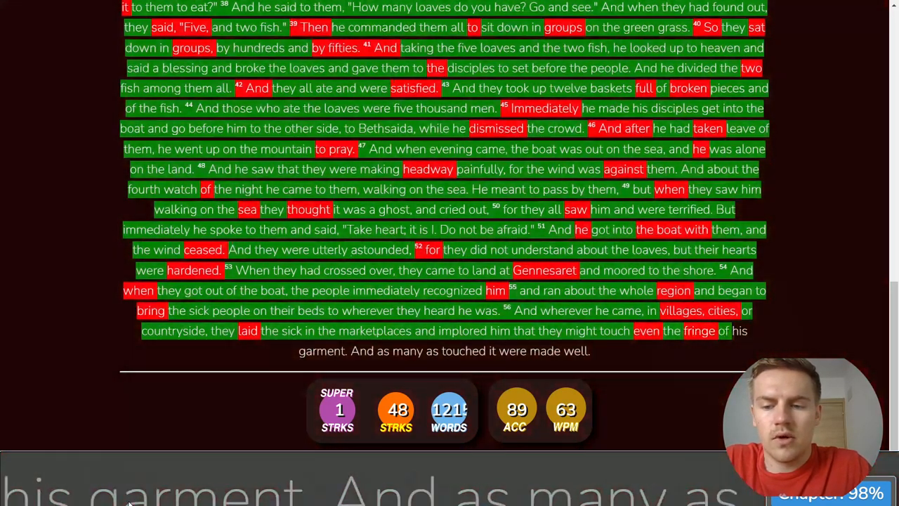
{"action": "type", "text": "And"}
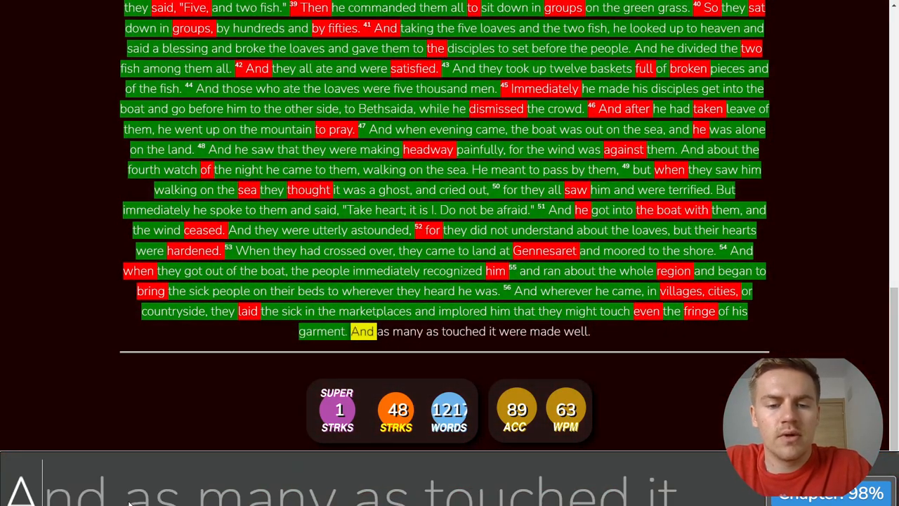
{"action": "type", "text": "touched"}
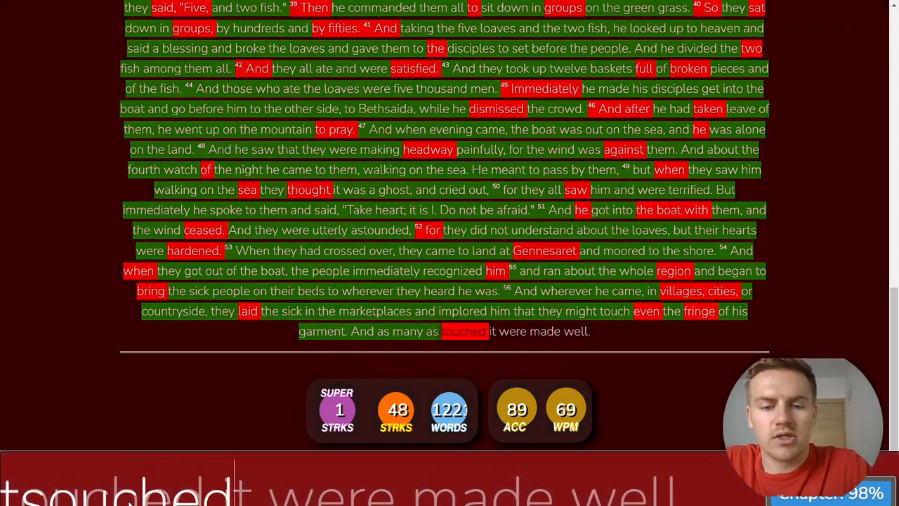
{"action": "type", "text": "touched"}
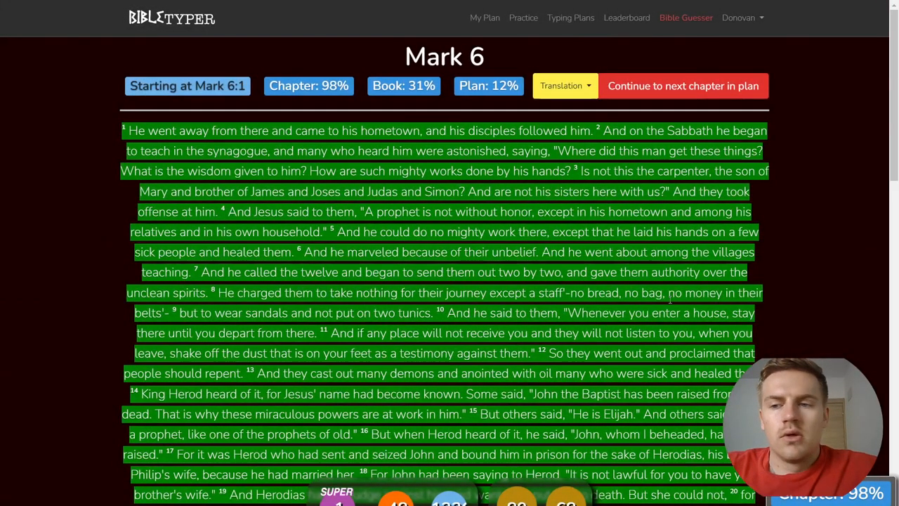
Scroll the Mark 6 page to view the chapter 98%, book 31%, plan 12% badges
{"action": "scroll", "scroll_direction": "down", "scroll_amount": 3}
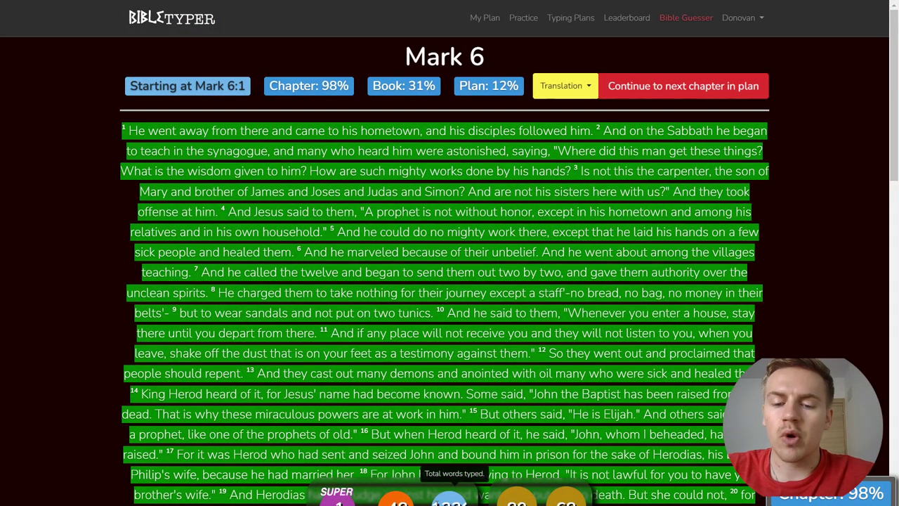
{"action": "mouse_move", "coordinate": [824, 342]}
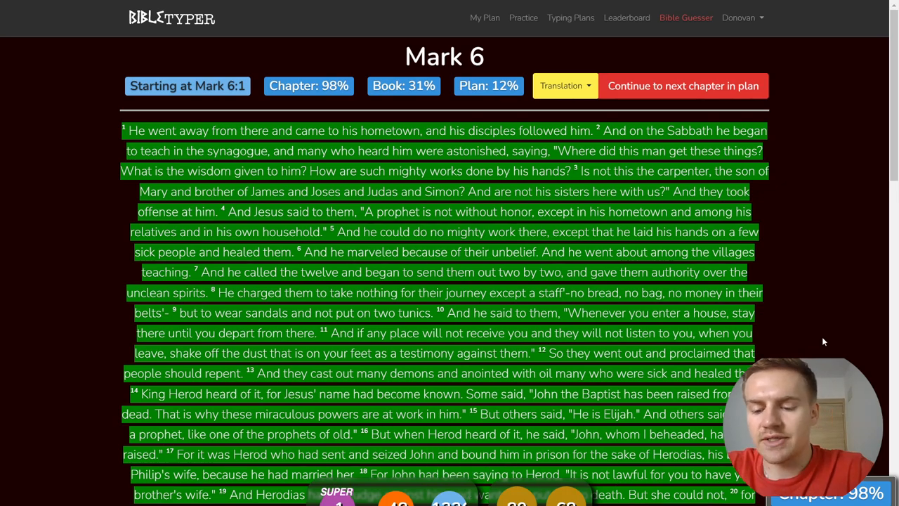